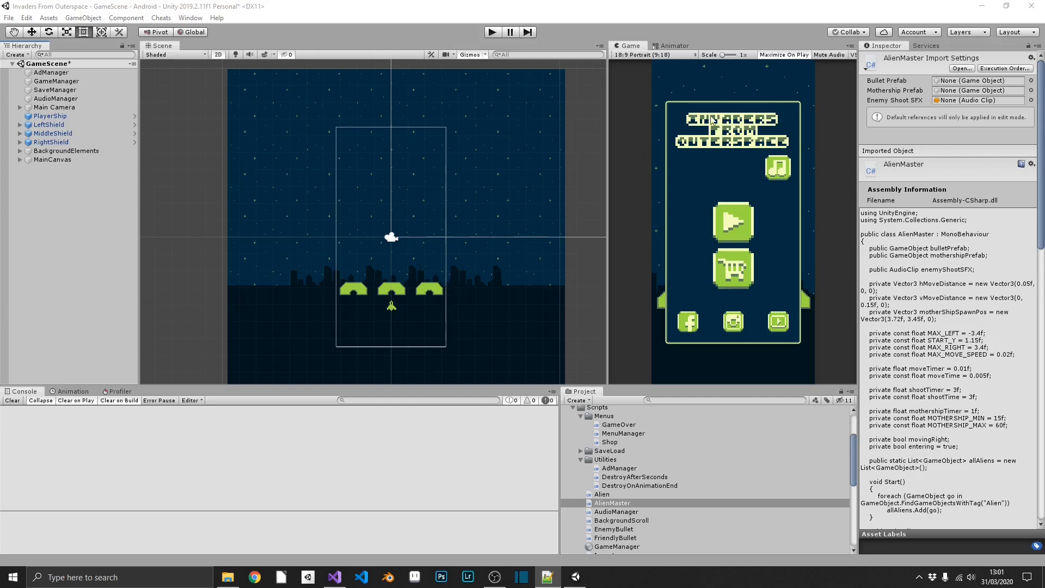
pyautogui.moveTo(620, 211)
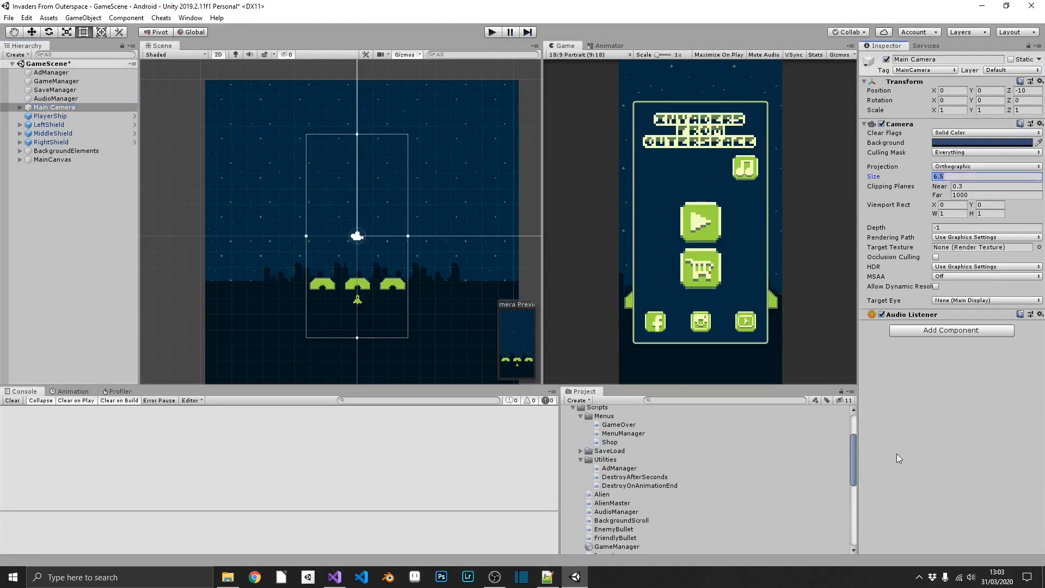
# - Set the camera size to 8 and preview at 800x480 landscape, then 800x480 portrait
pyautogui.write('8')
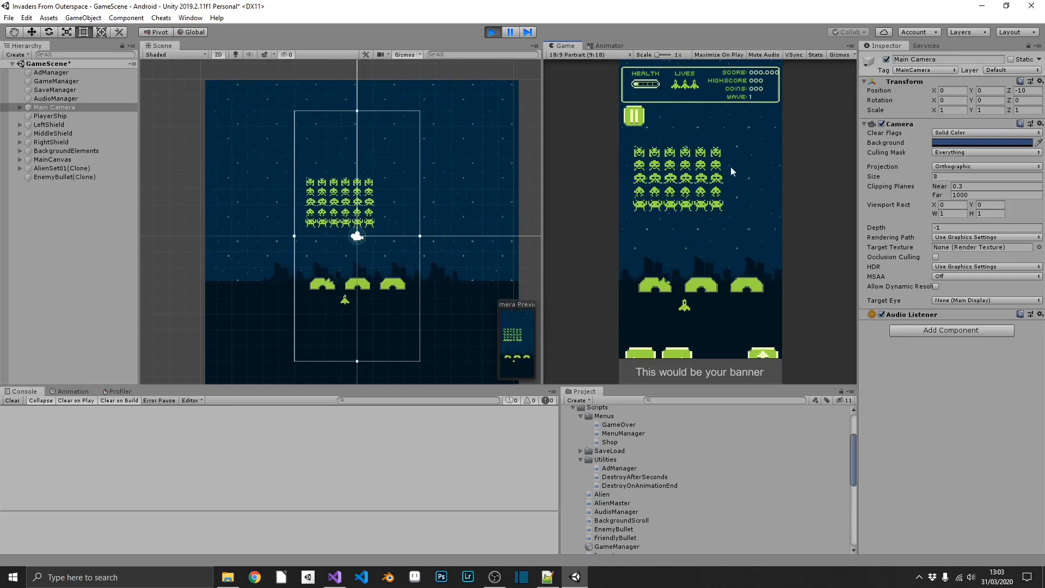
pyautogui.click(581, 53)
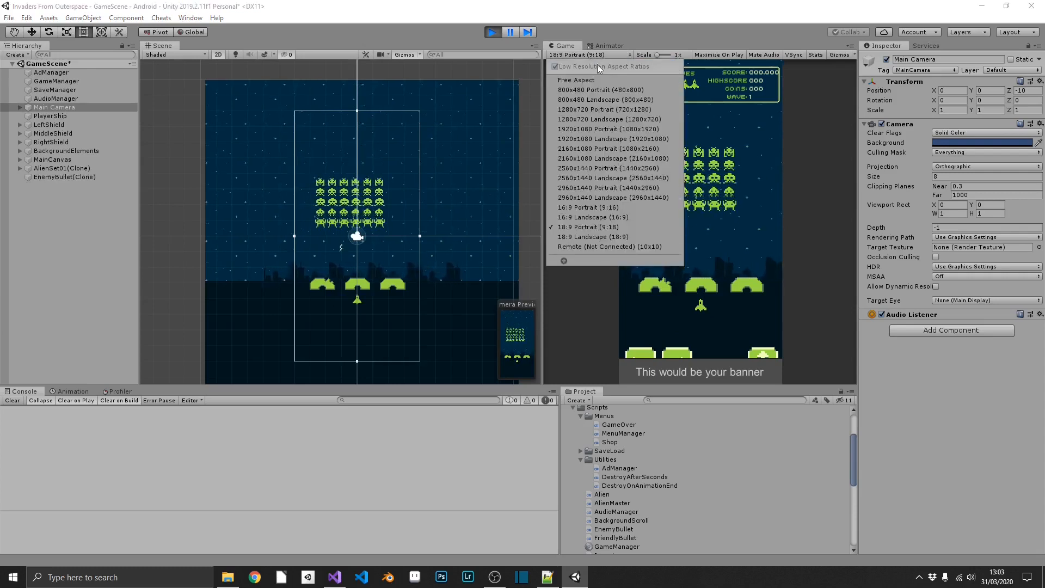
pyautogui.click(603, 99)
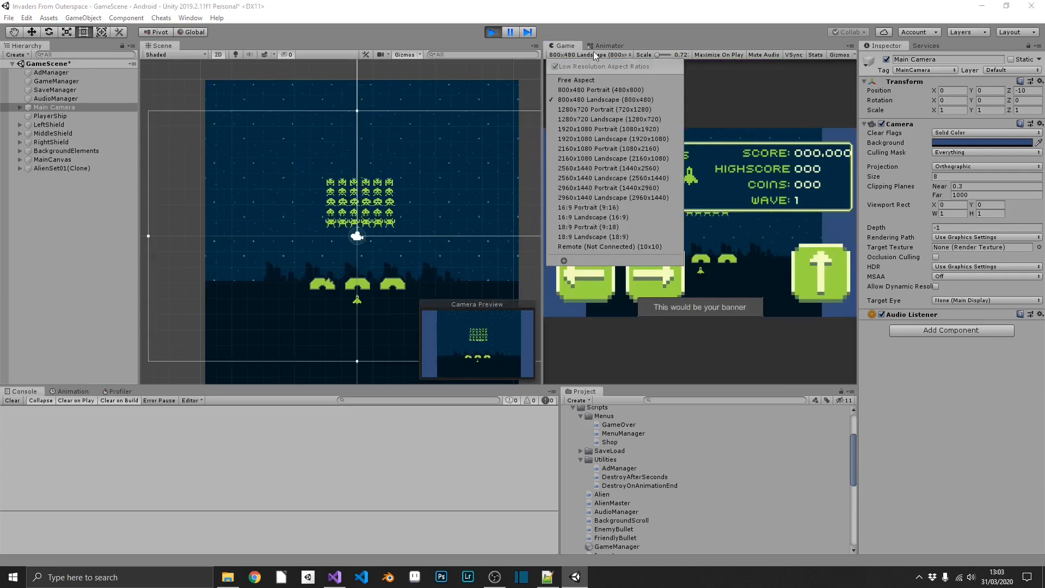
pyautogui.click(597, 89)
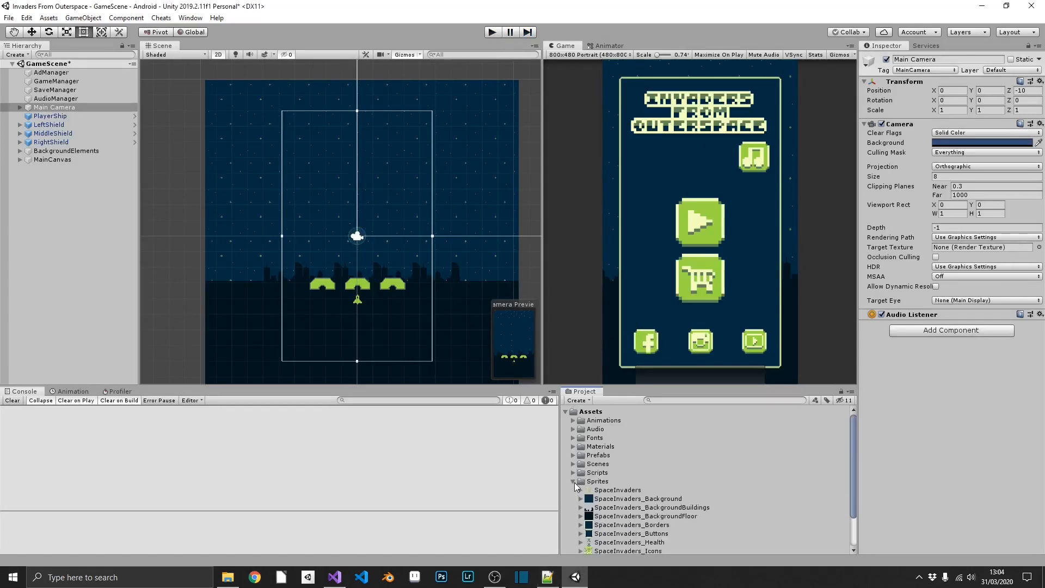
# - Widen the AlienSet01 instance to eight alien columns, apply overrides to the prefab, then delete it
pyautogui.click(573, 455)
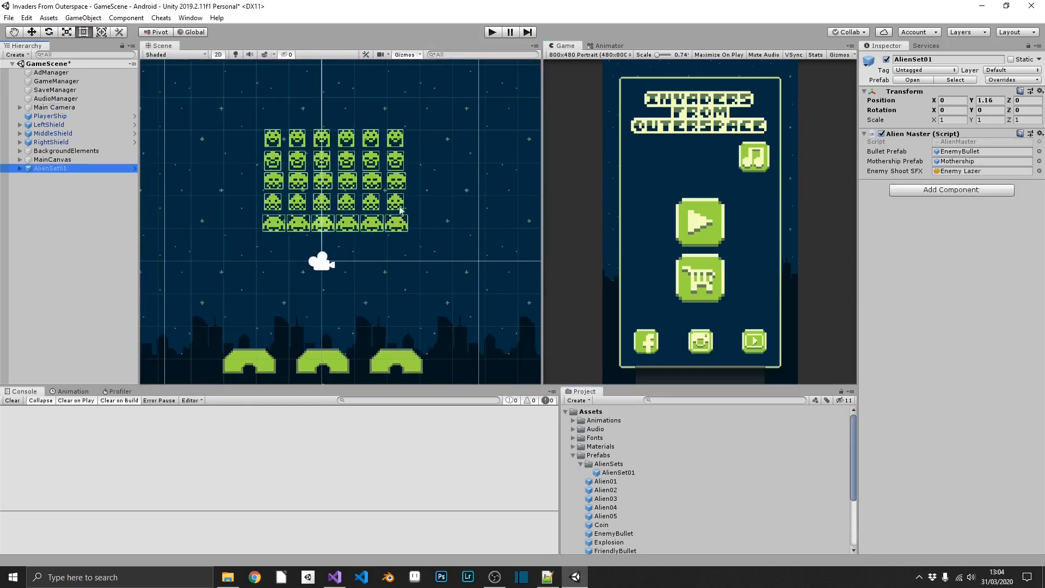
pyautogui.click(20, 168)
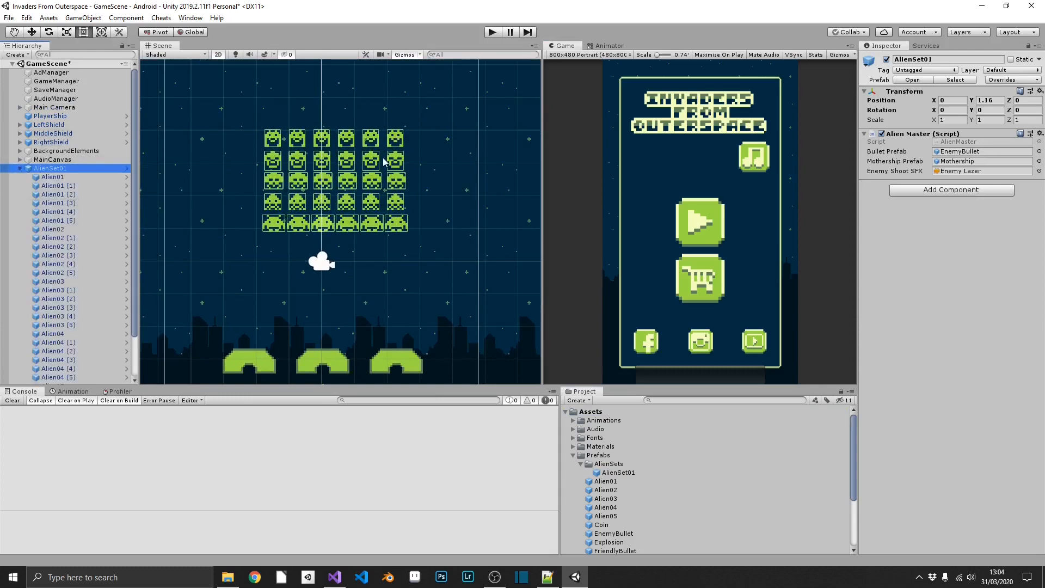
pyautogui.click(393, 137)
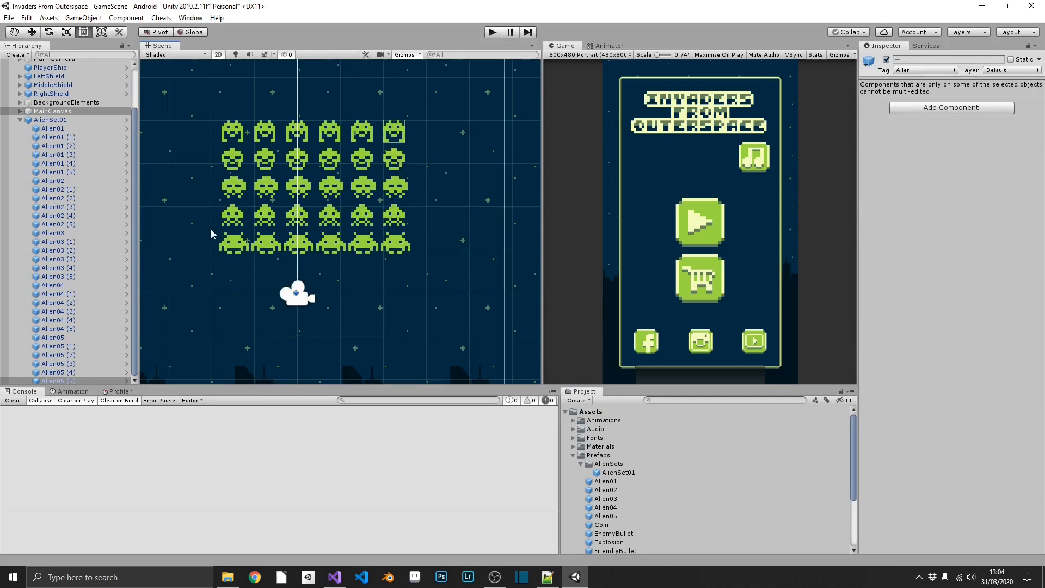
pyautogui.click(234, 242)
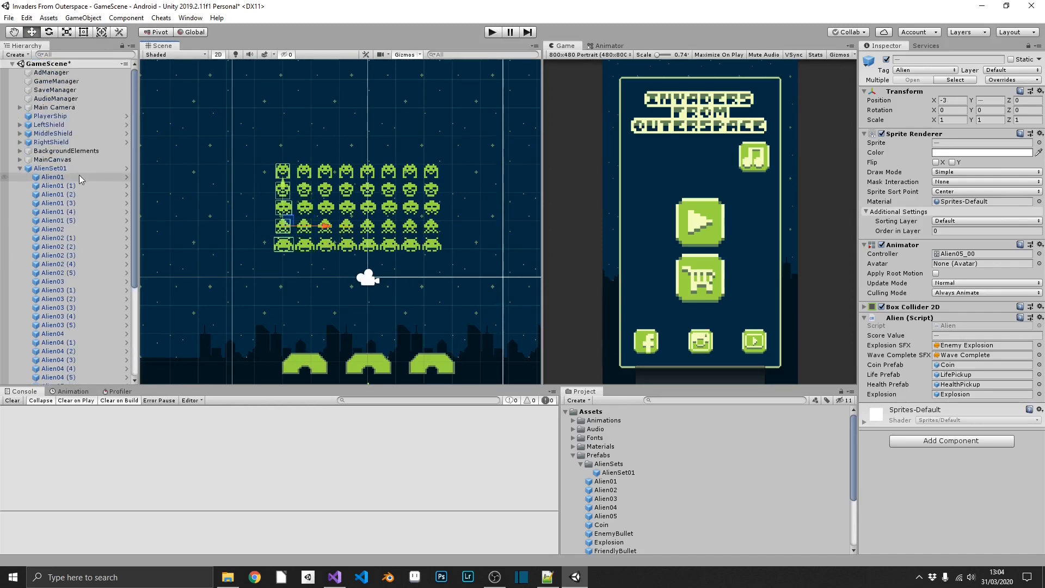
pyautogui.rightClick(48, 169)
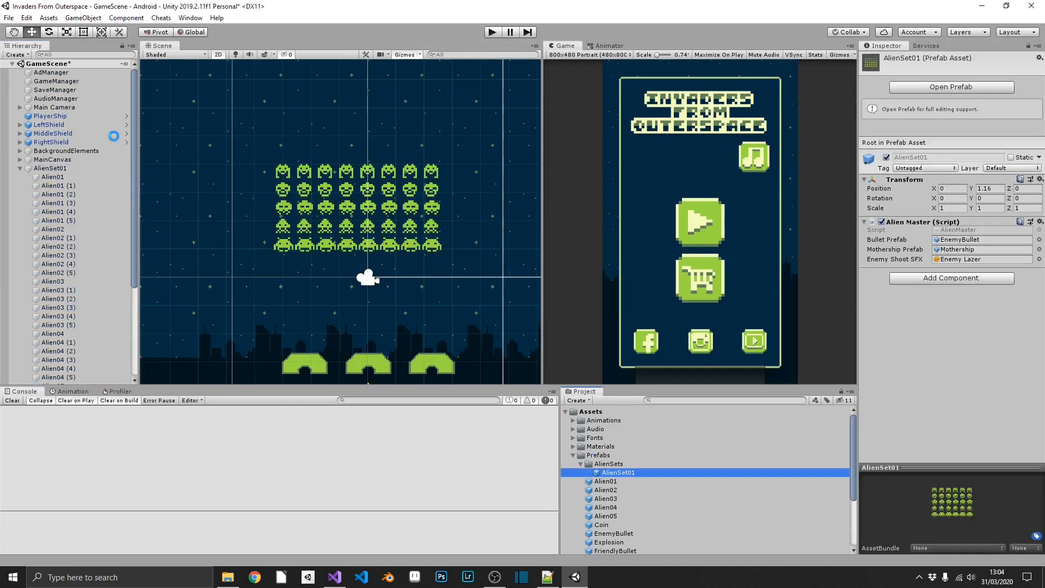
pyautogui.click(608, 463)
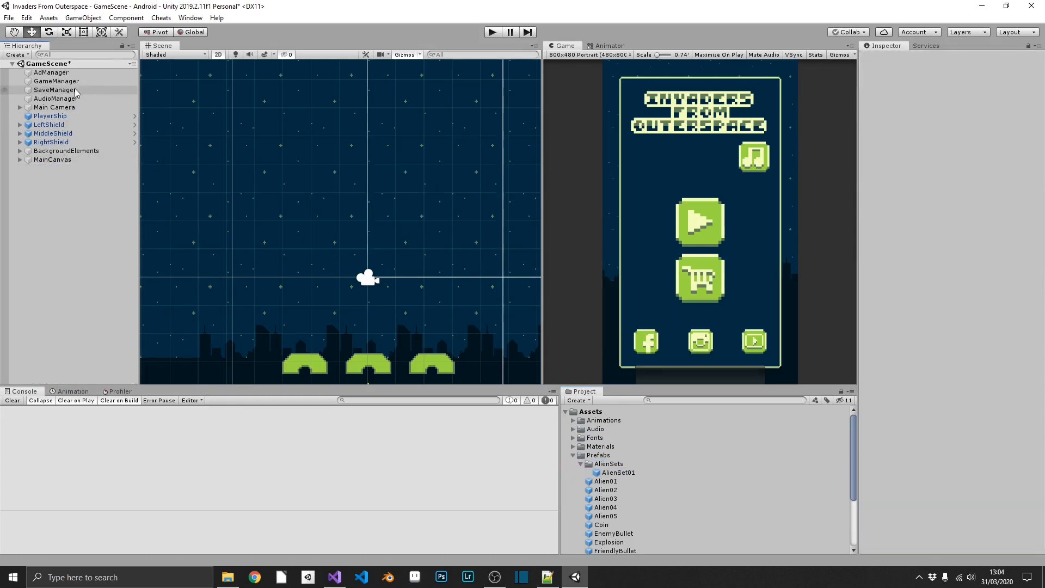
# - Assign AlienSet01 to GameManager's All Alien Sets Element 0 and test-play the wave
pyautogui.click(56, 80)
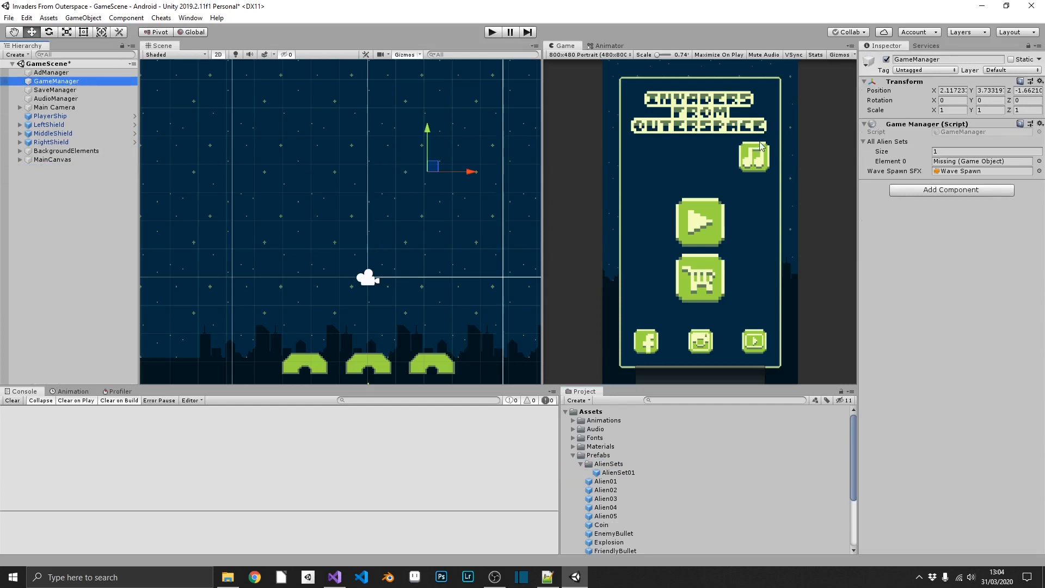
pyautogui.click(617, 472)
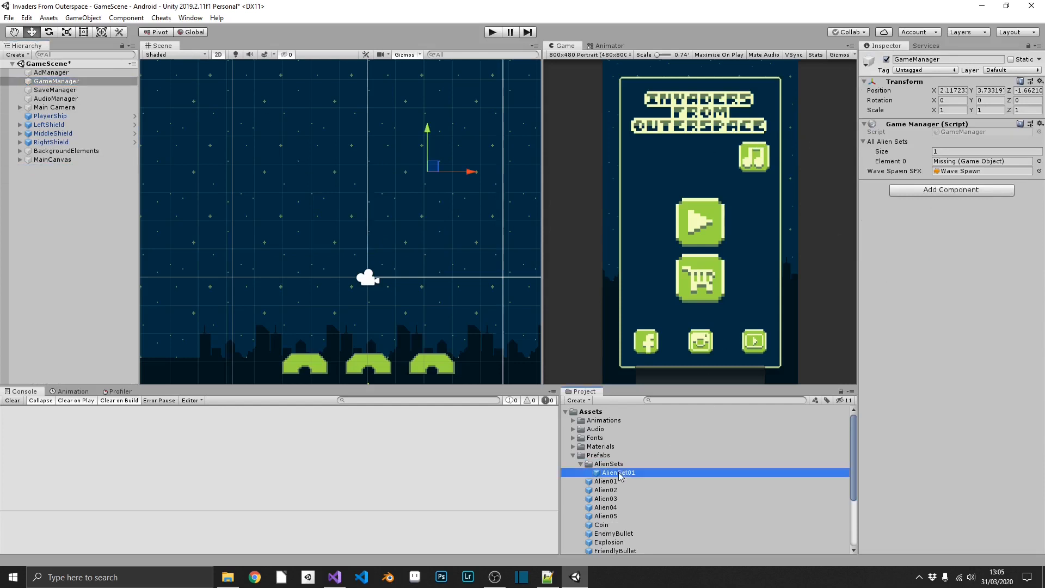
pyautogui.moveTo(615, 472); pyautogui.dragTo(979, 161)
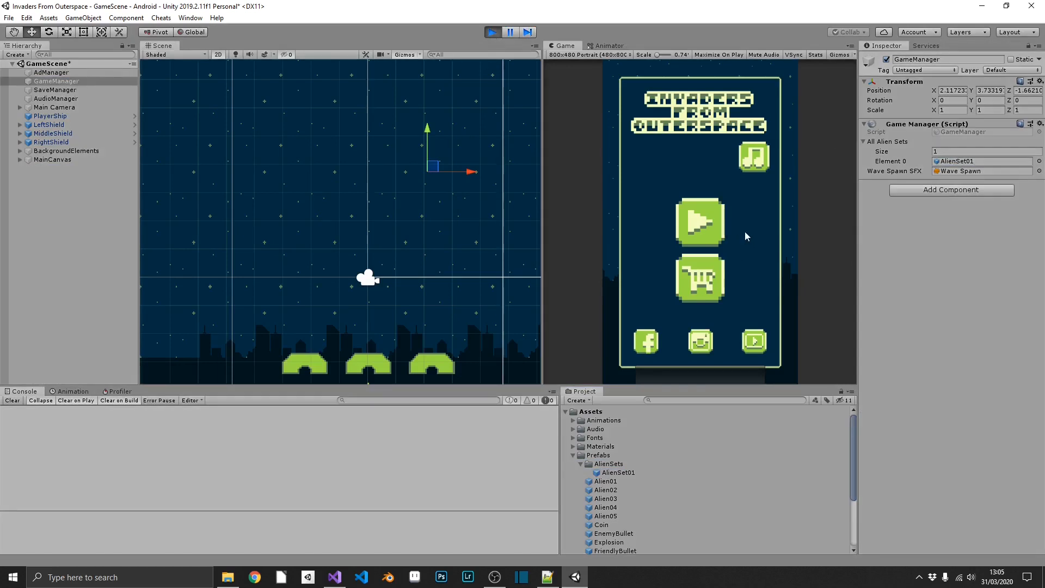
pyautogui.click(699, 222)
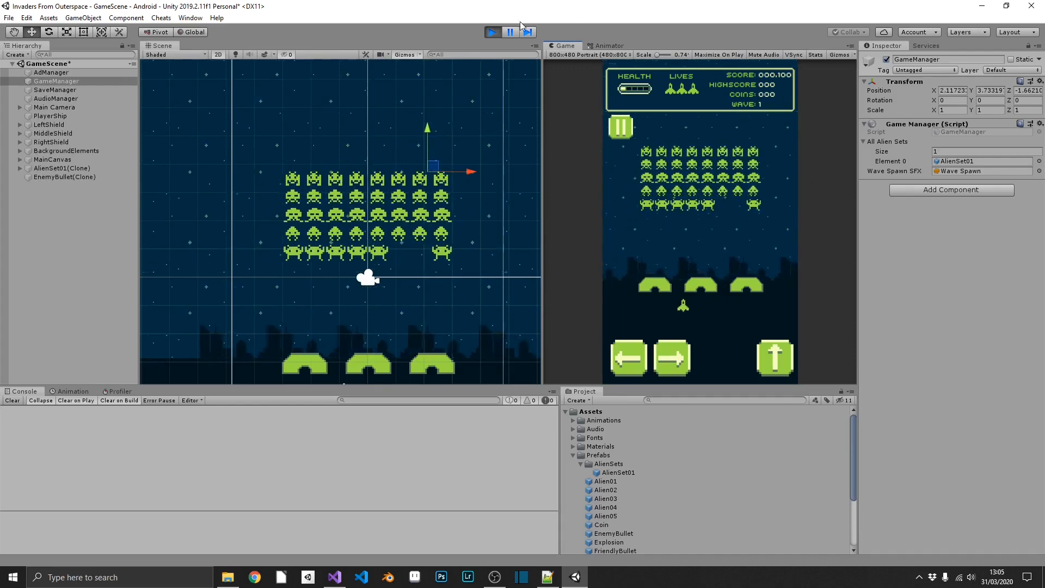
pyautogui.click(491, 31)
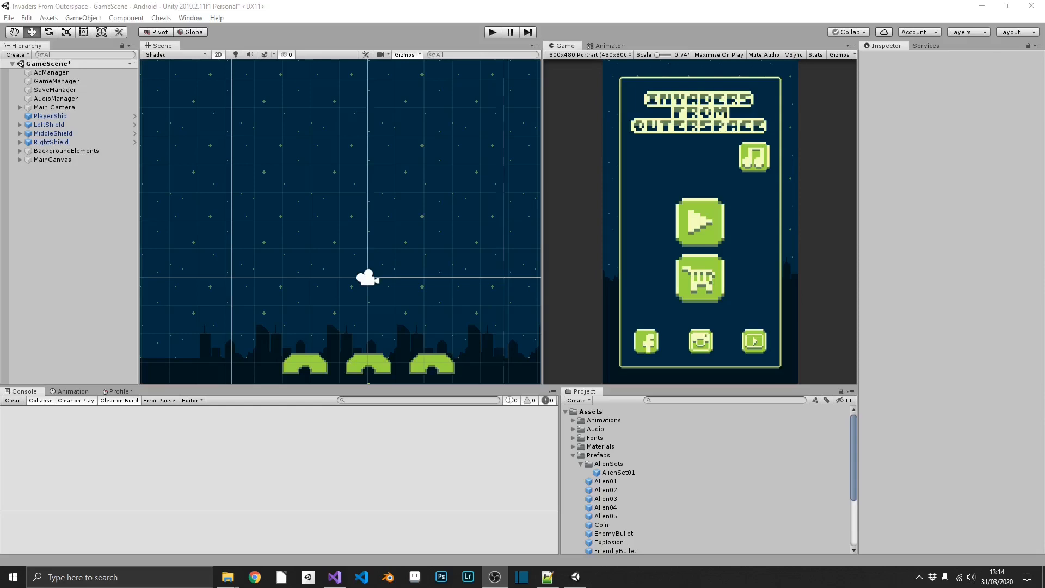
# - Change hMoveDistance in AlienMaster.cs to Vector3(0.1f, 0, 0) and save
pyautogui.click(333, 577)
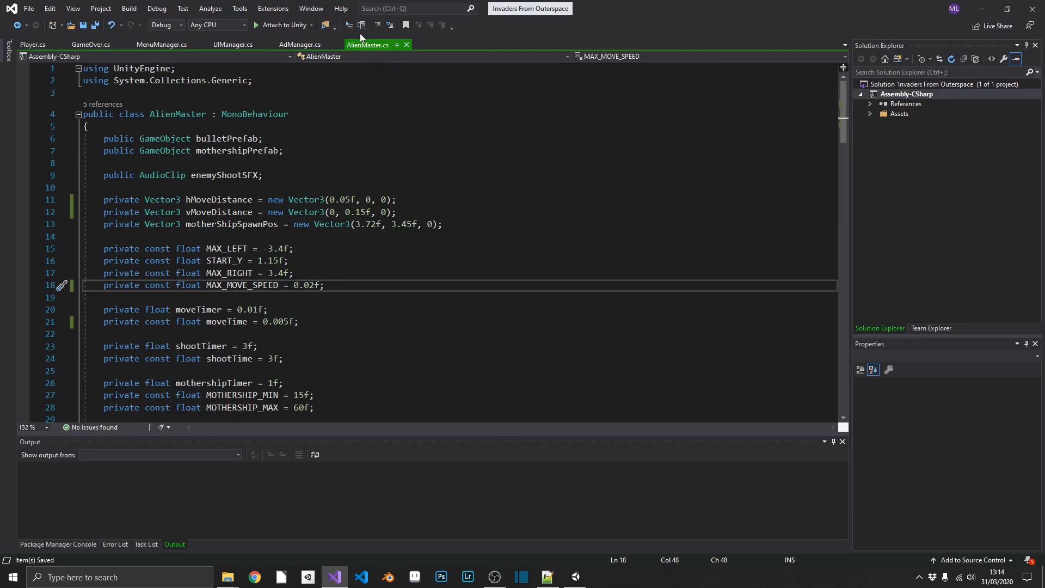
pyautogui.moveTo(359, 212)
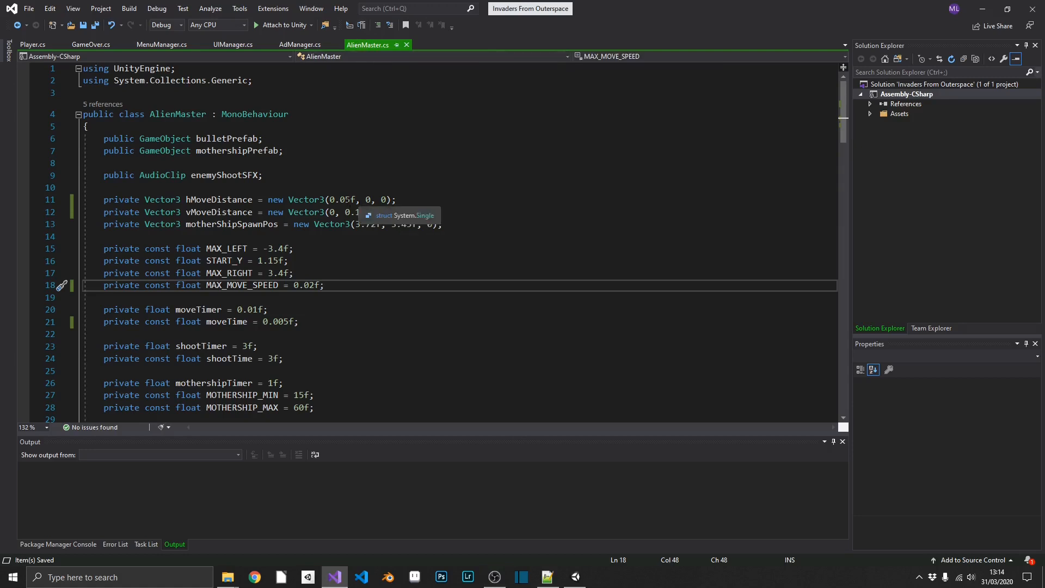
pyautogui.click(339, 199)
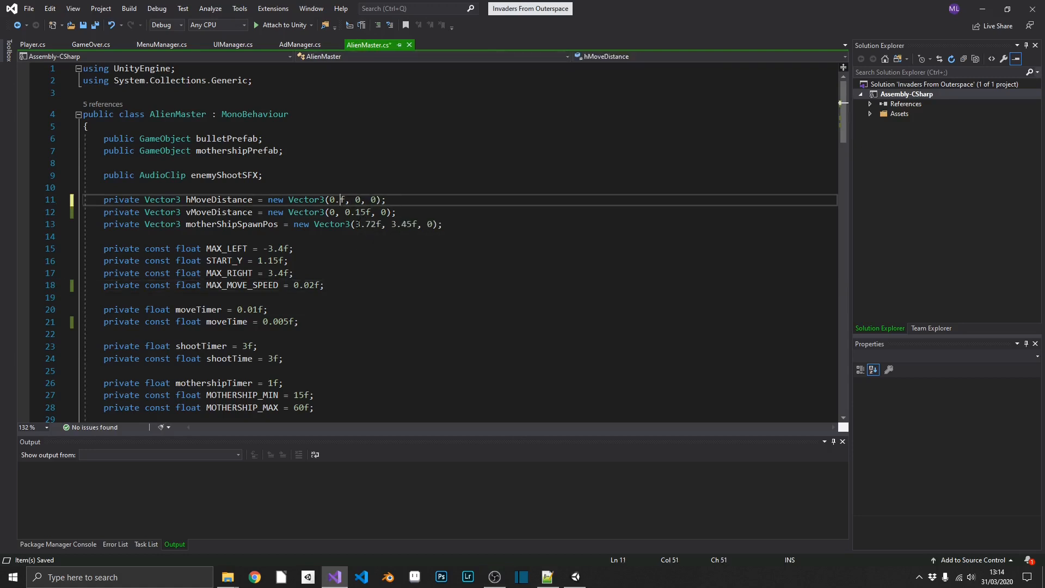
pyautogui.write('1')
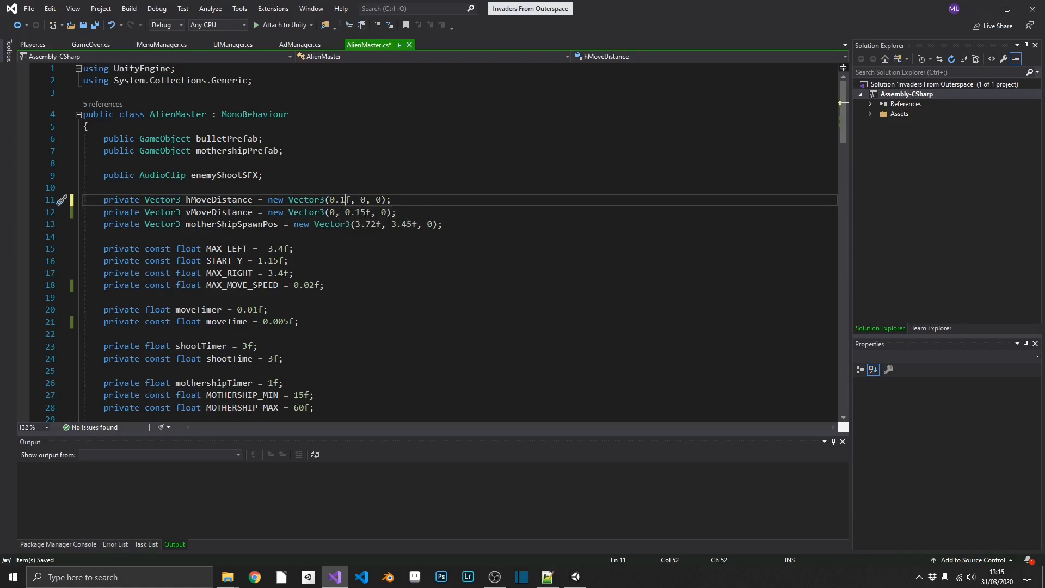
pyautogui.click(359, 212)
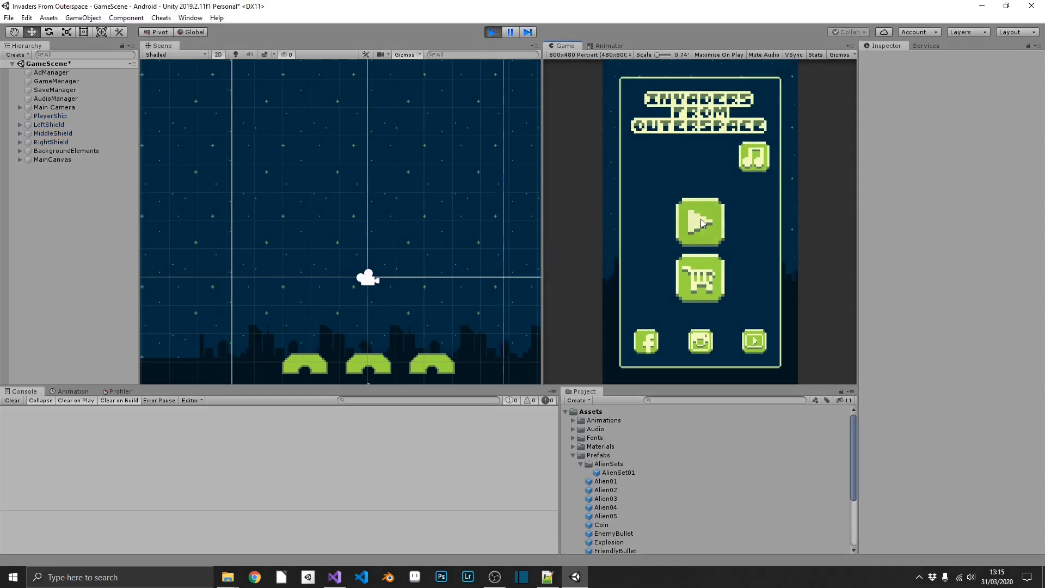
# - Play GameScene, try the 18:9 portrait preview, then return to 800x480 portrait
pyautogui.click(698, 223)
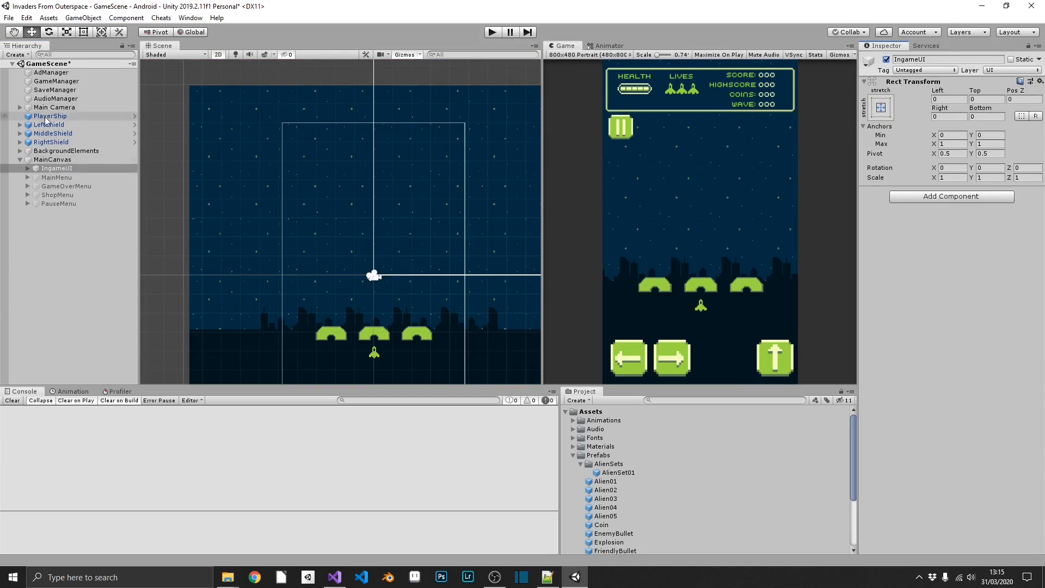
pyautogui.click(51, 142)
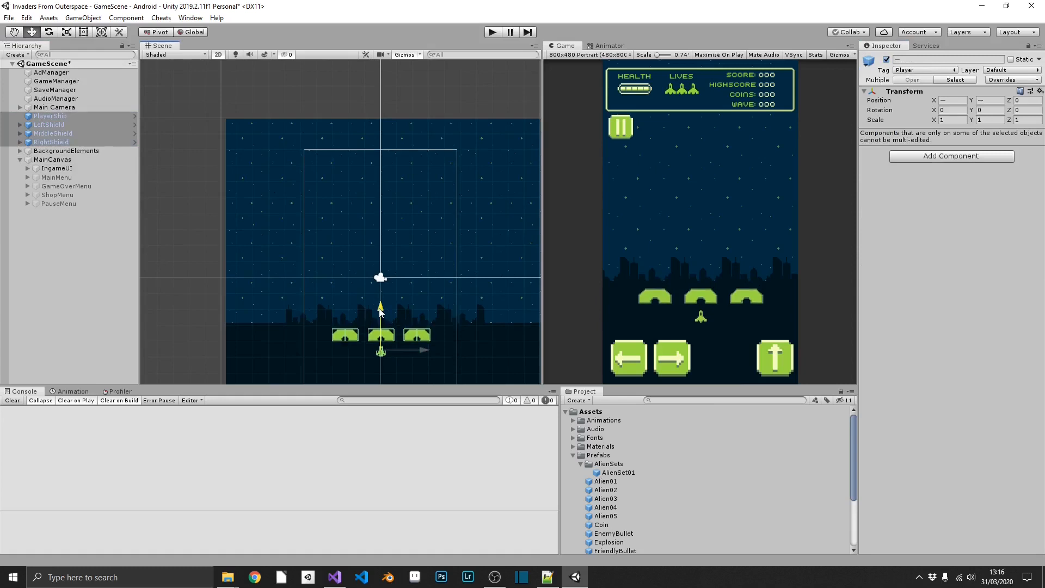
pyautogui.click(598, 54)
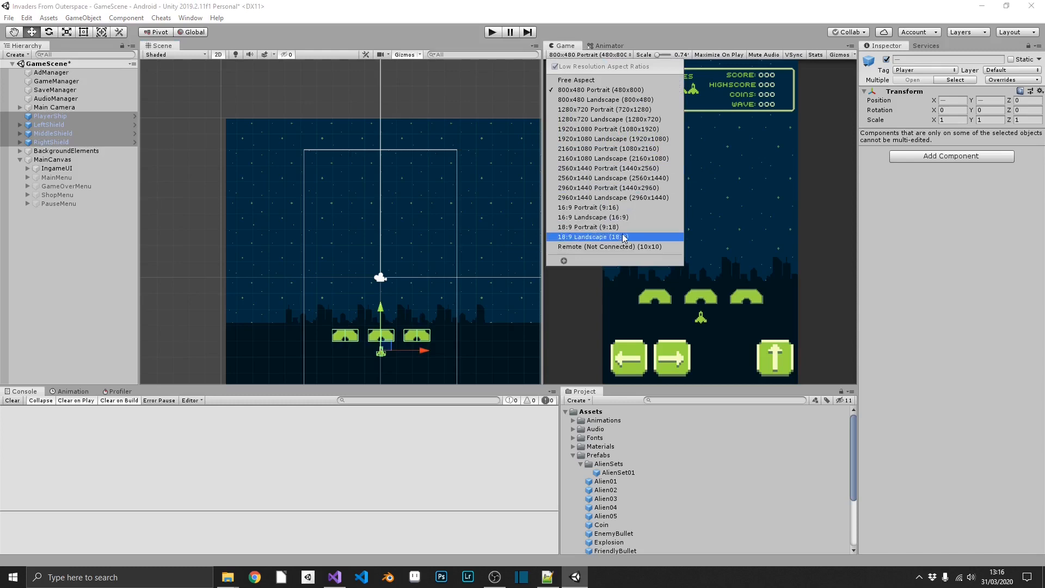
pyautogui.click(589, 227)
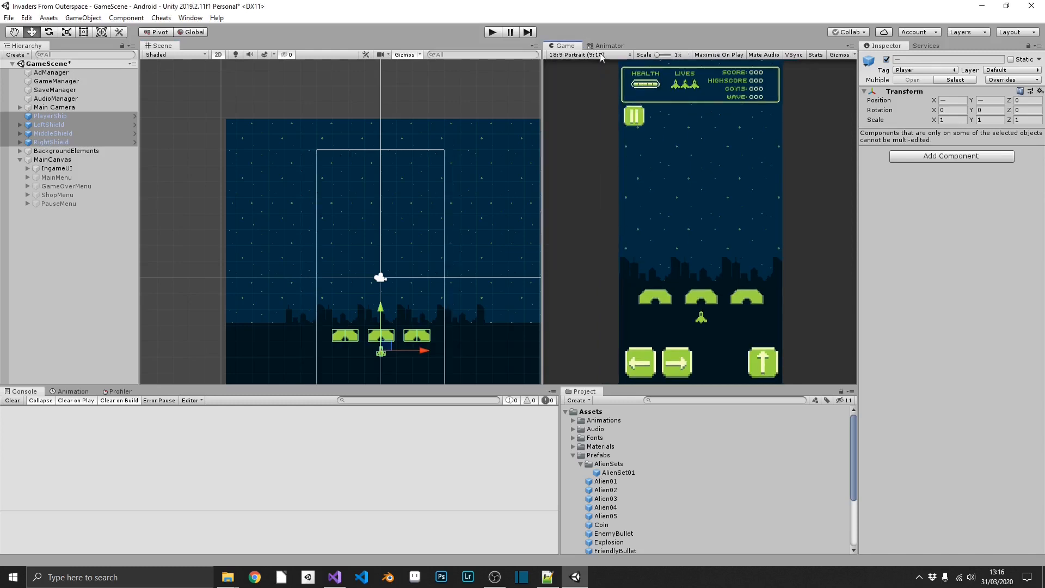
pyautogui.click(585, 55)
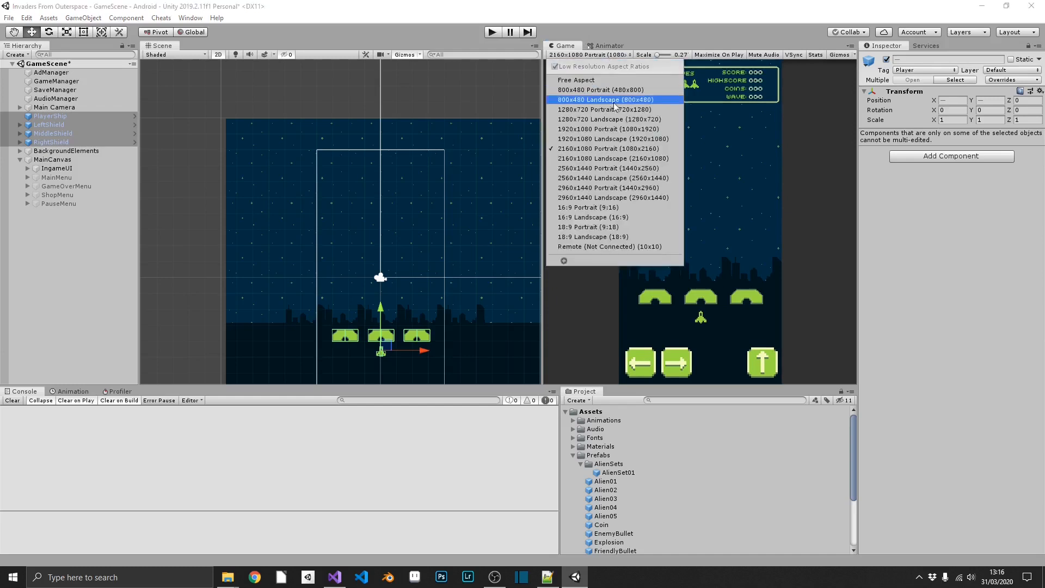
pyautogui.click(605, 109)
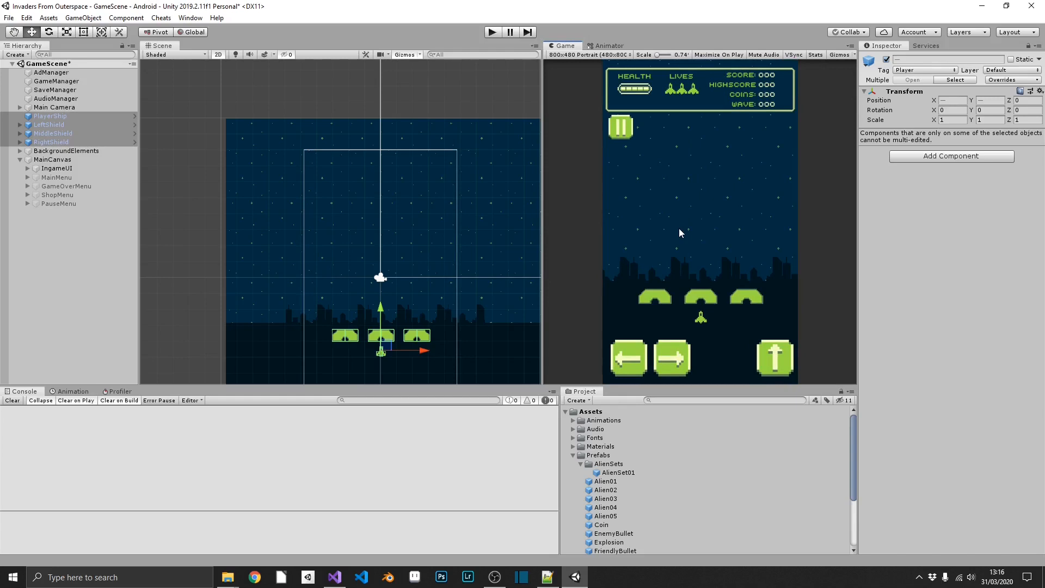
pyautogui.moveTo(719, 323)
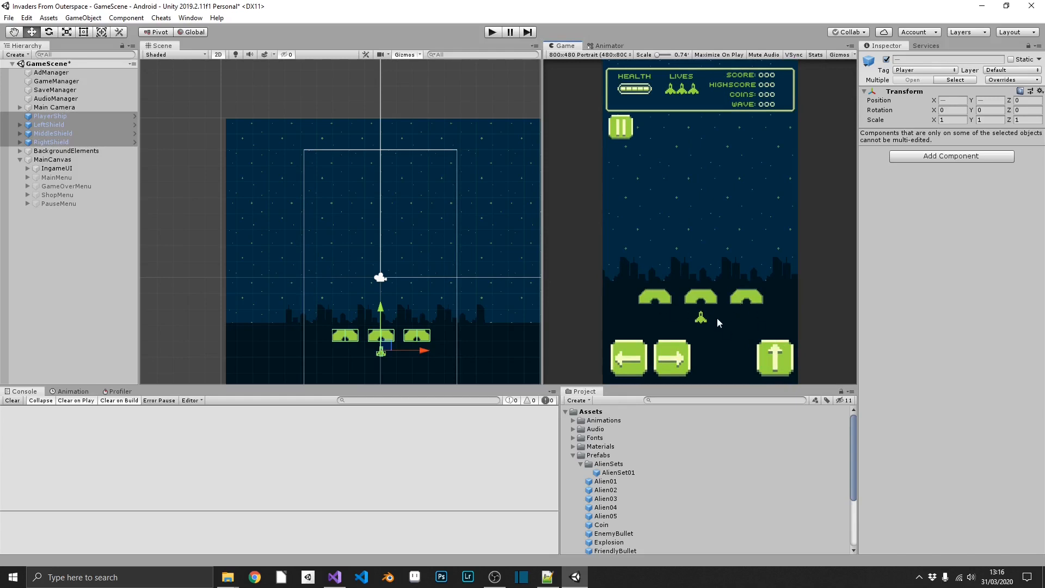
pyautogui.click(492, 32)
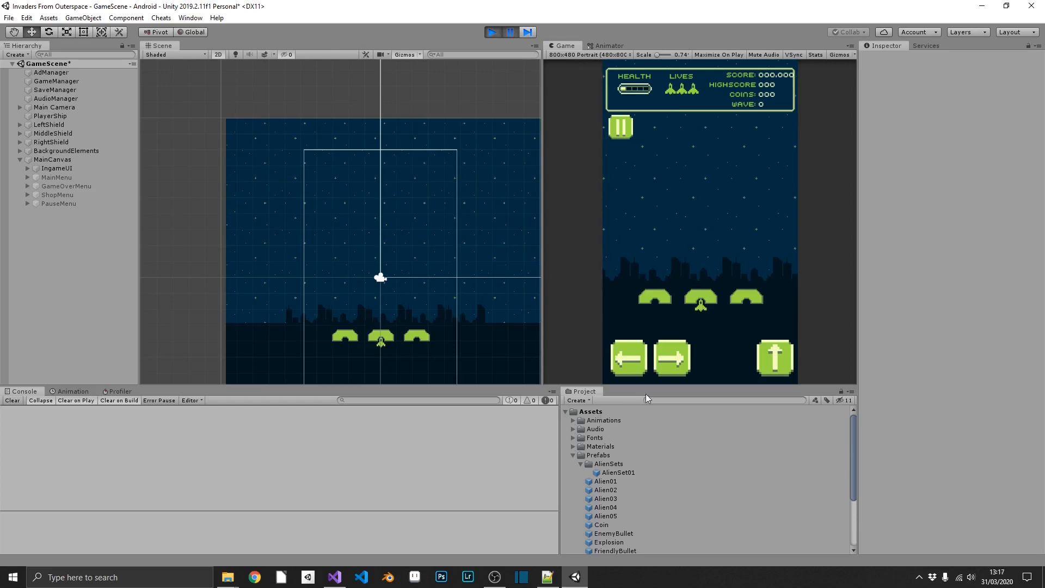
# - Set the player's Start Pos Y to -4.6, then raise the spawned mothership to Y 4.5
pyautogui.click(49, 116)
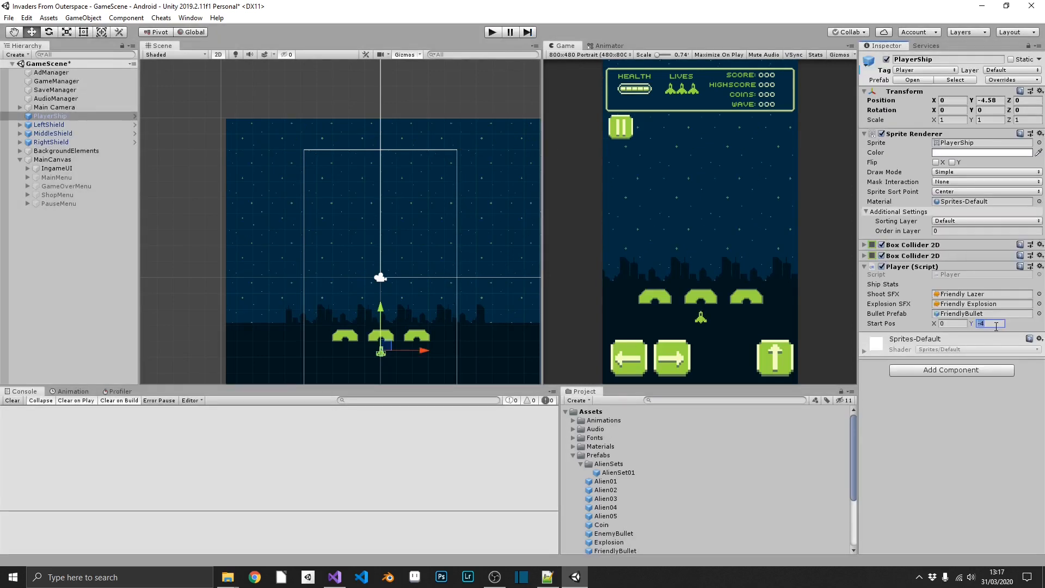
pyautogui.write('-4.6')
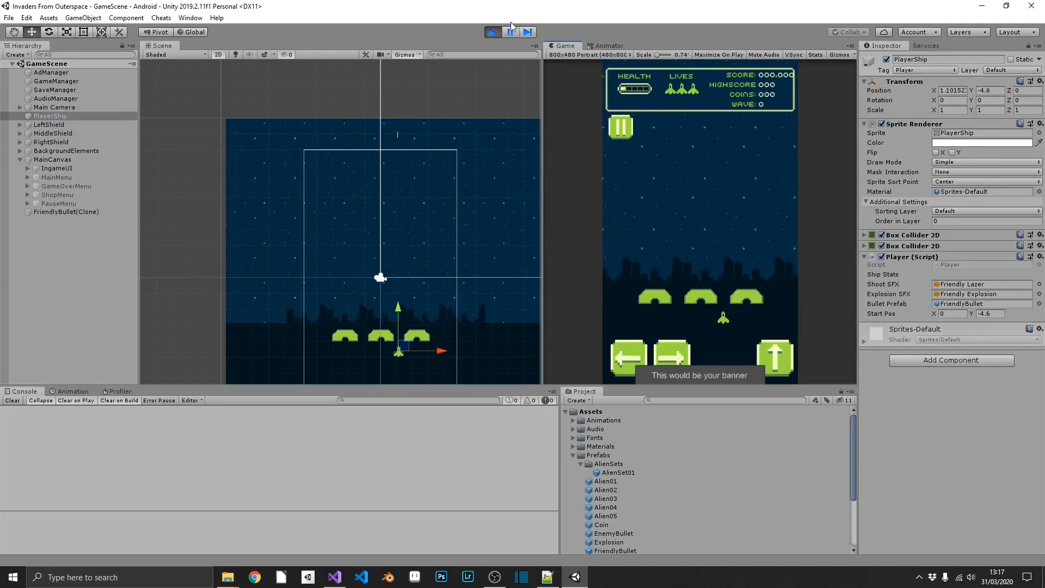
pyautogui.click(492, 31)
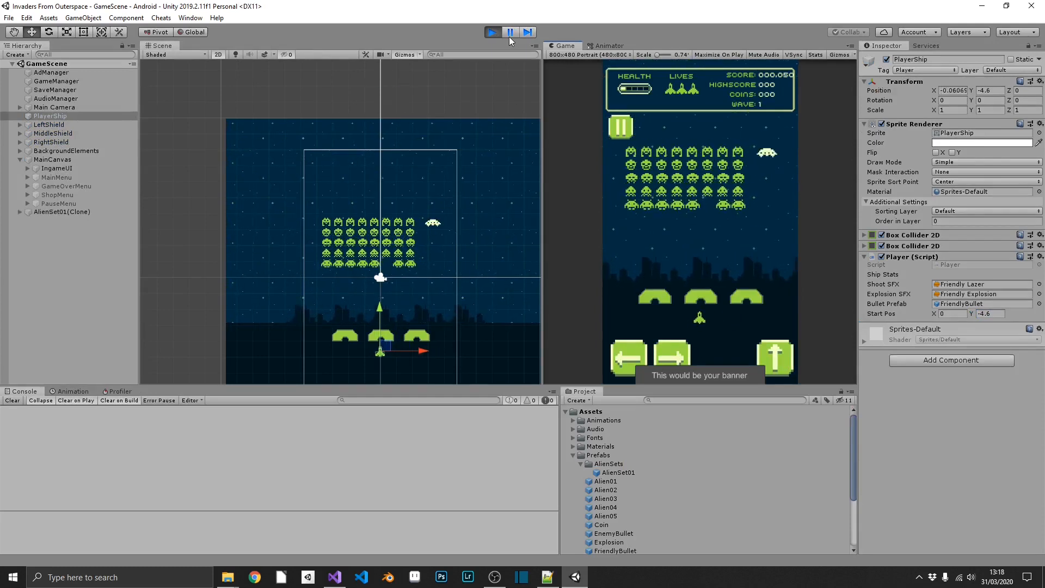
pyautogui.click(508, 32)
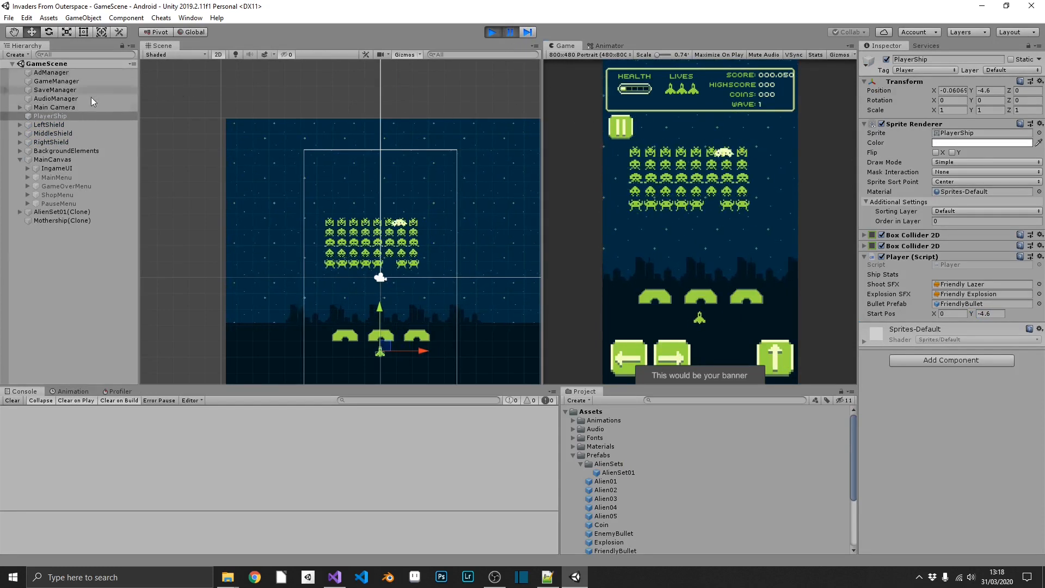
pyautogui.click(62, 220)
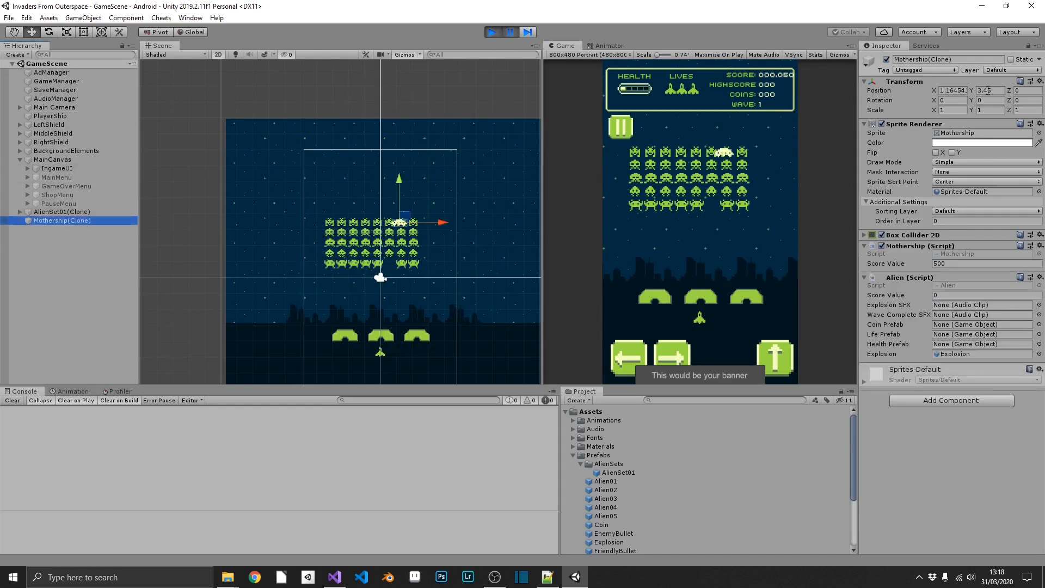
pyautogui.moveTo(398, 221); pyautogui.dragTo(399, 166)
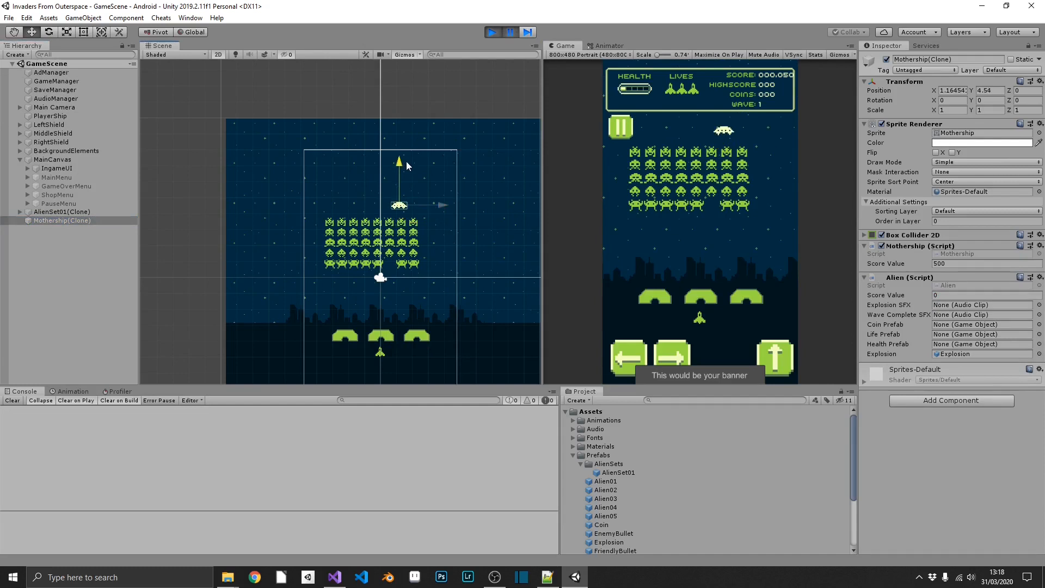
pyautogui.click(989, 90)
pyautogui.write('4.5')
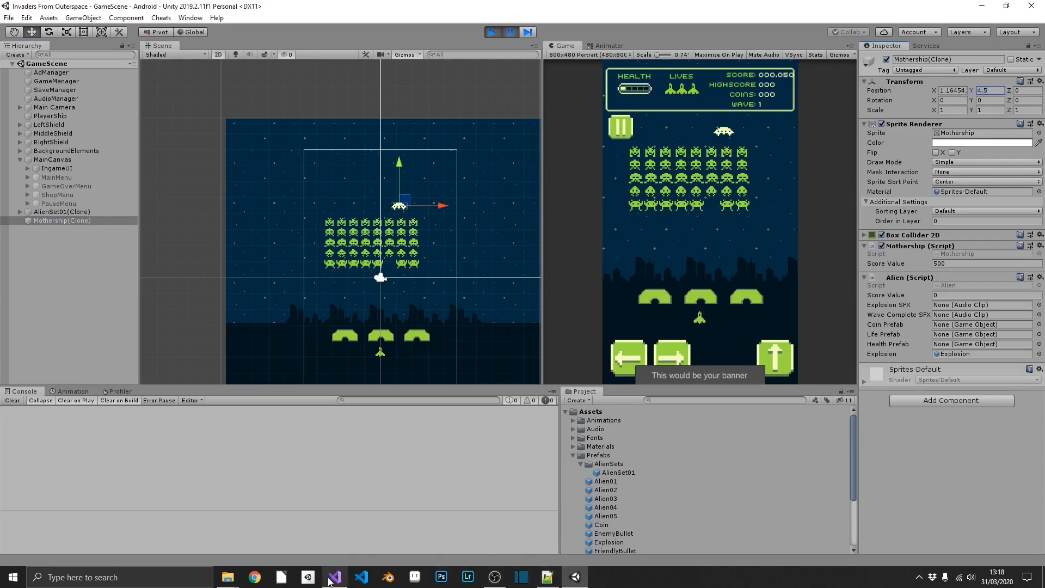
# - Change motherShipSpawnPos in AlienMaster.cs to new Vector3(3.72f, 4.5f, 0)
pyautogui.click(335, 577)
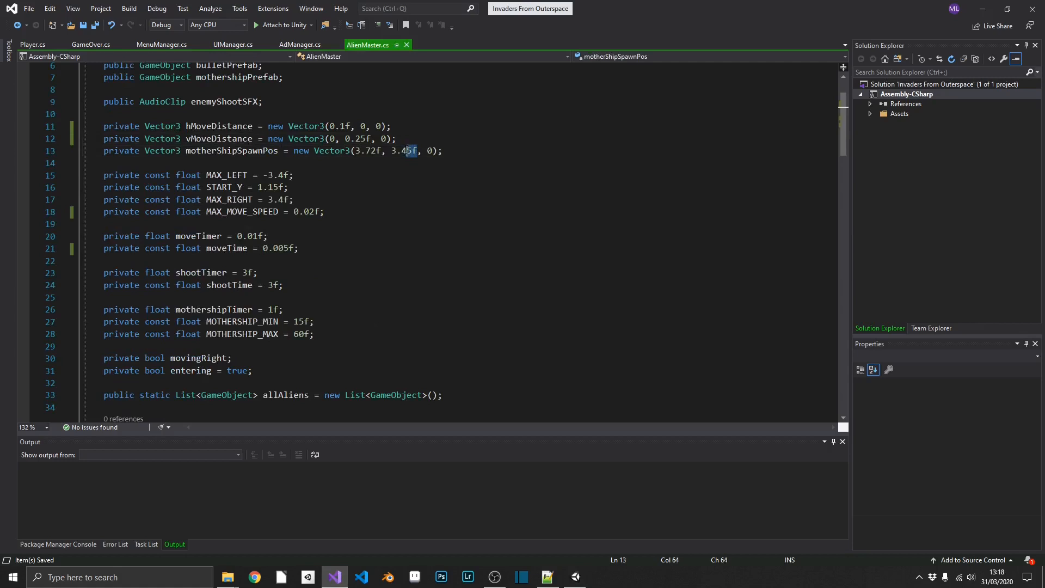
pyautogui.write('4.5')
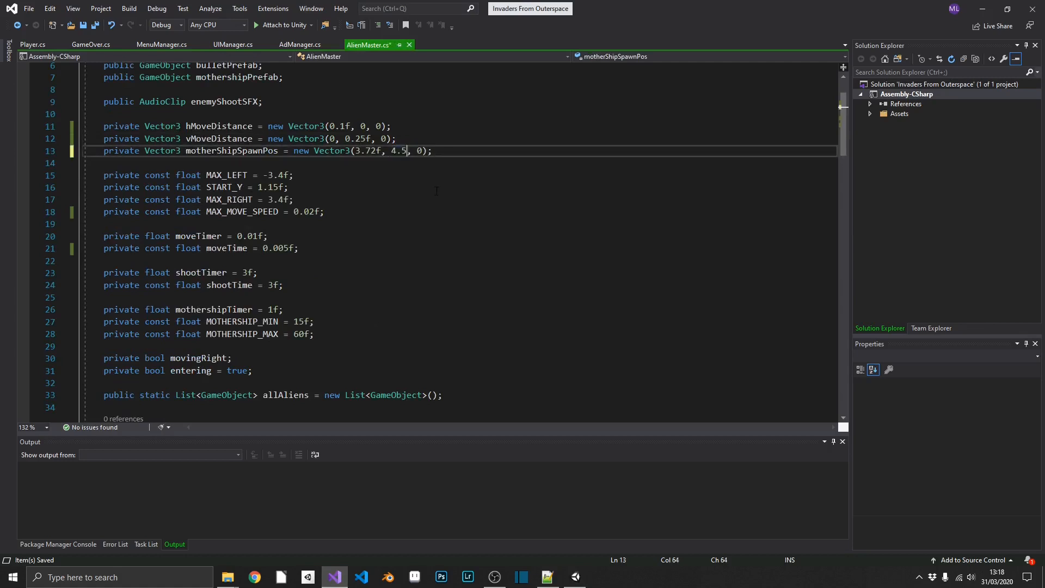
pyautogui.write('f')
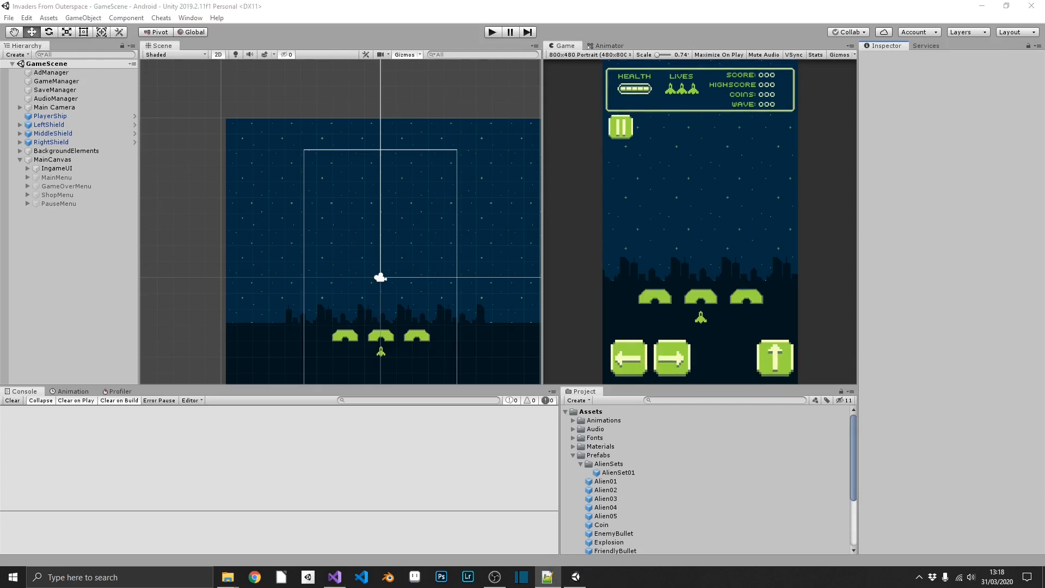
pyautogui.moveTo(813, 271)
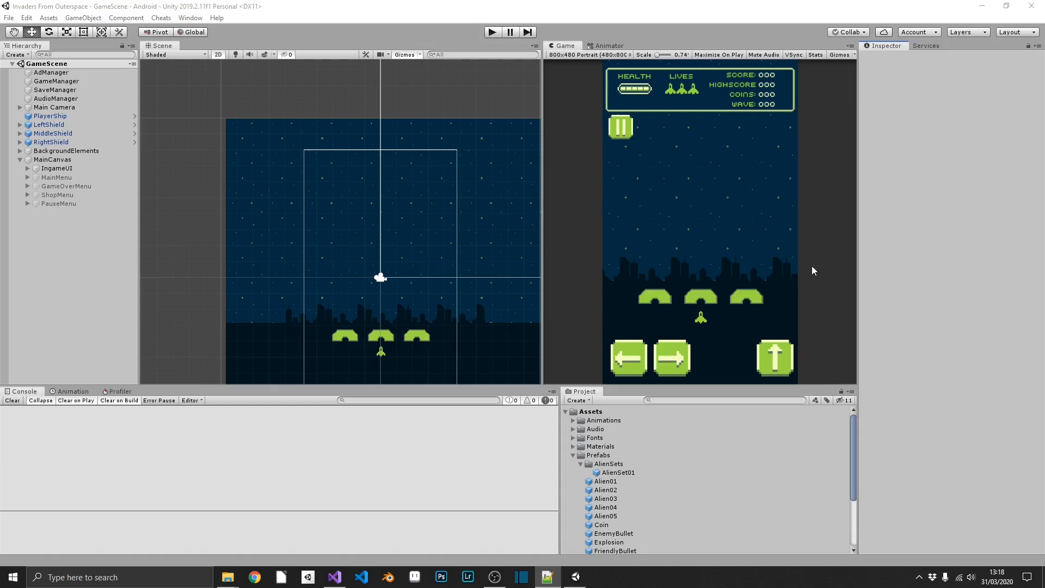
pyautogui.moveTo(636, 485)
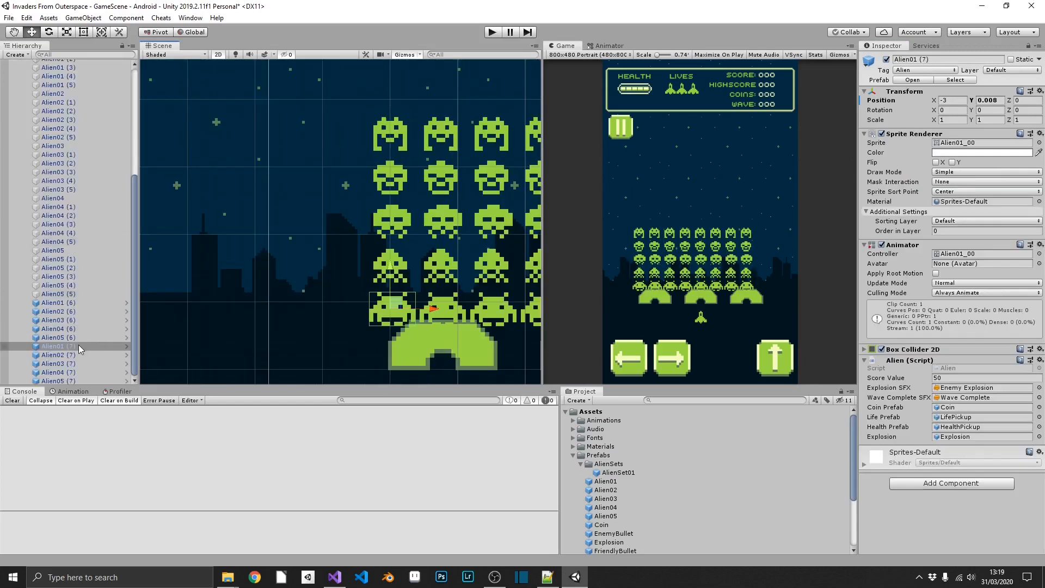
# - Add AlienSet01 to the scene and inspect Alien01 (7)'s Transform Position Y
pyautogui.click(57, 346)
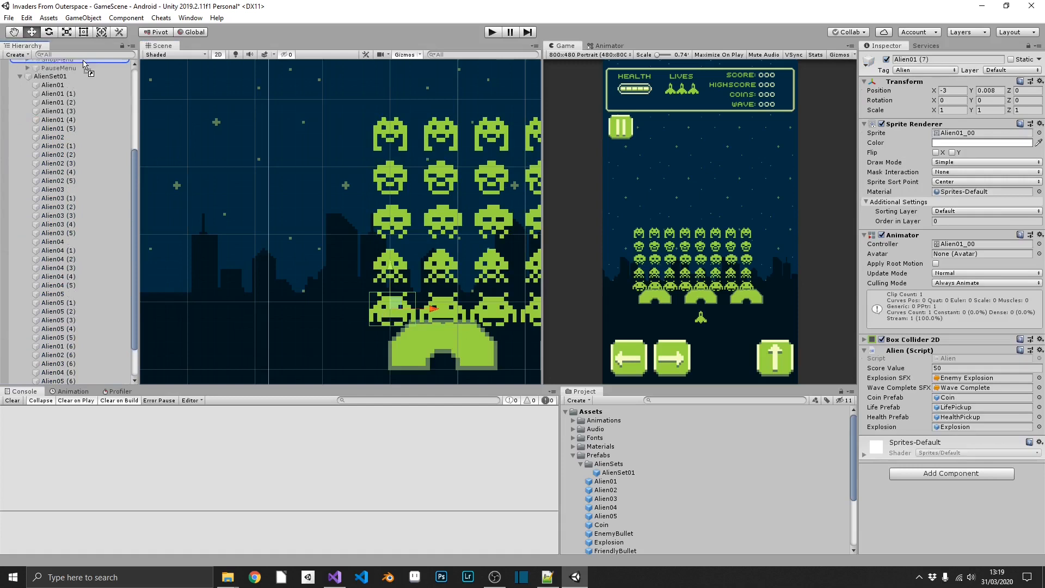
pyautogui.click(52, 136)
pyautogui.write('-3')
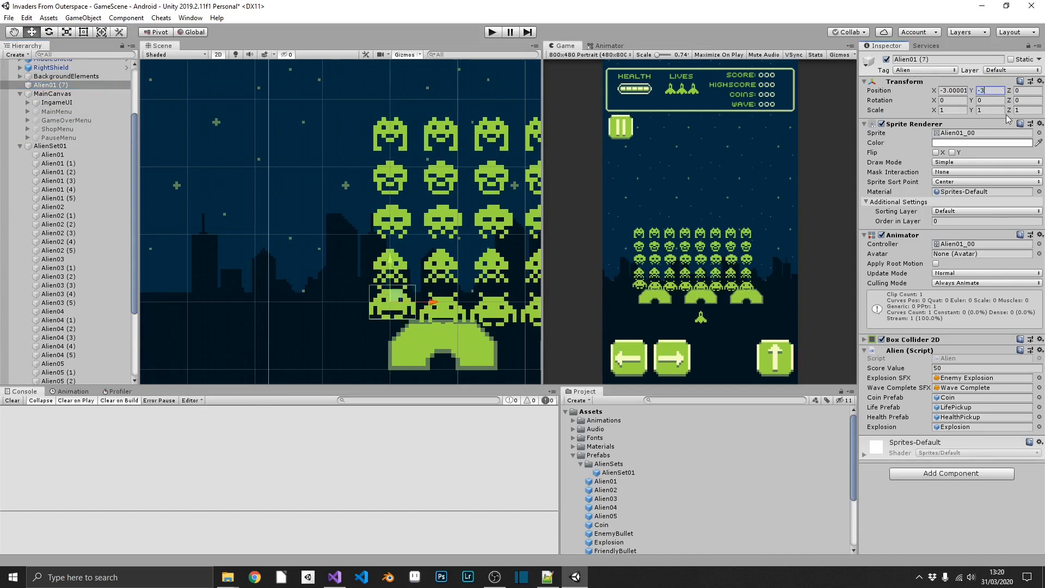
pyautogui.click(953, 90)
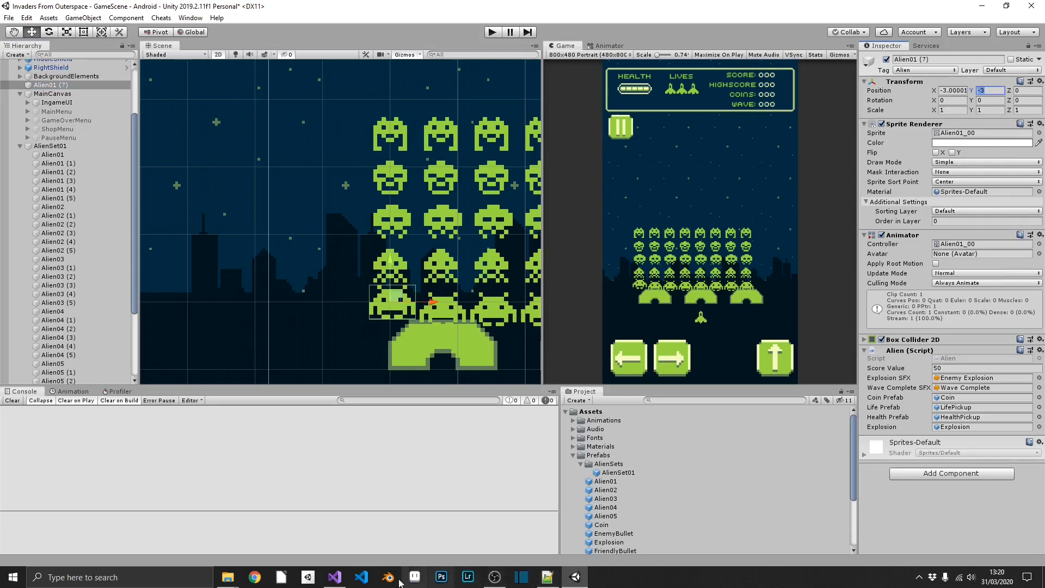
# - Declare an int yMax counter initialised to 0 in AlienMaster's update loop
pyautogui.click(333, 577)
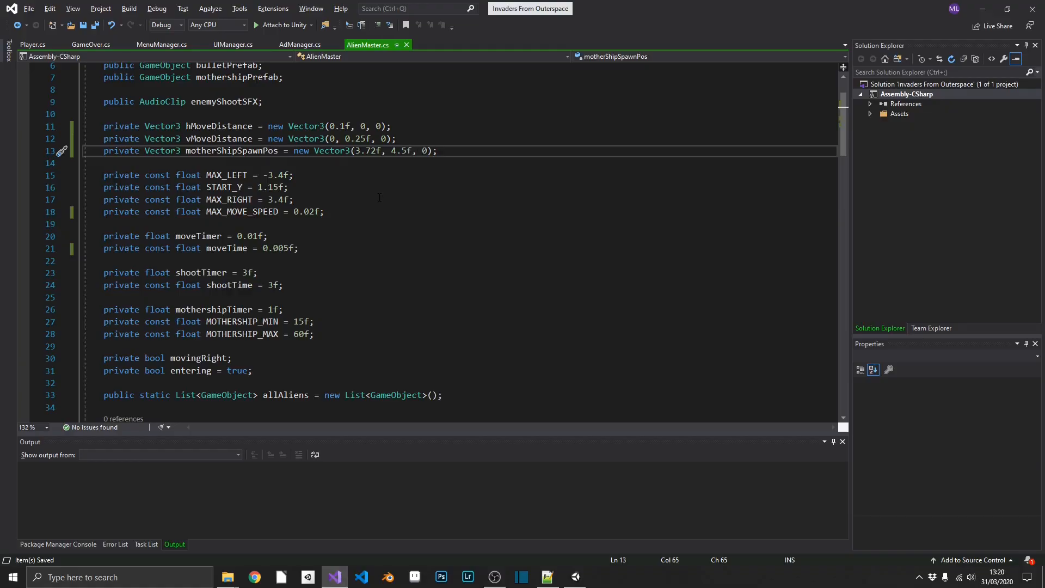
pyautogui.scroll(-3)
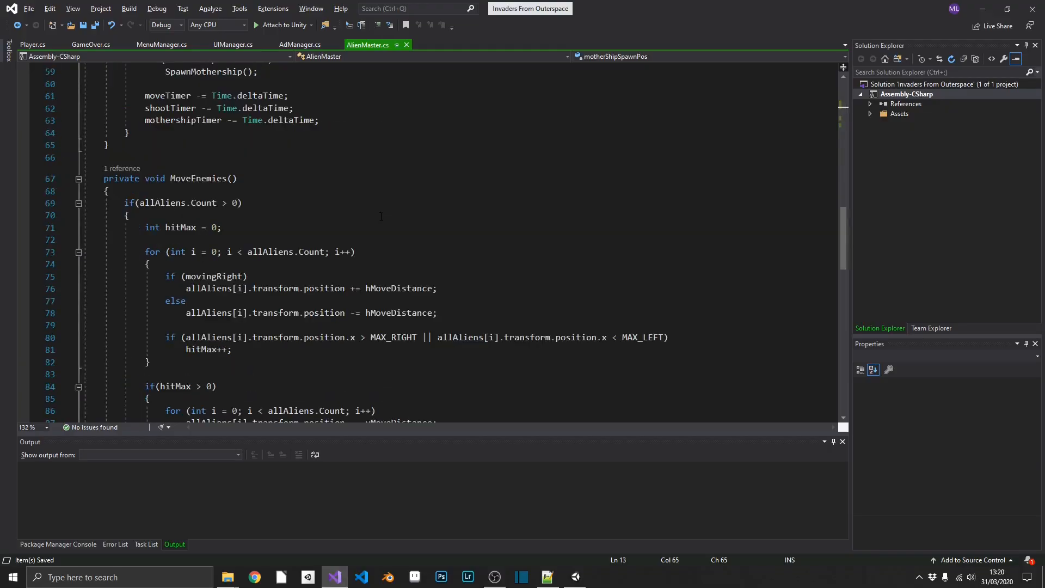
pyautogui.scroll(-3)
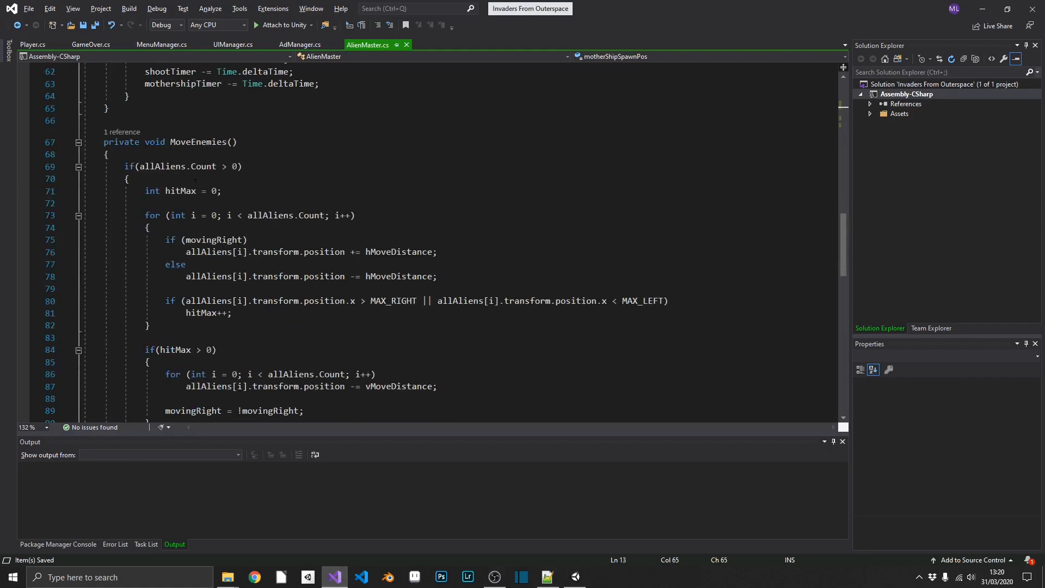
pyautogui.write('int')
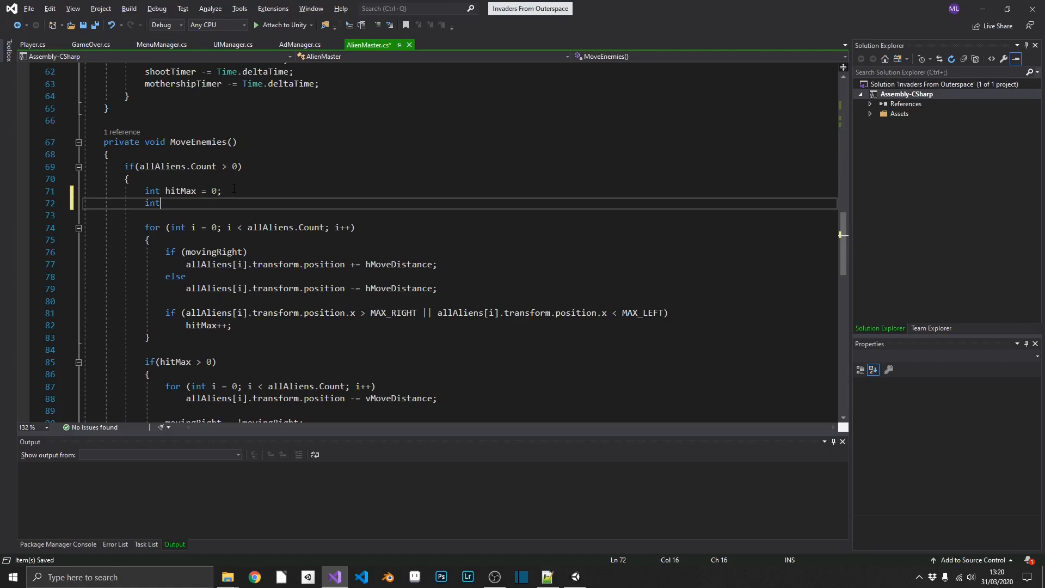
pyautogui.write('yMax')
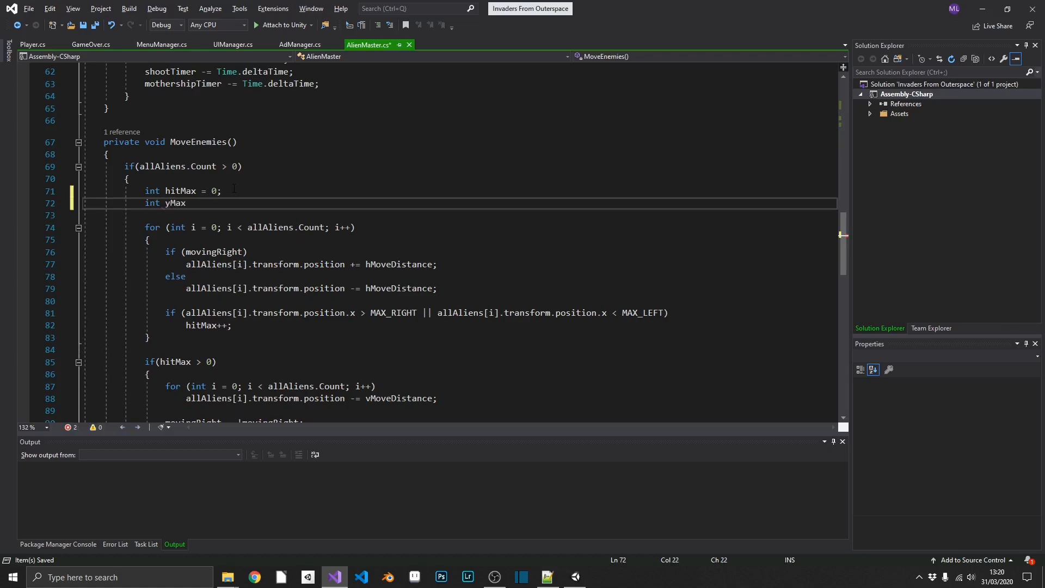
pyautogui.write('= 0;')
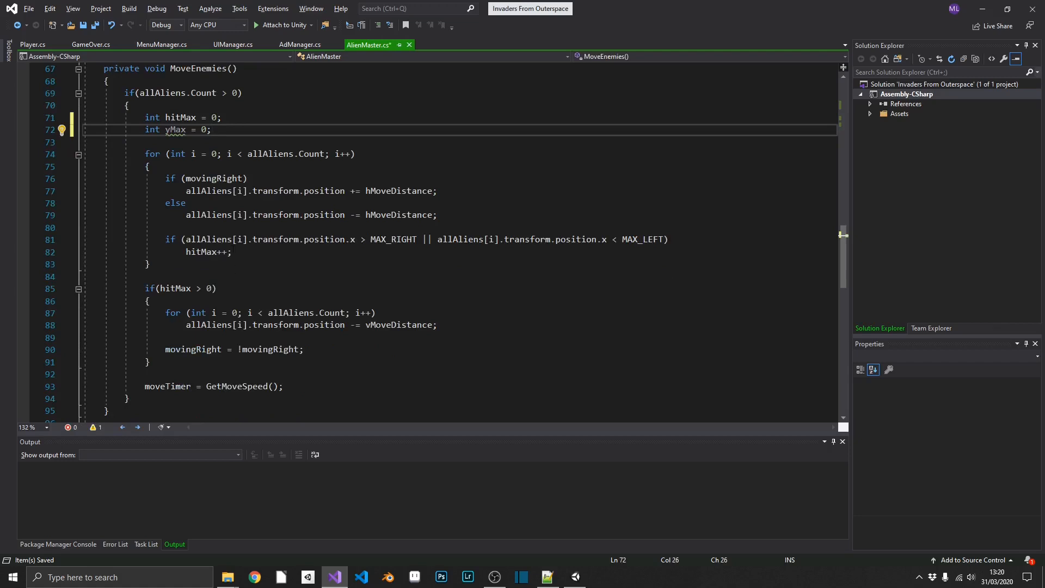
pyautogui.press('enter')
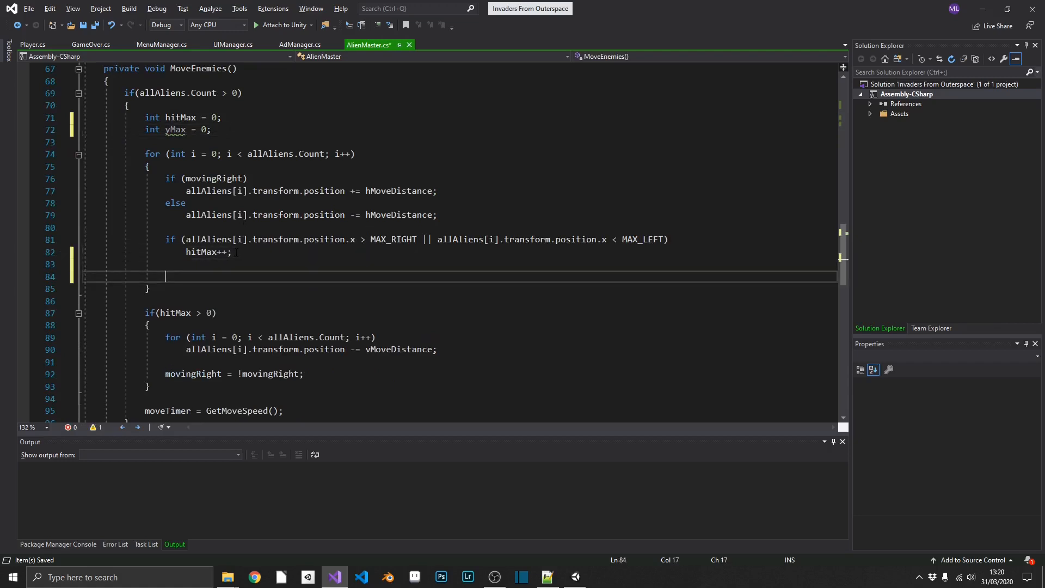
# - Increment yMax whenever allAliens[i].transform.position.y is below MAX_Y
pyautogui.write('if(allAliens)')
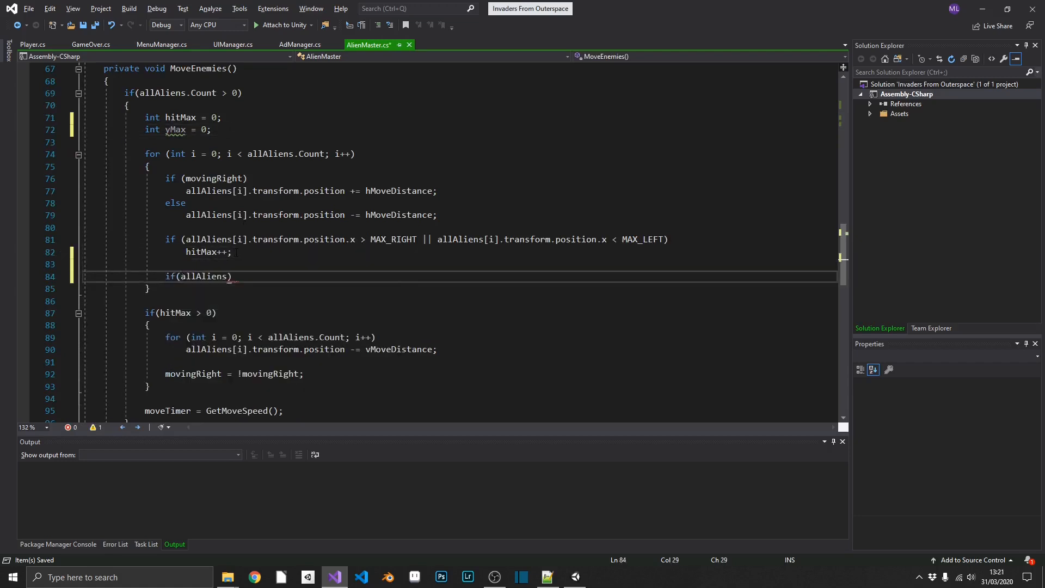
pyautogui.write('[i]')
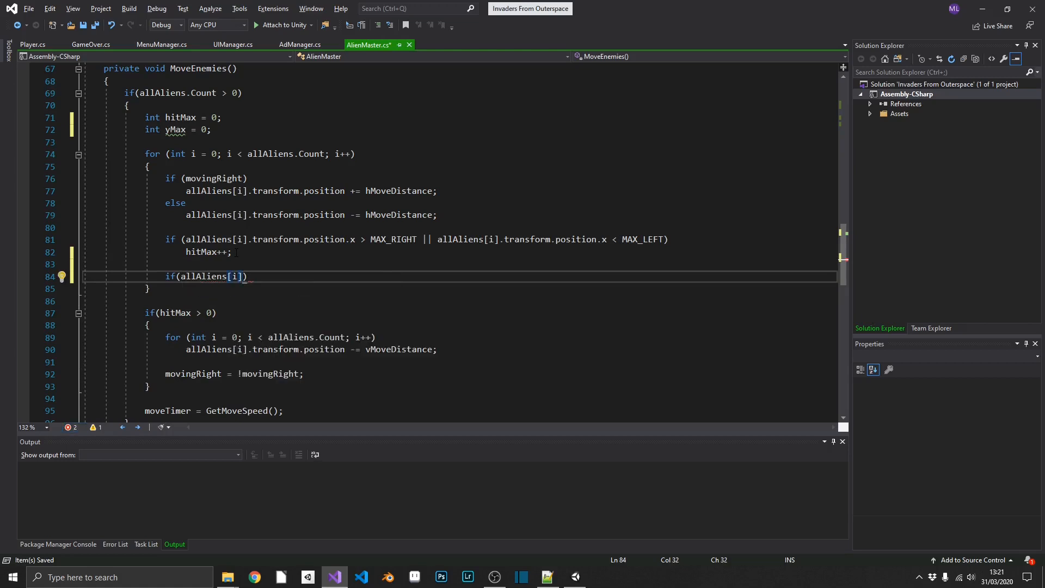
pyautogui.write('.transform.')
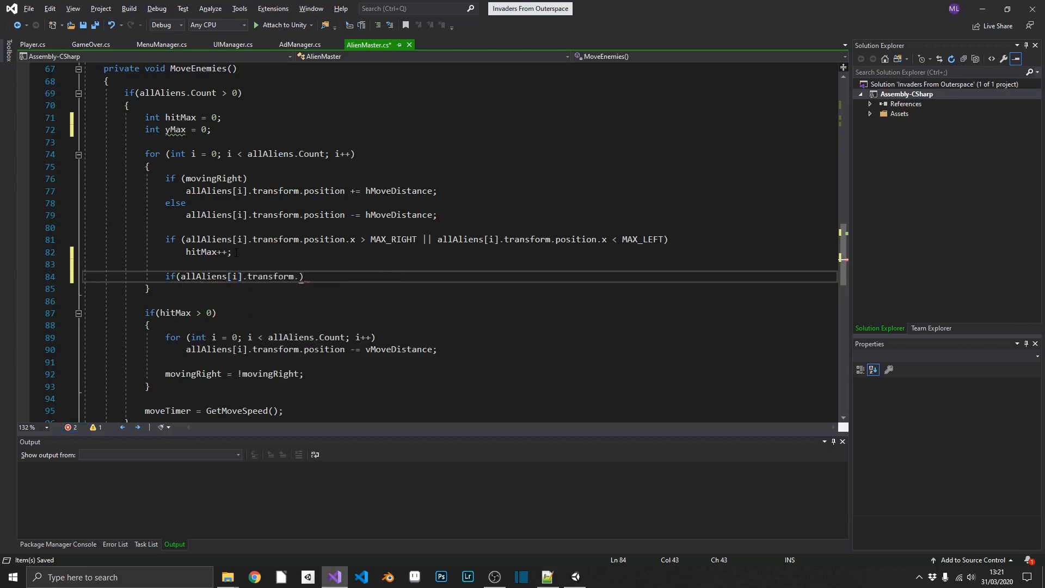
pyautogui.write('position.y')
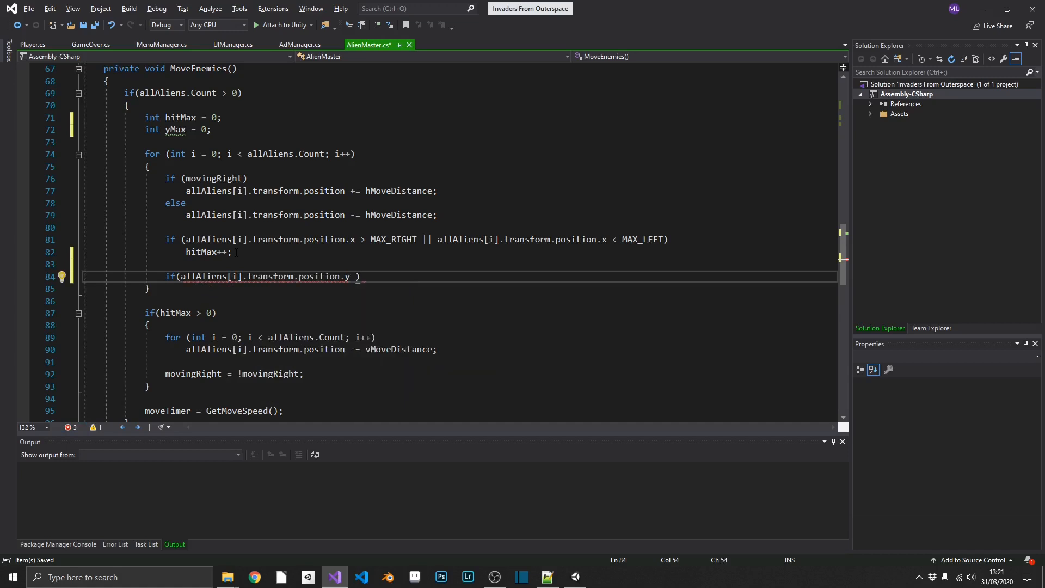
pyautogui.write('< MAX_')
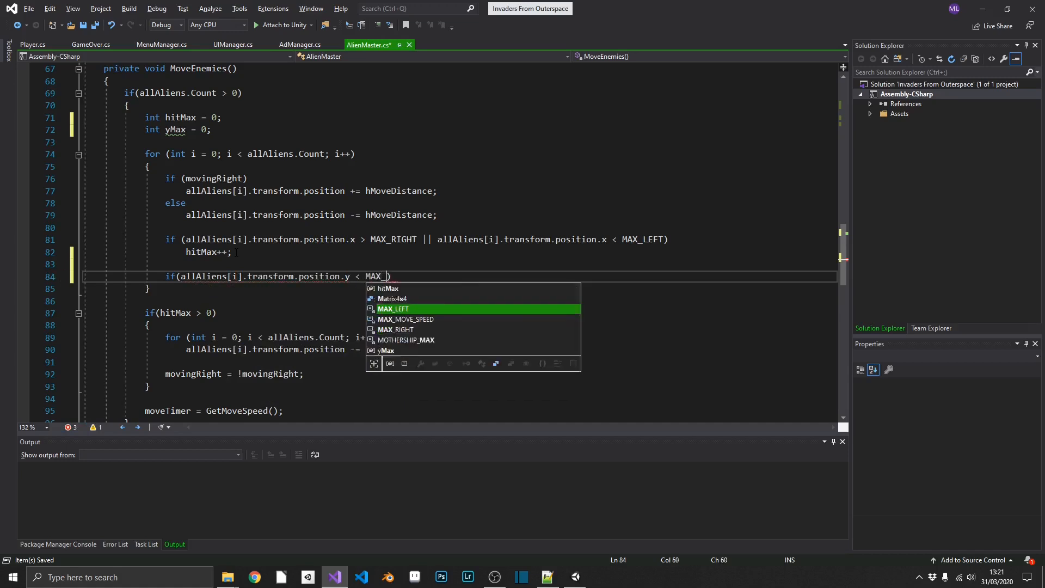
pyautogui.write('Y')
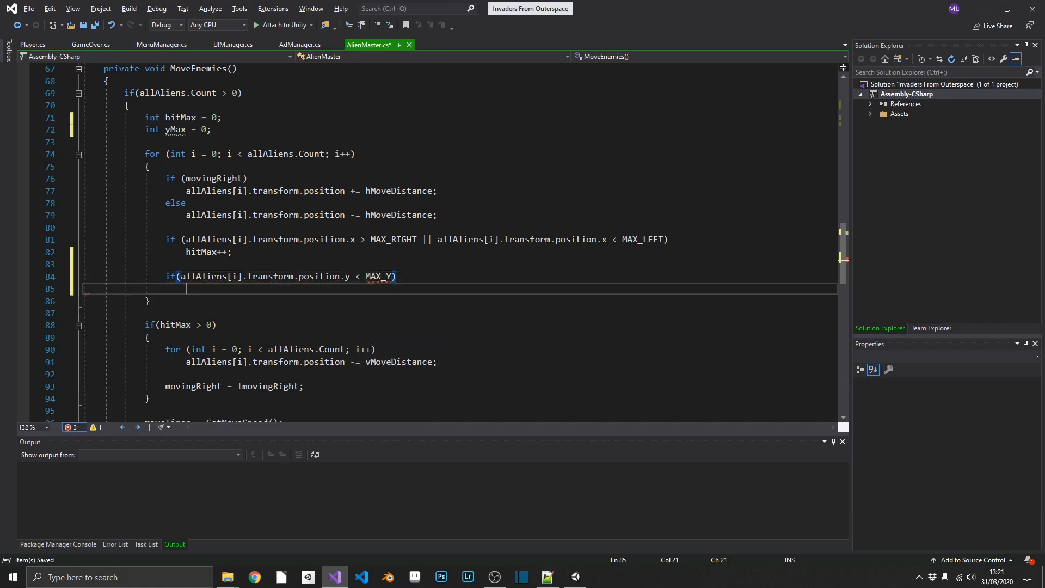
pyautogui.write('yMax')
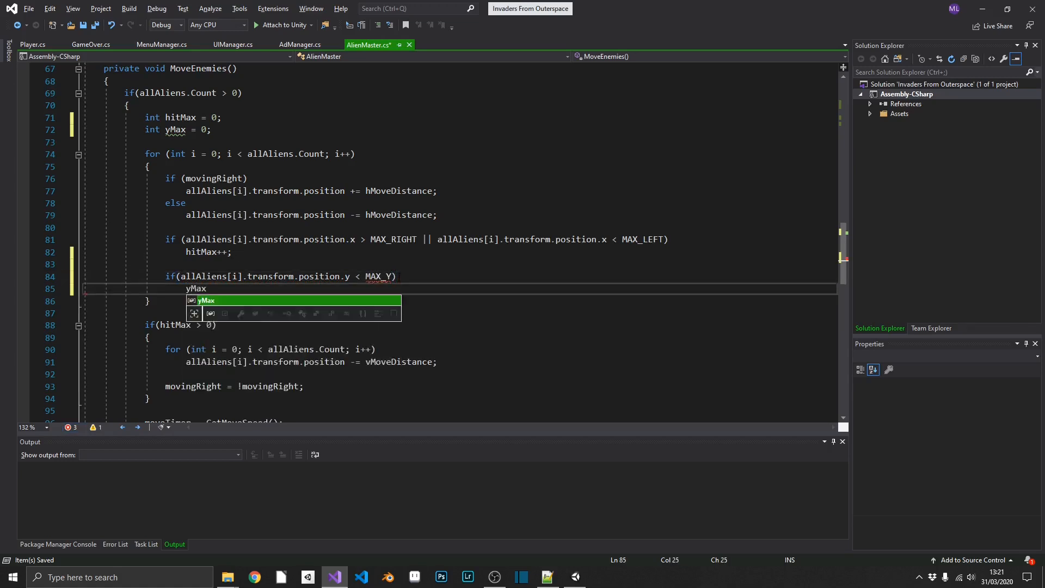
pyautogui.write('++;')
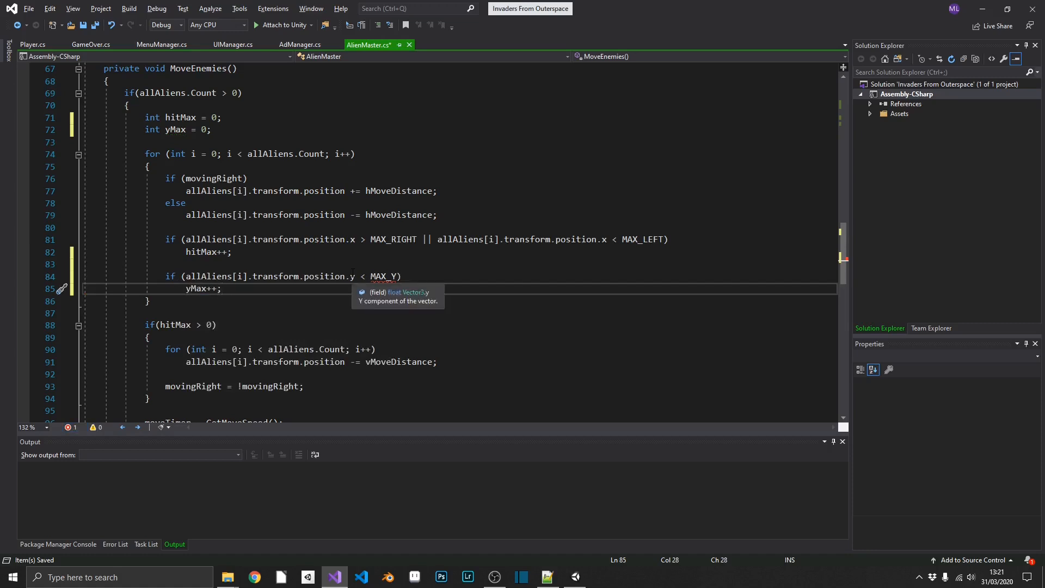
# - Add an if (yMax) branch marked // GAME OVER
pyautogui.write('if')
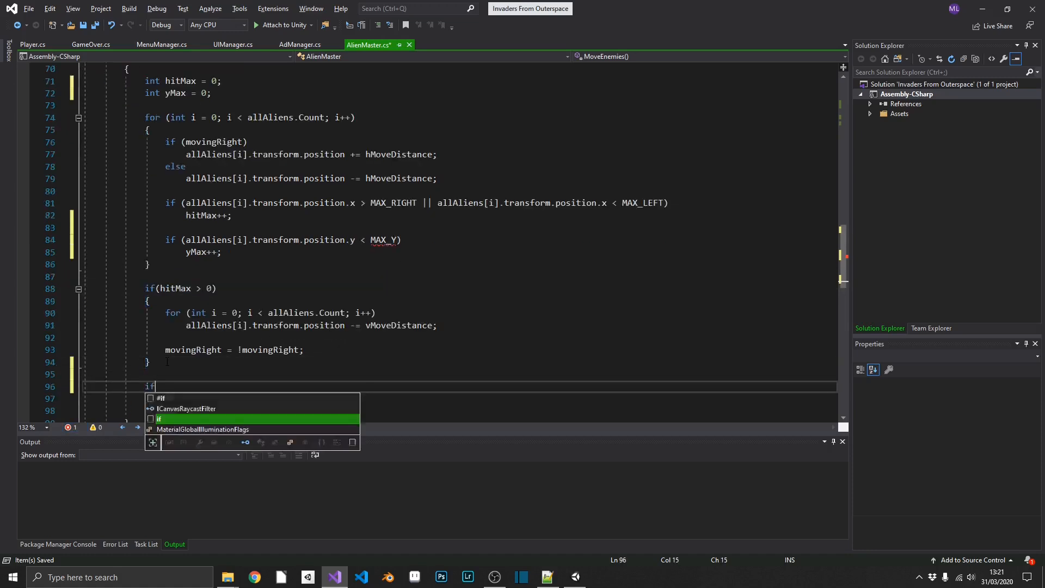
pyautogui.write('(yMax)')
pyautogui.click(459, 398)
pyautogui.write('{')
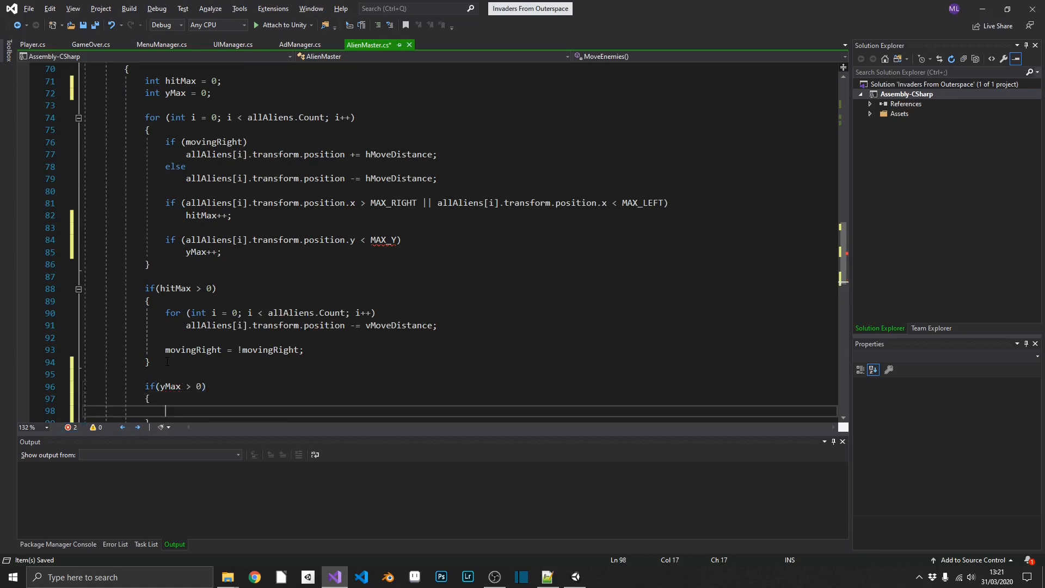
pyautogui.write('// GAME OVER')
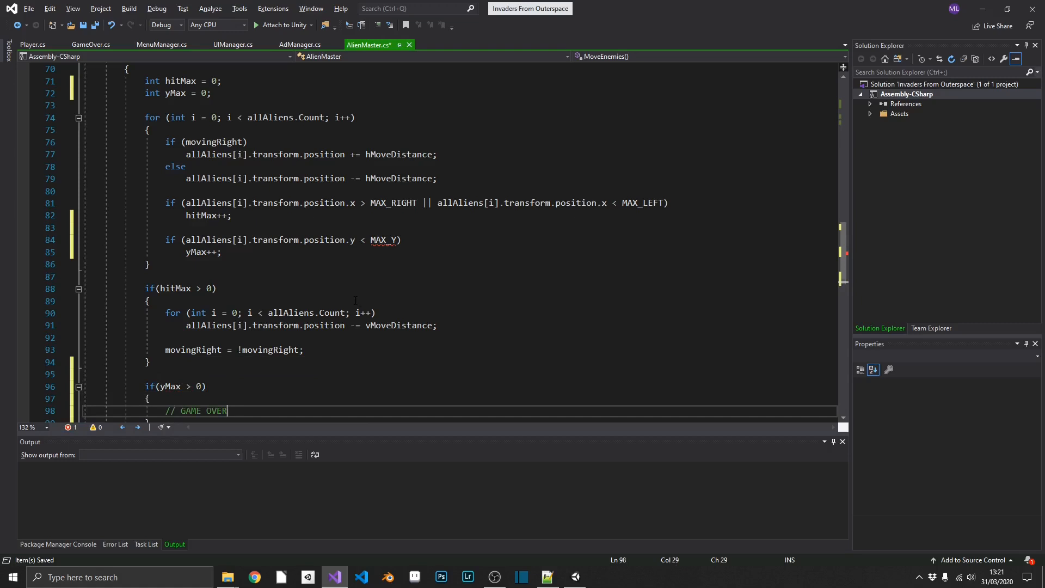
# - Define private const float MAX_Y = -3f and call MenuManager.OpenGameOver() in that branch
pyautogui.write('private')
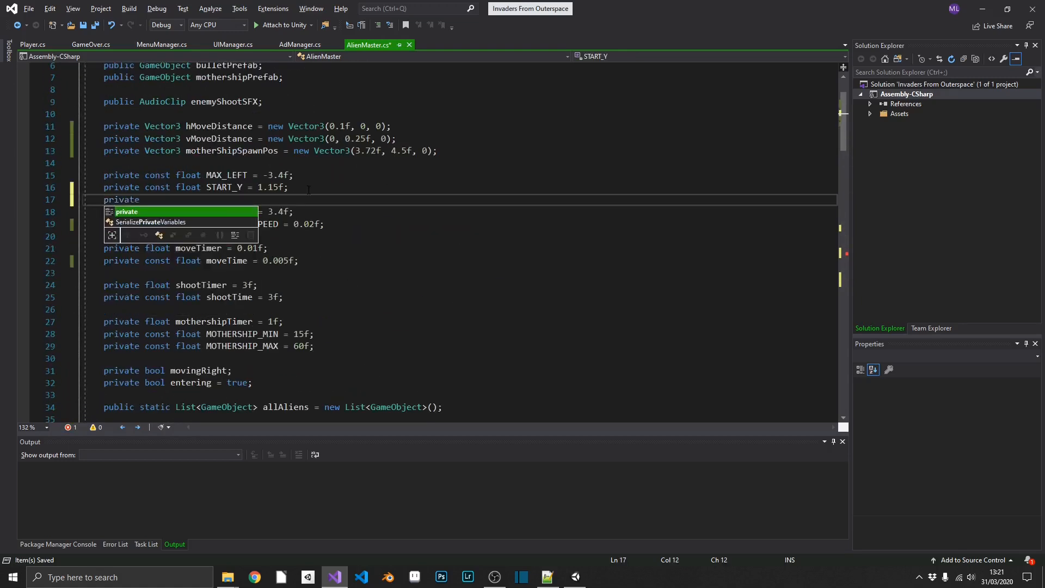
pyautogui.write('const')
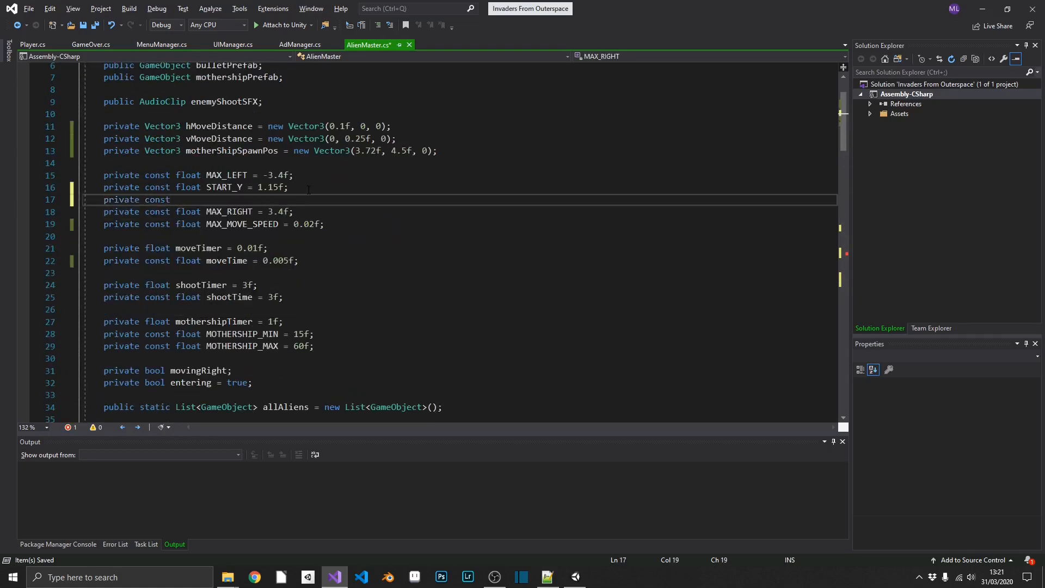
pyautogui.write('float MAX_')
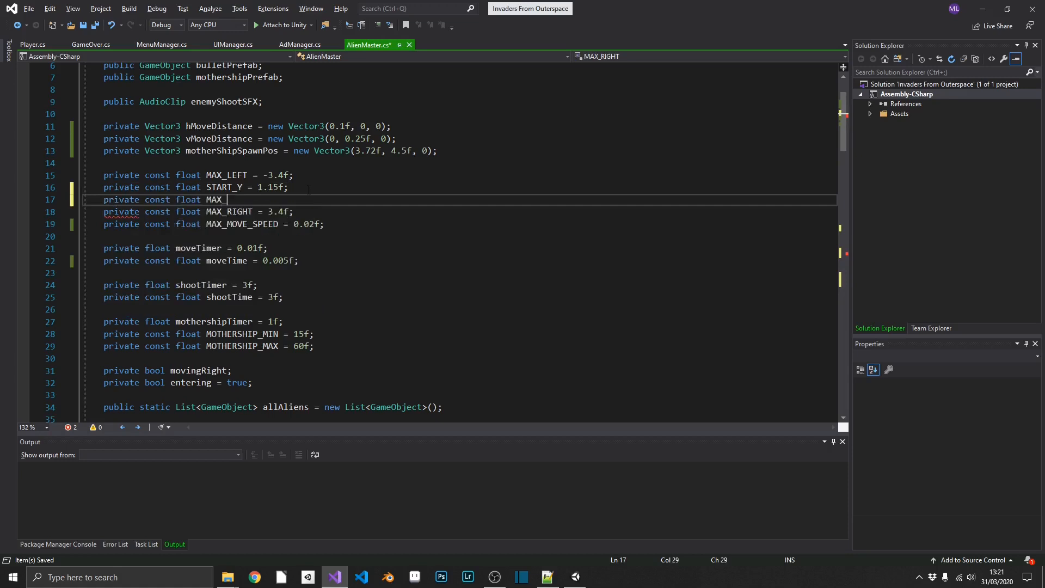
pyautogui.write('Y = -3')
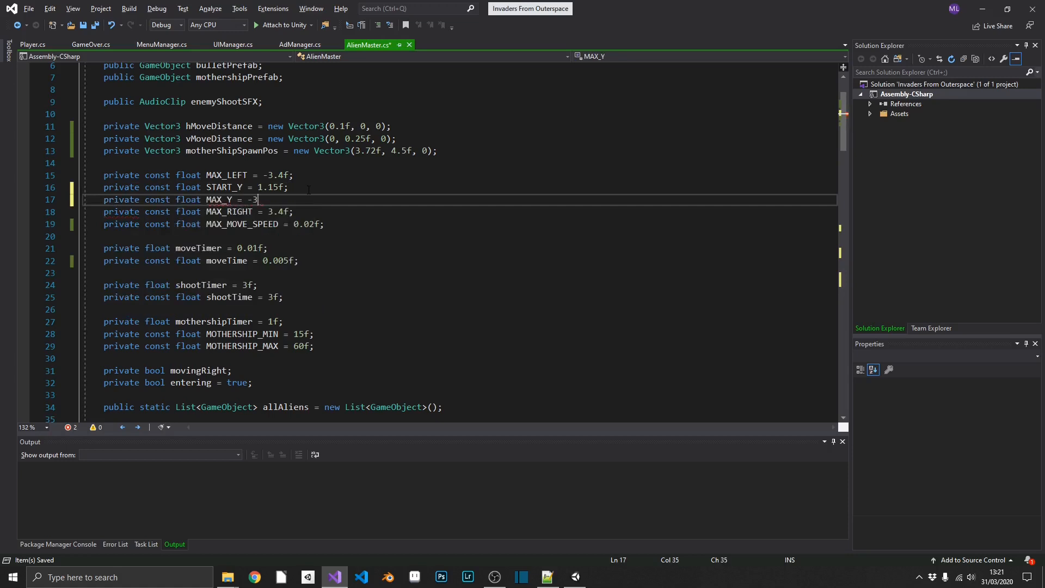
pyautogui.write('f;')
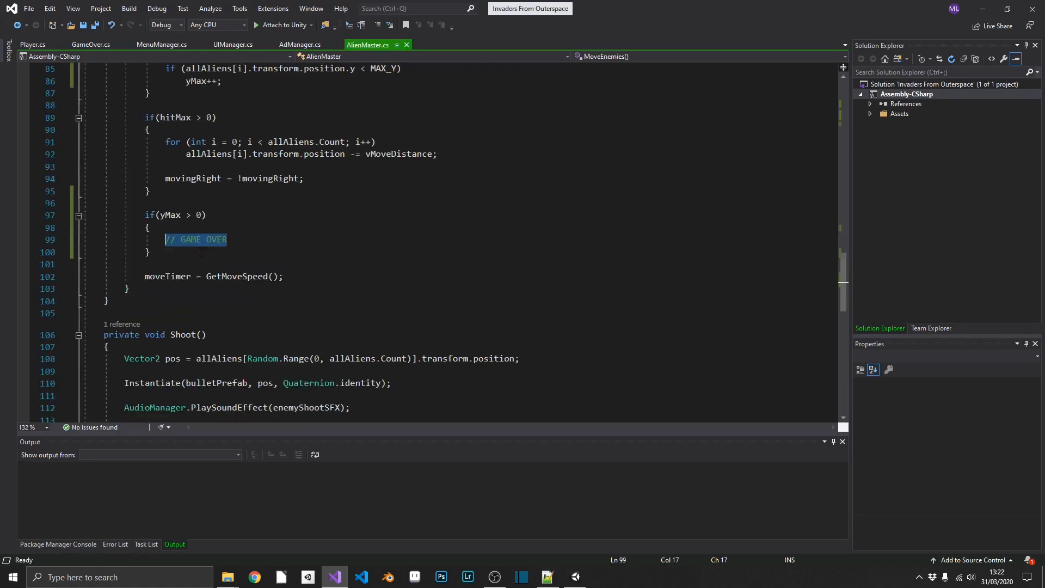
pyautogui.write('MenuManager.')
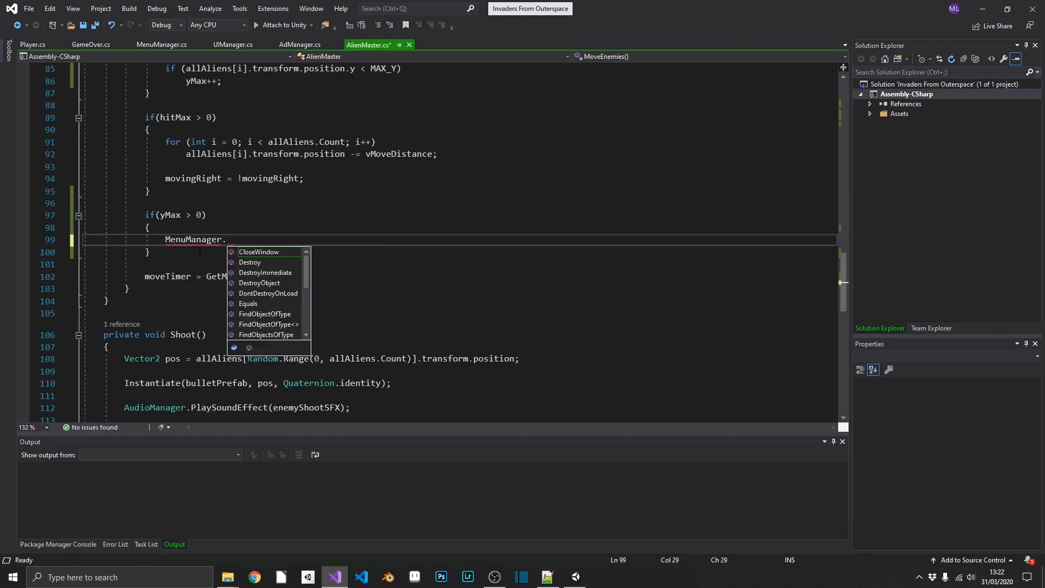
pyautogui.write('OpenGameOver();')
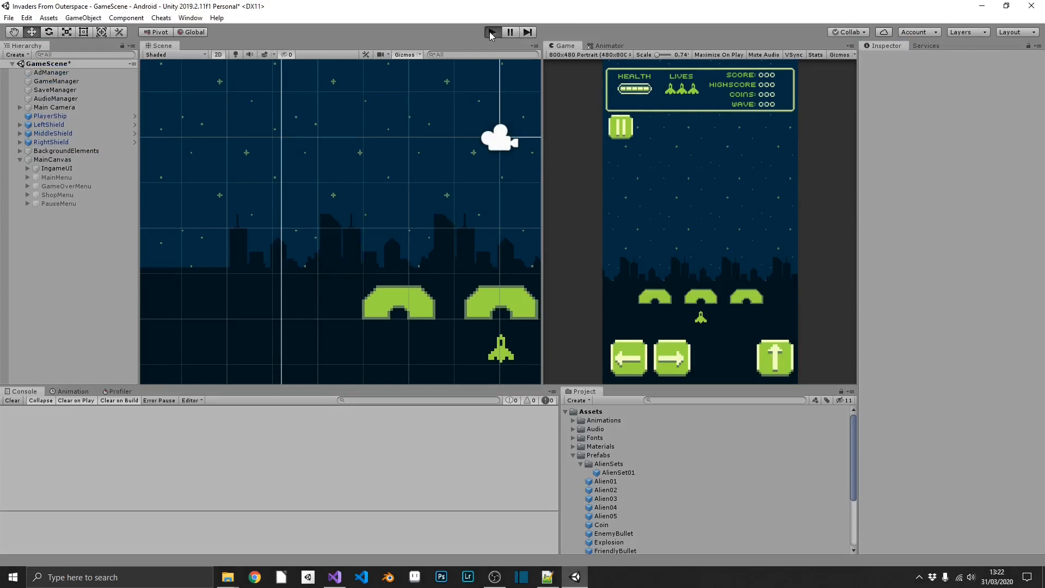
pyautogui.click(491, 32)
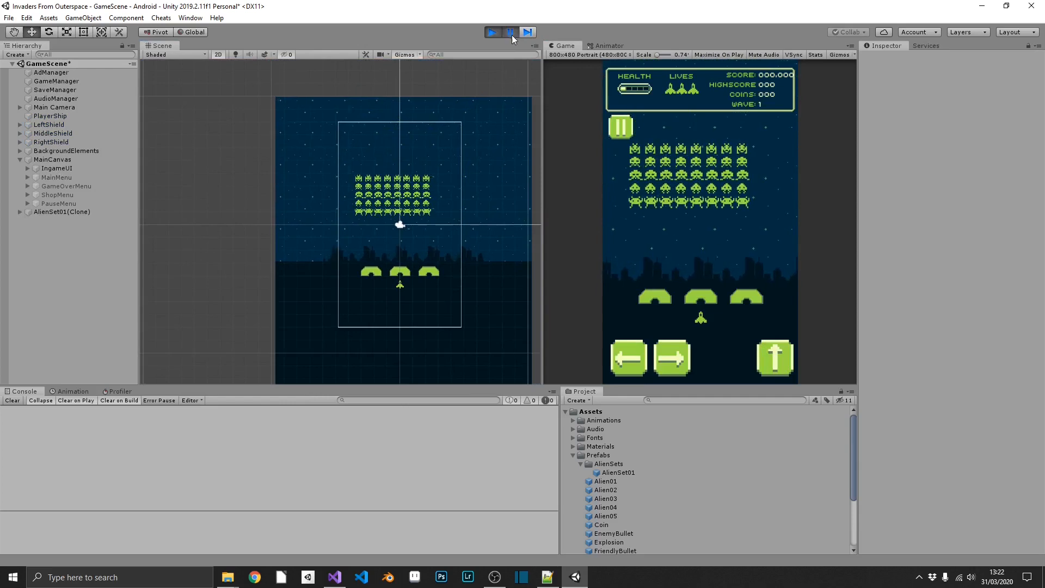
pyautogui.click(62, 211)
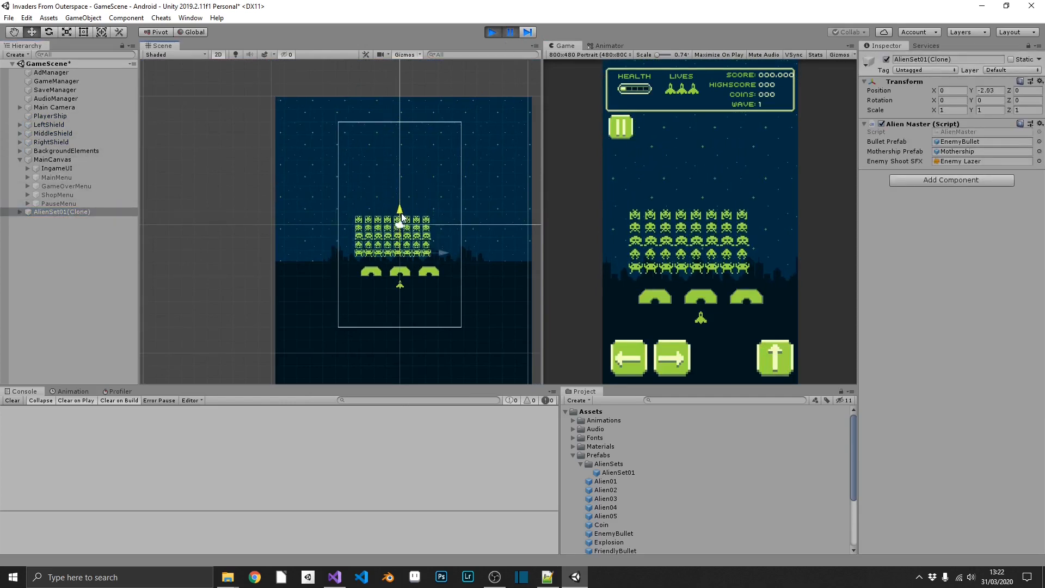
pyautogui.click(492, 32)
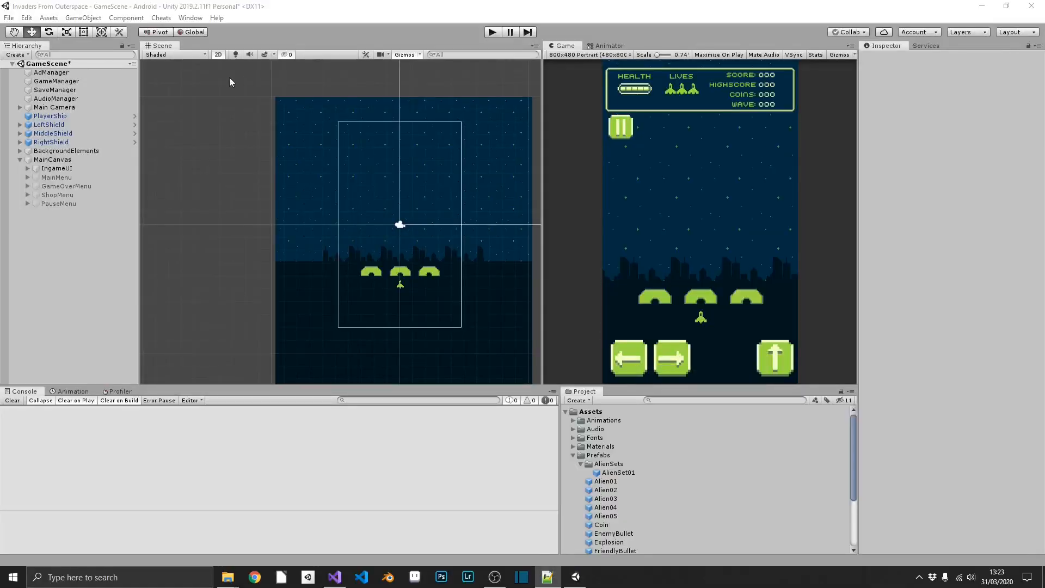
# - Enable MainMenu, select MuteButton, and set its On Click to AudioManager.ToggleMute
pyautogui.click(57, 178)
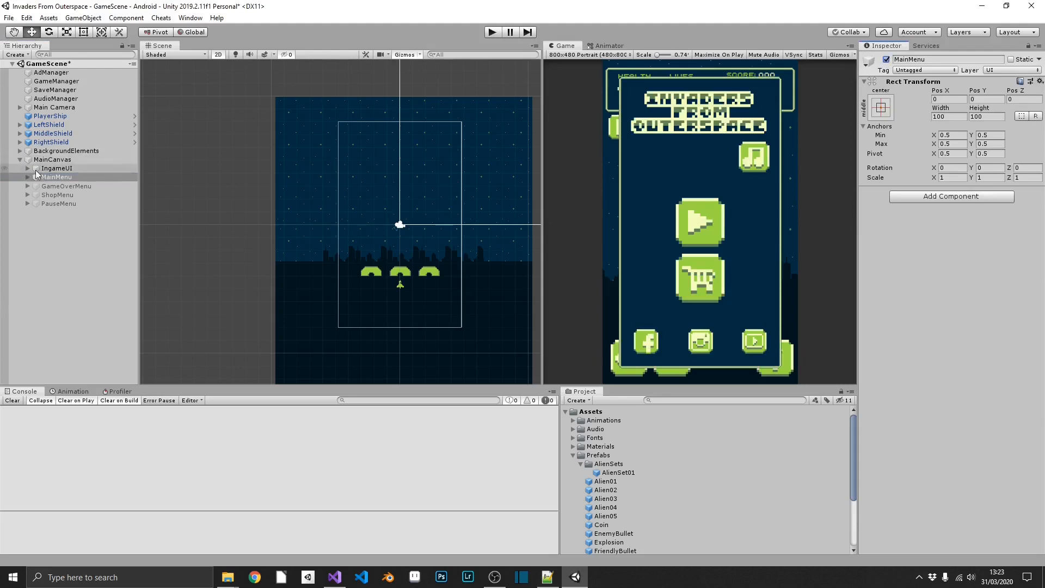
pyautogui.click(56, 176)
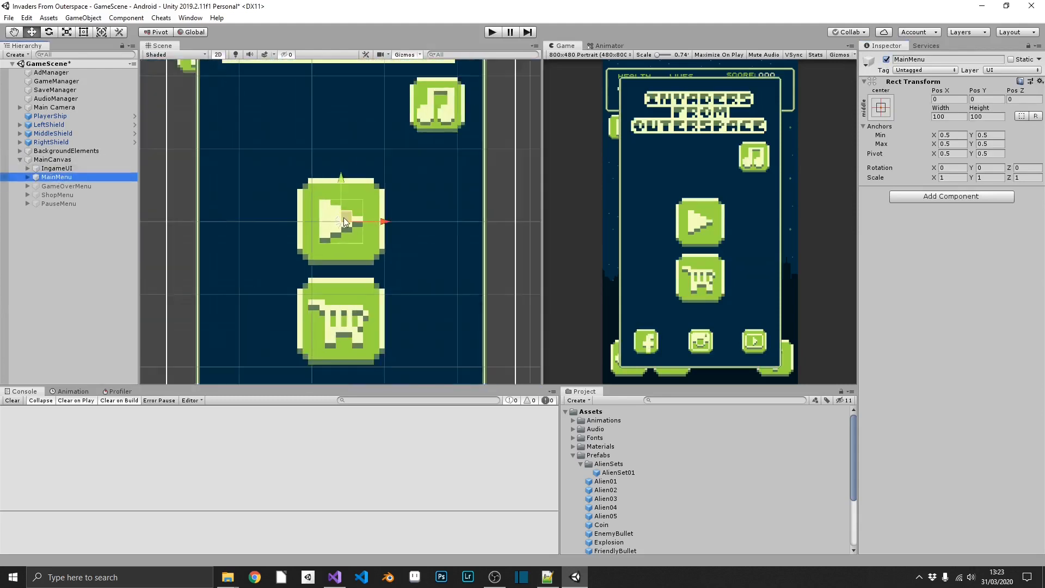
pyautogui.click(74, 220)
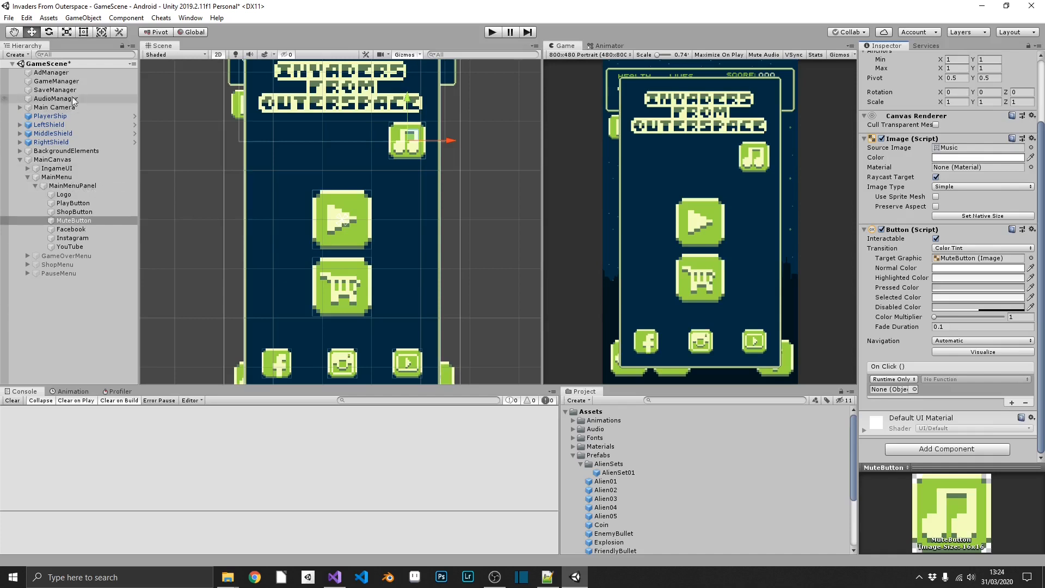
pyautogui.click(888, 389)
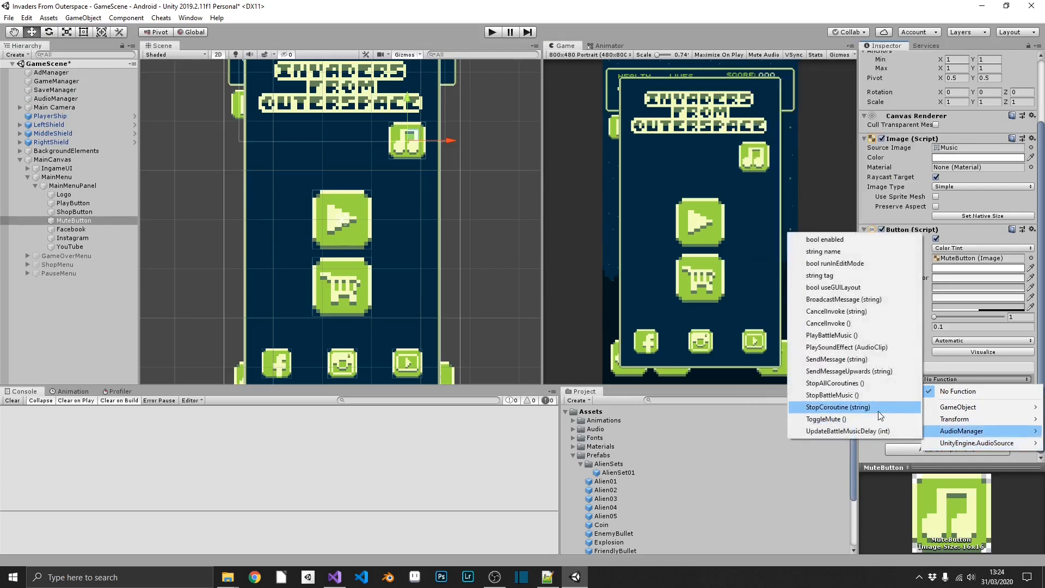
pyautogui.click(826, 419)
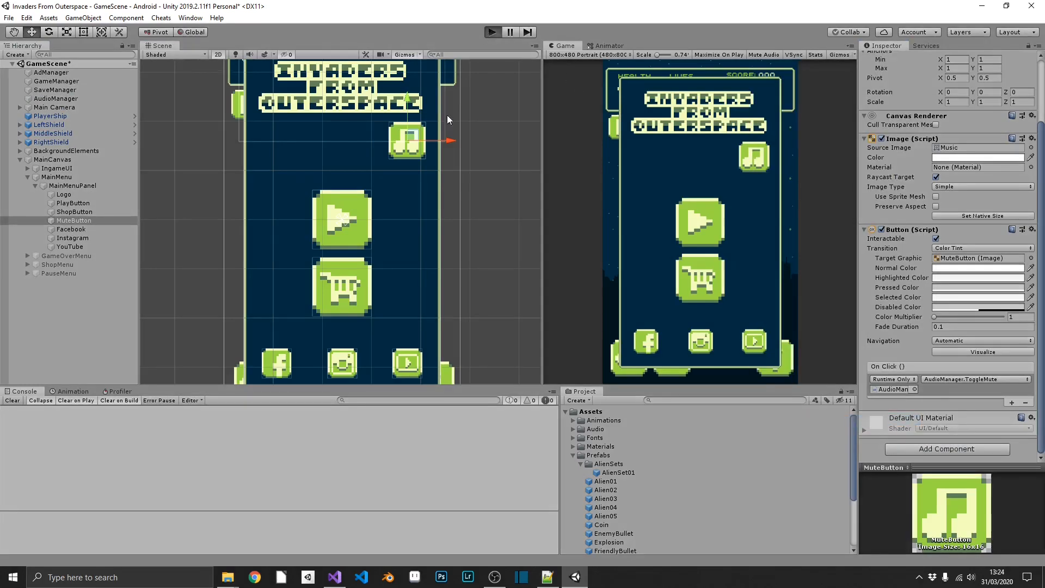
pyautogui.moveTo(719, 270)
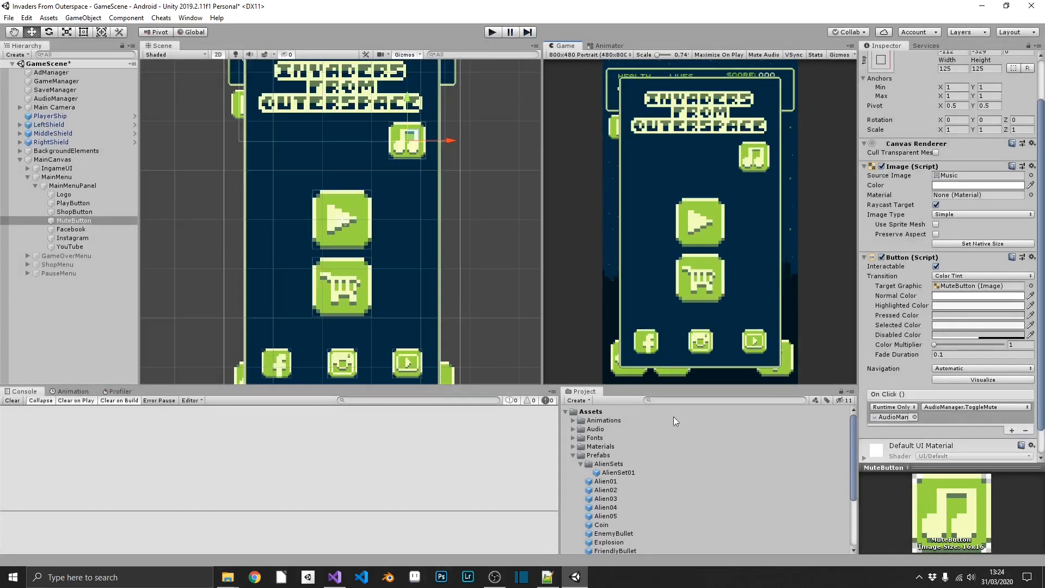
# - In AudioManager's ToggleMute, add an else branch setting AudioListener.pause = false
pyautogui.scroll(-3)
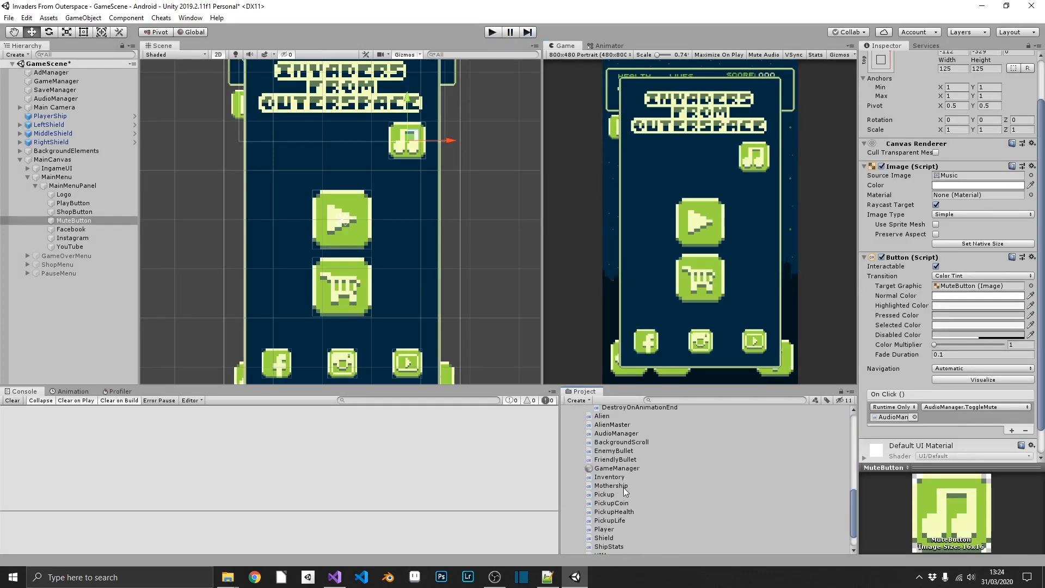
pyautogui.click(615, 466)
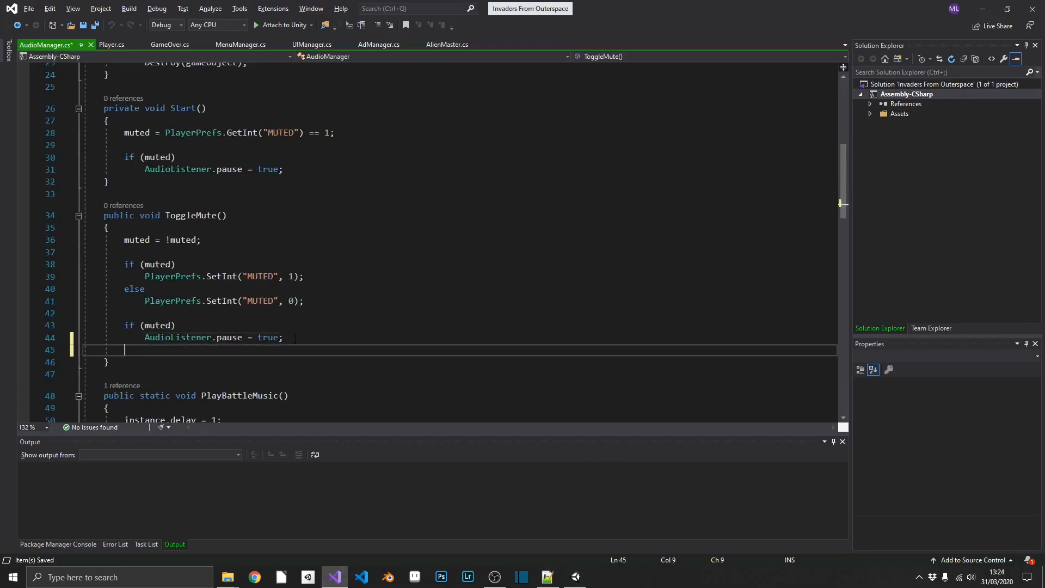
pyautogui.write('else')
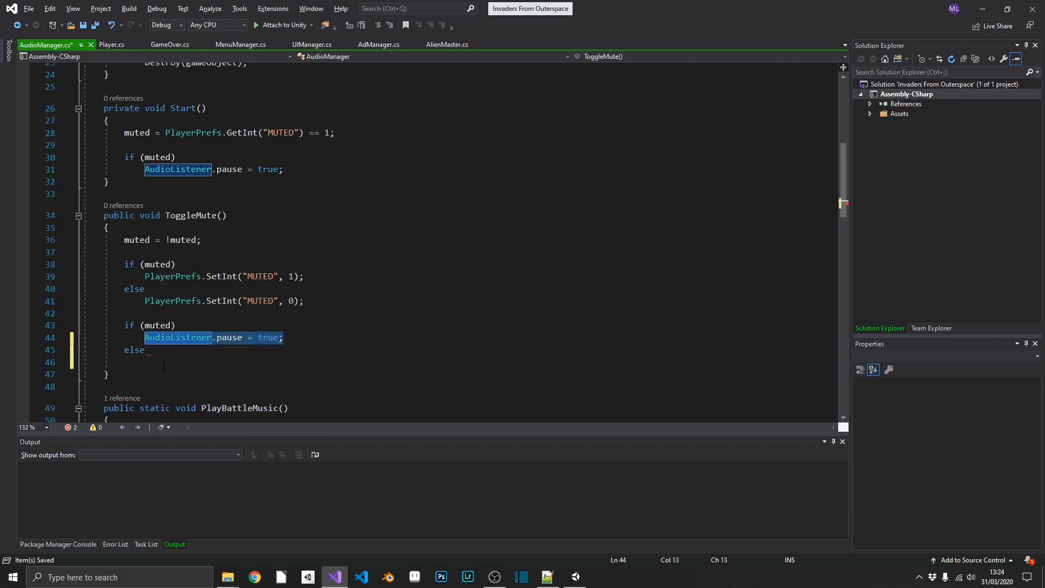
pyautogui.write('AudioListener.pause = false;')
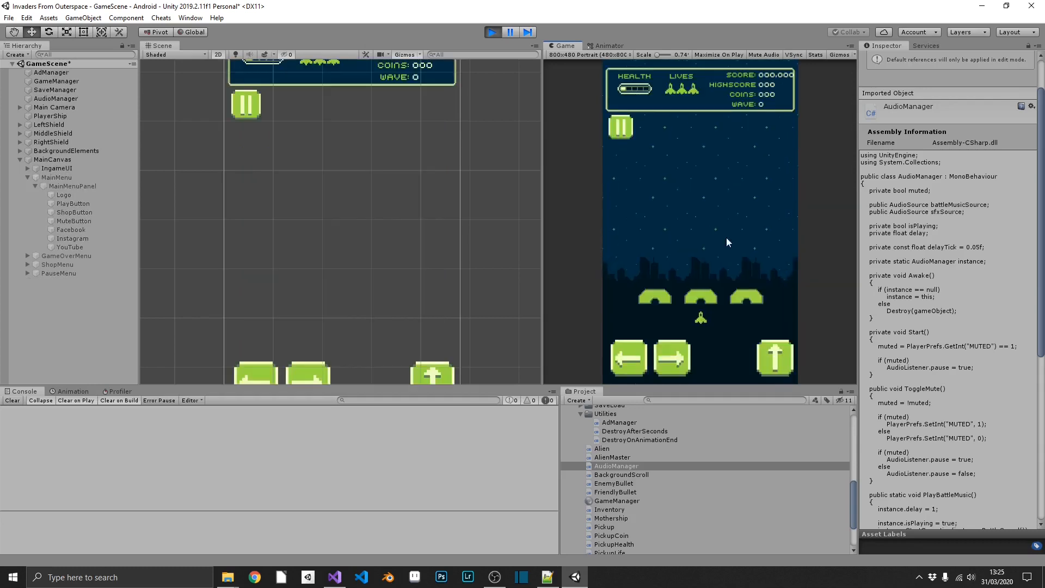
# - Play the game in Unity to test the mute toggle fix
pyautogui.click(491, 32)
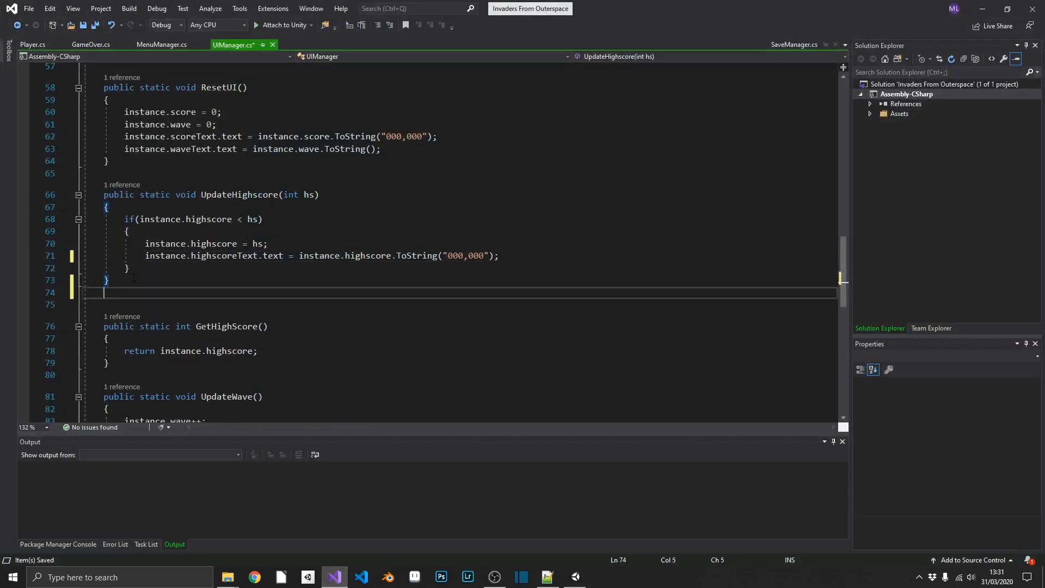
# - Write a public static HighscoreCheck() in UIManager calling UpdateHighscore and SaveManager.SaveProgress
pyautogui.write('public st')
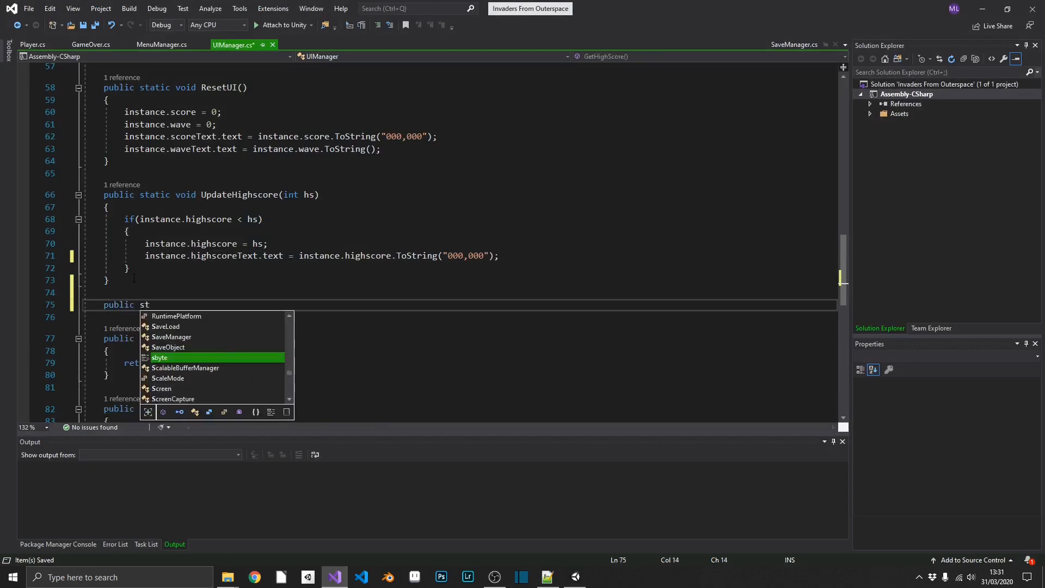
pyautogui.write('atic void')
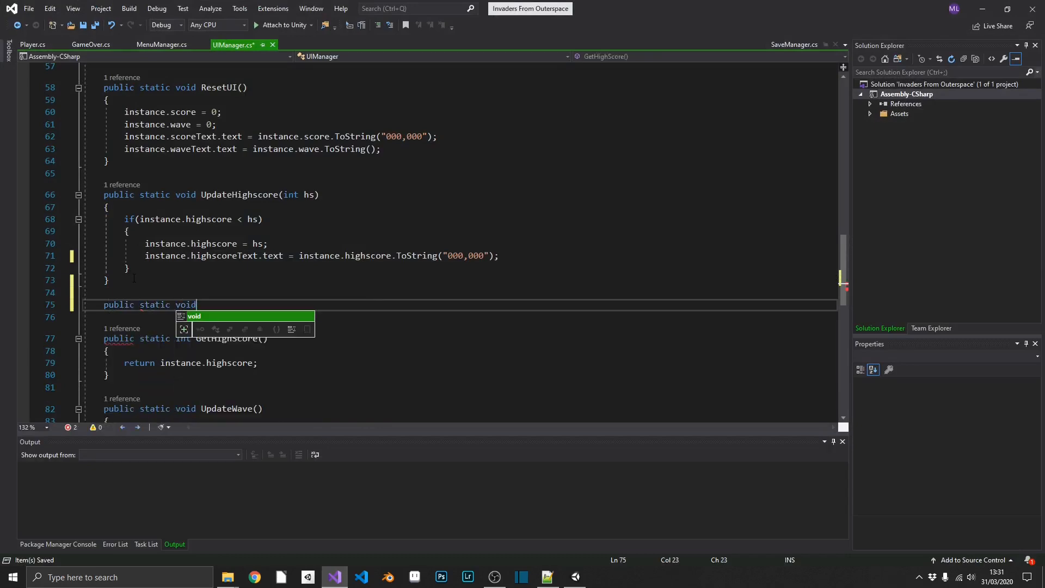
pyautogui.write('Highscore')
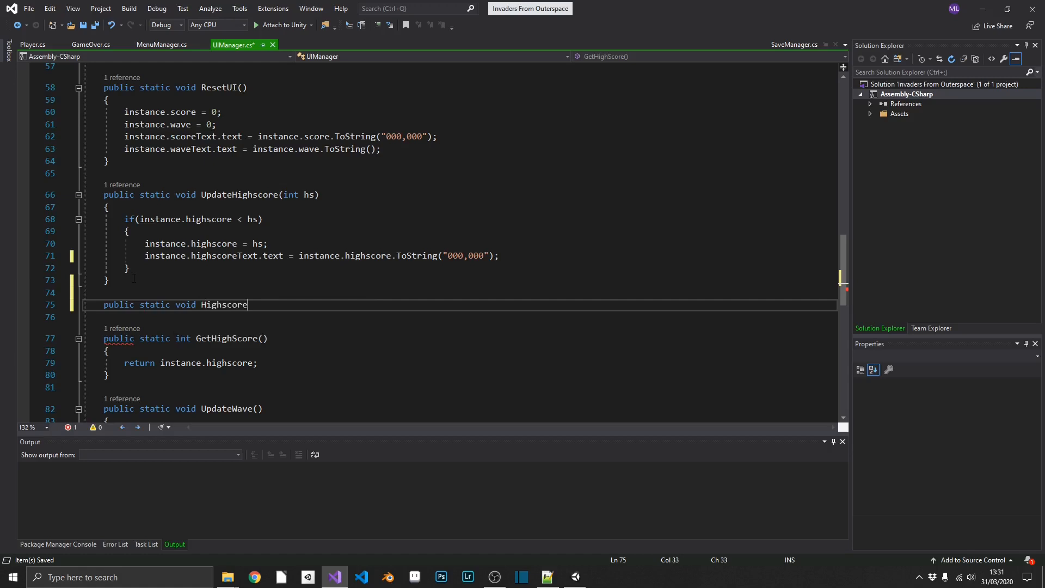
pyautogui.write('Check() { }')
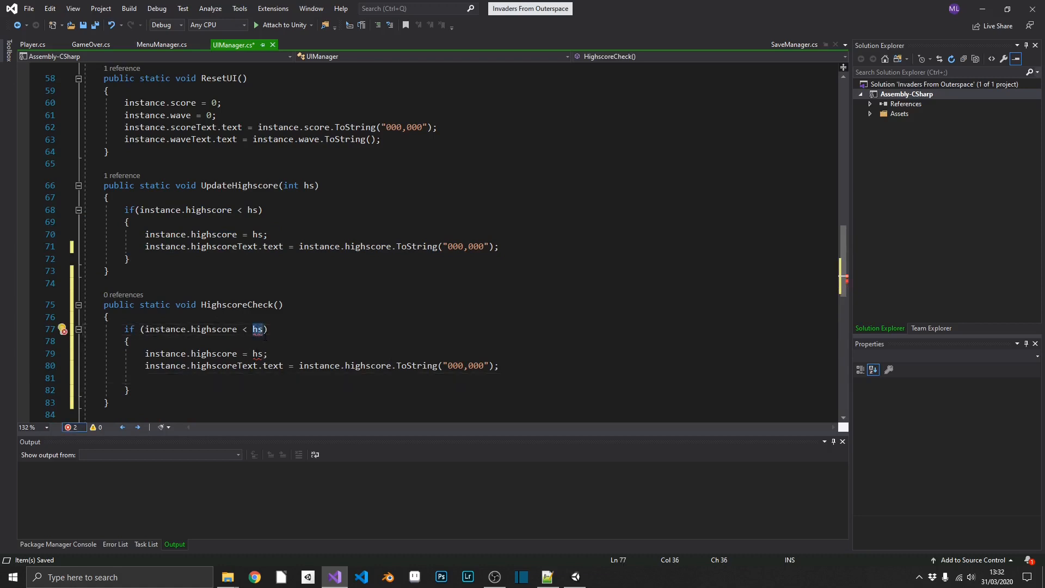
pyautogui.write('instance.c')
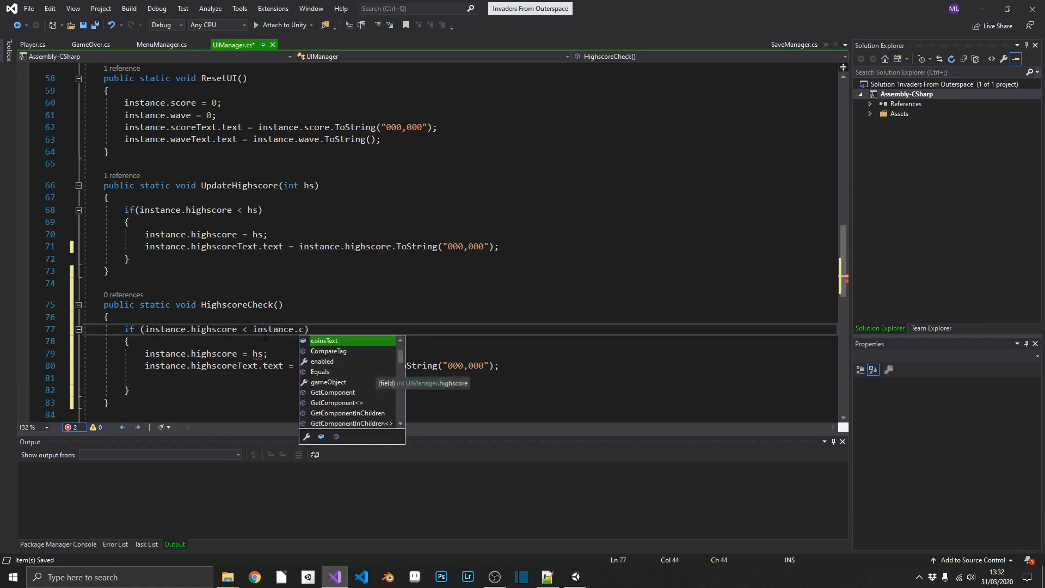
pyautogui.write('score')
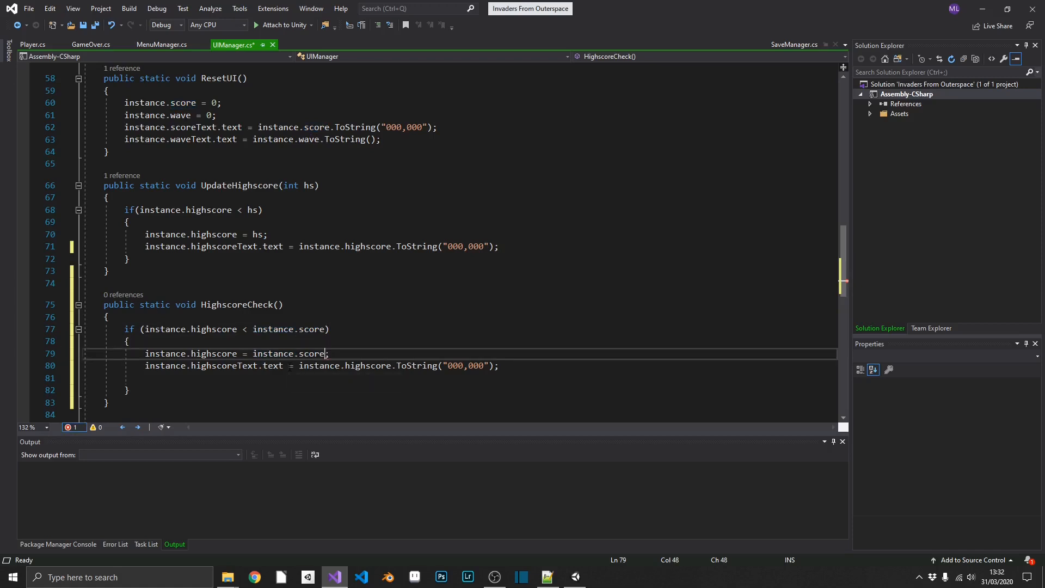
pyautogui.doubleClick(311, 353)
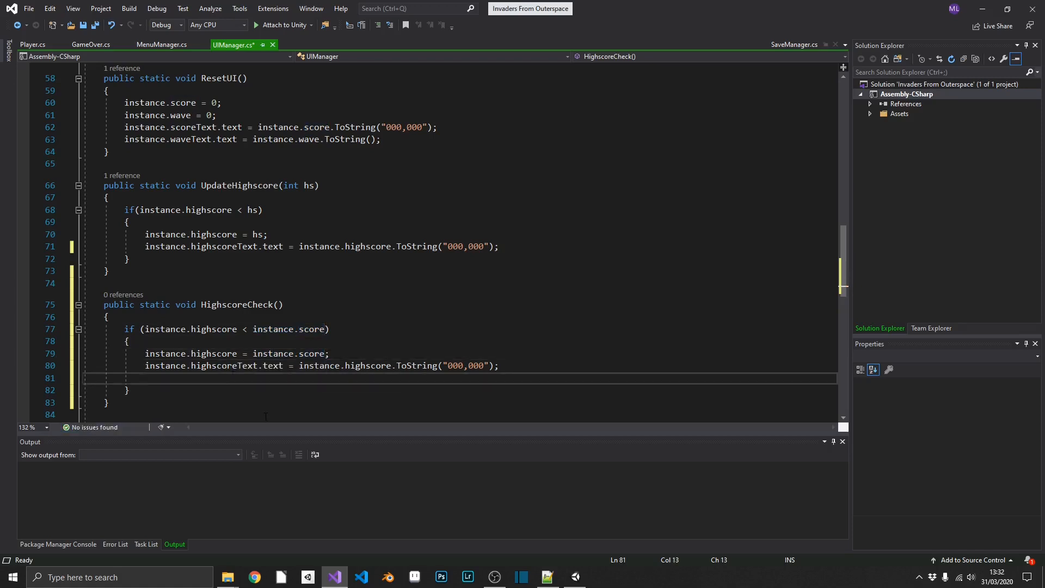
pyautogui.write('SaveManager.SaveProgress();')
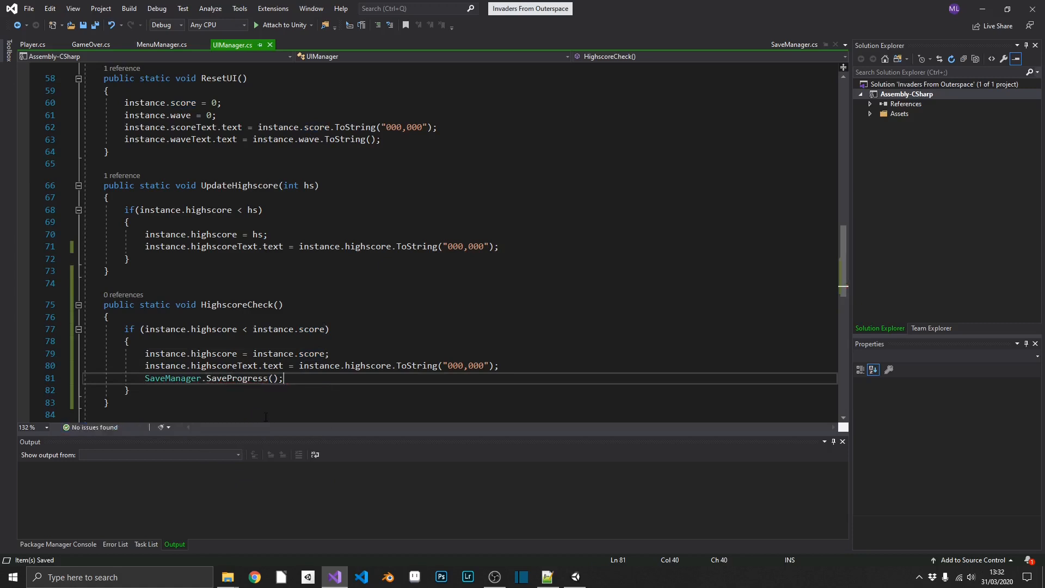
# - Call UIManager.HighscoreCheck() inside MenuManager's OpenGameOver method
pyautogui.doubleClick(237, 305)
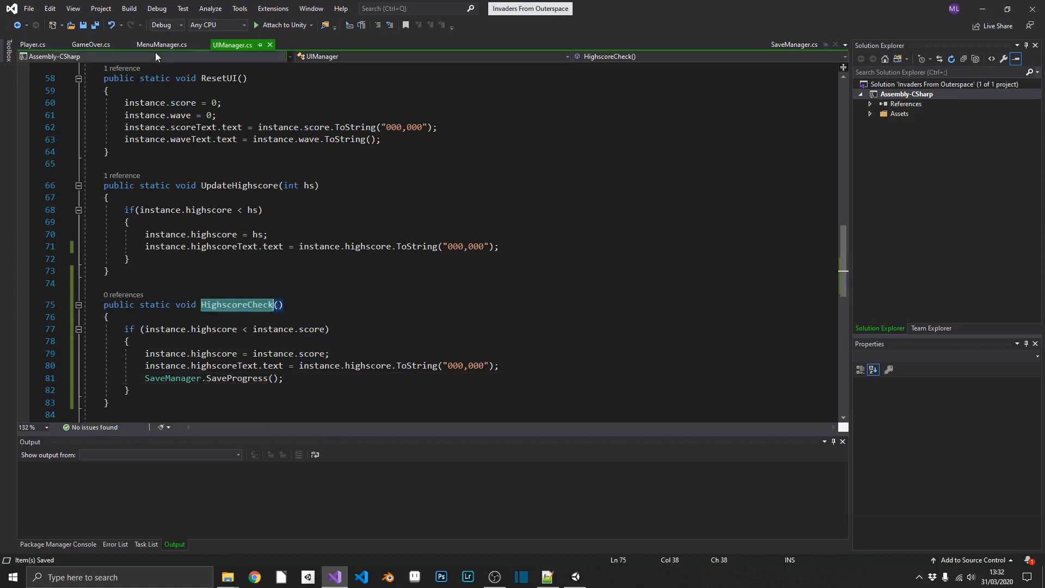
pyautogui.click(159, 44)
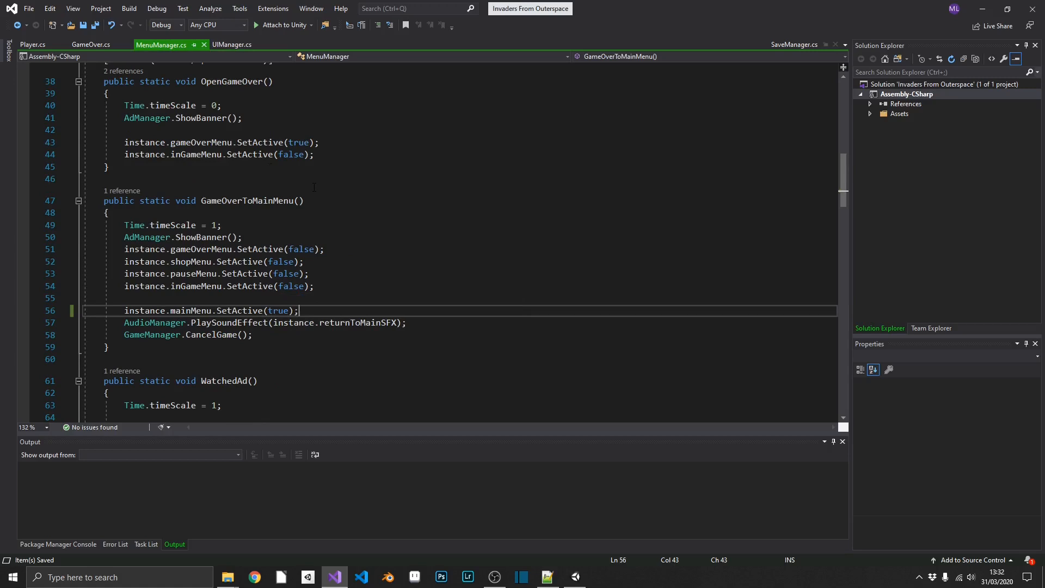
pyautogui.press('enter')
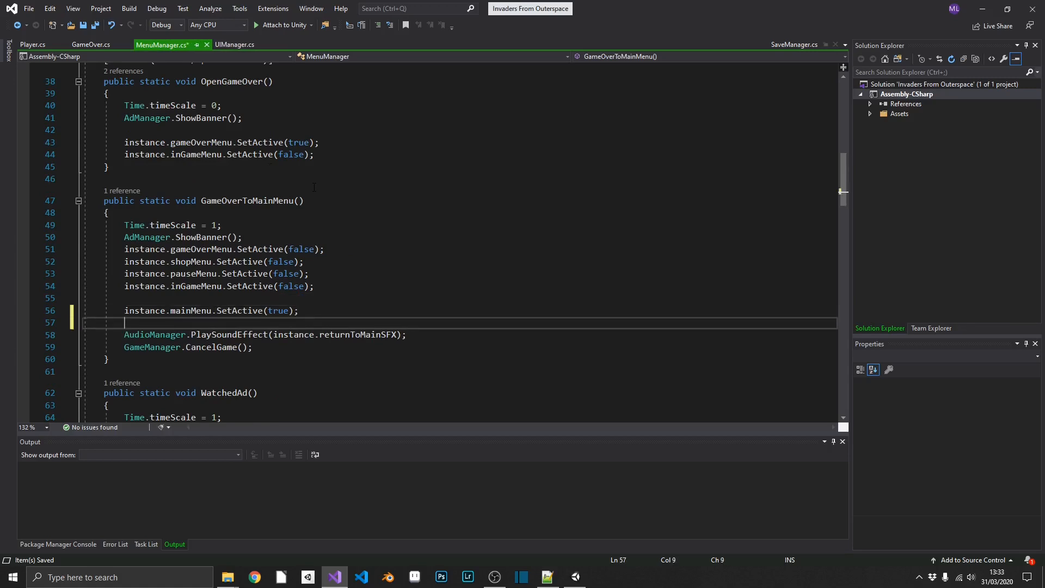
pyautogui.write('UIManager.HighscoreCheck')
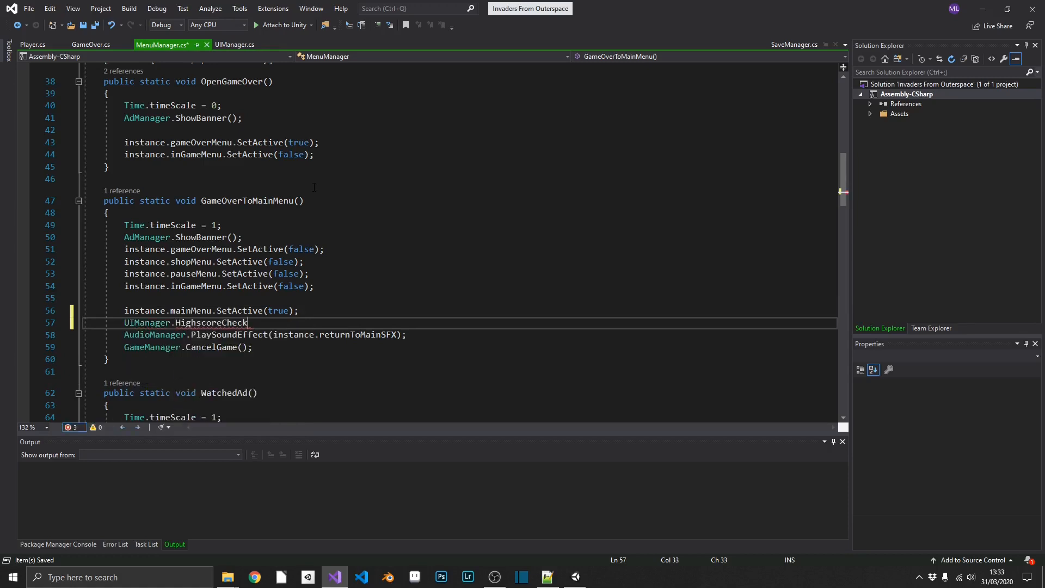
pyautogui.write('();')
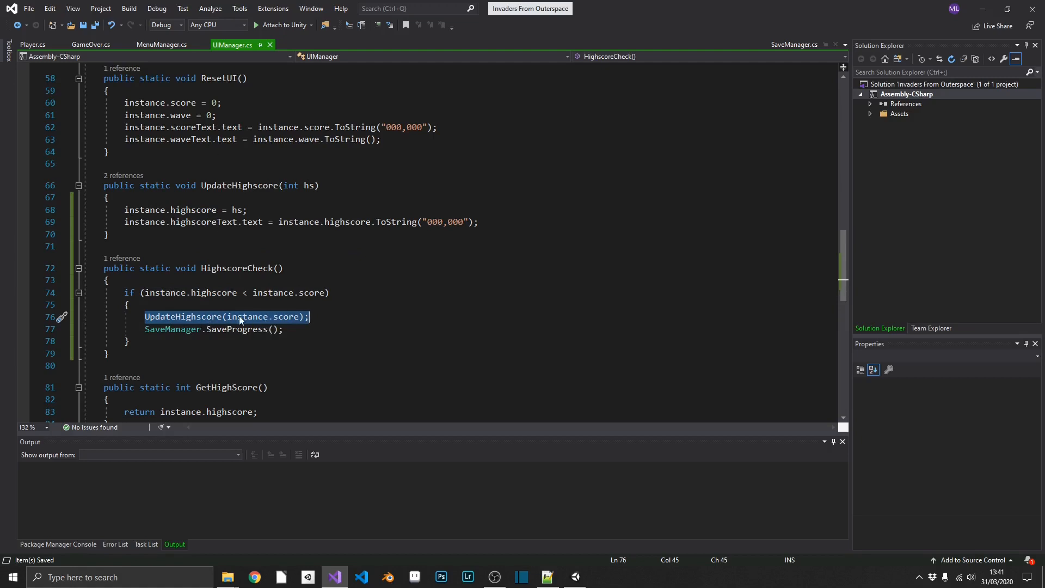
pyautogui.click(161, 44)
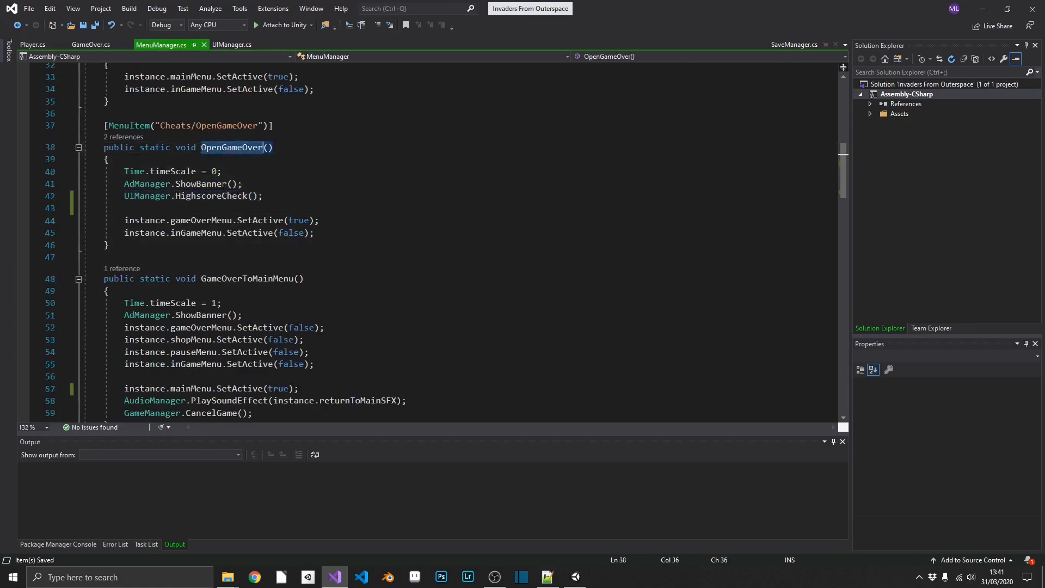
pyautogui.doubleClick(232, 147)
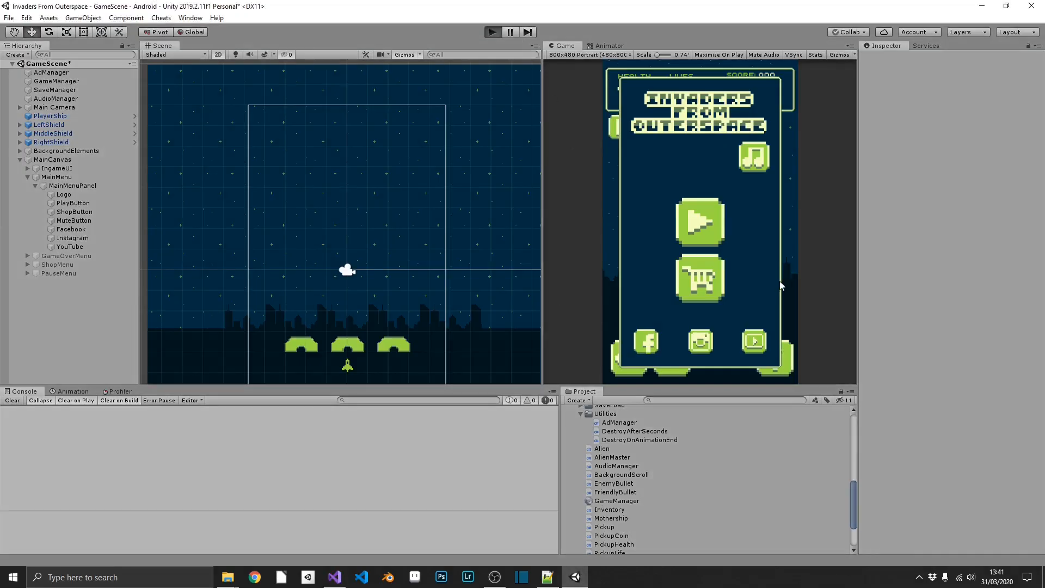
pyautogui.moveTo(742, 189)
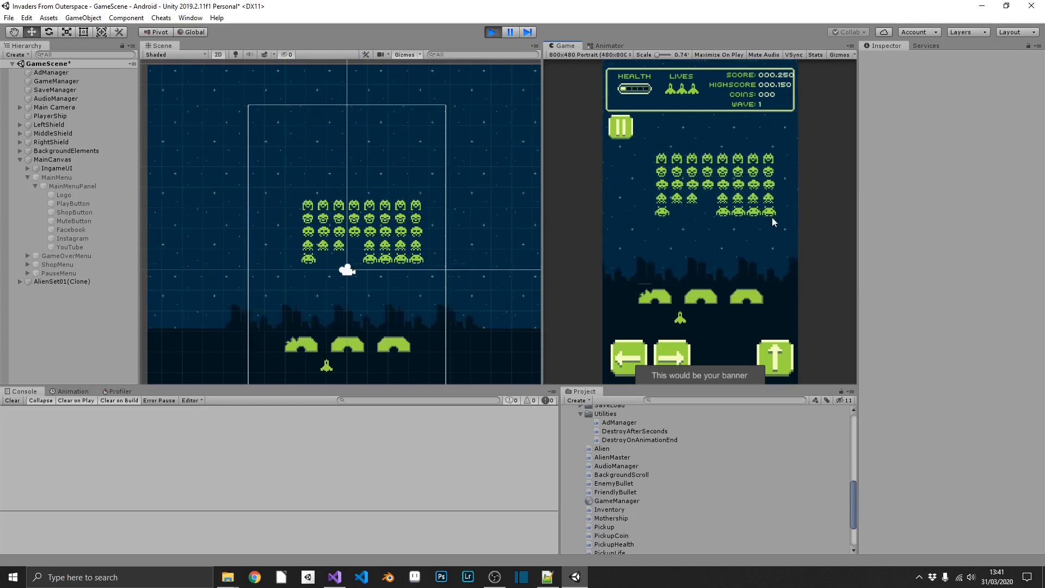
pyautogui.click(160, 18)
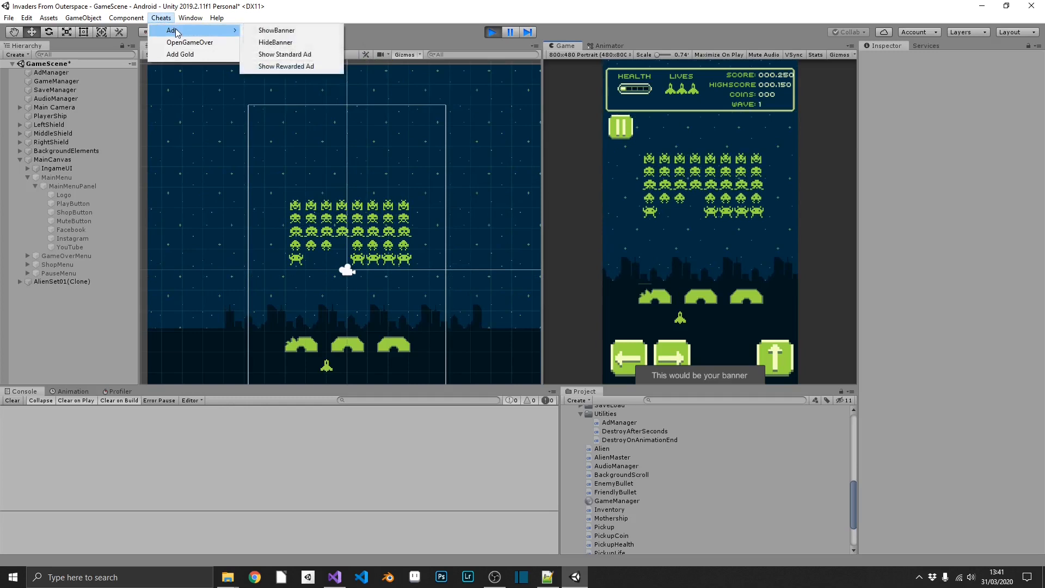
pyautogui.click(189, 42)
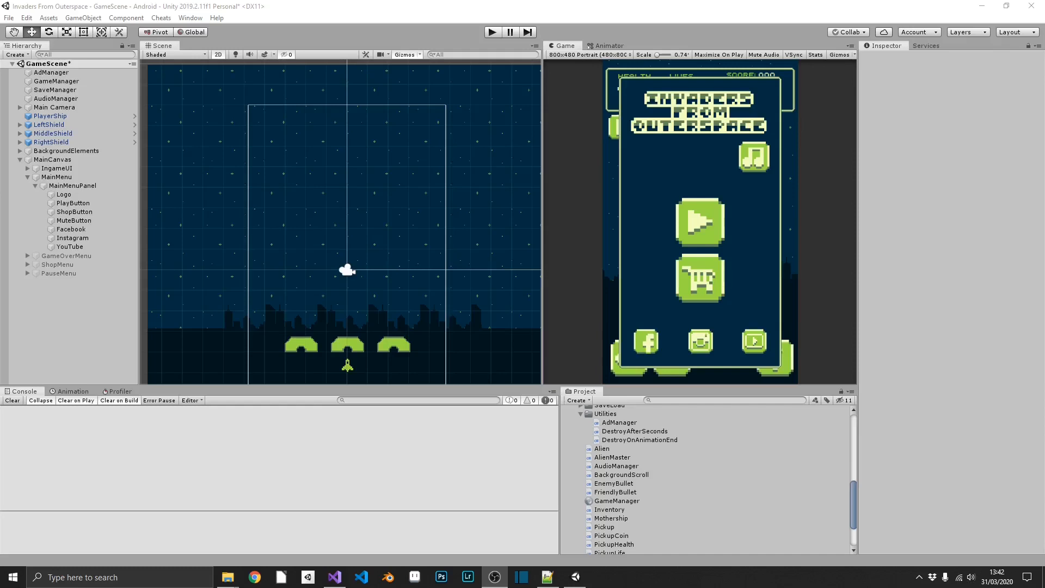
# - Create a new C# script named MainManu in the Scripts/Menus folder
pyautogui.click(602, 435)
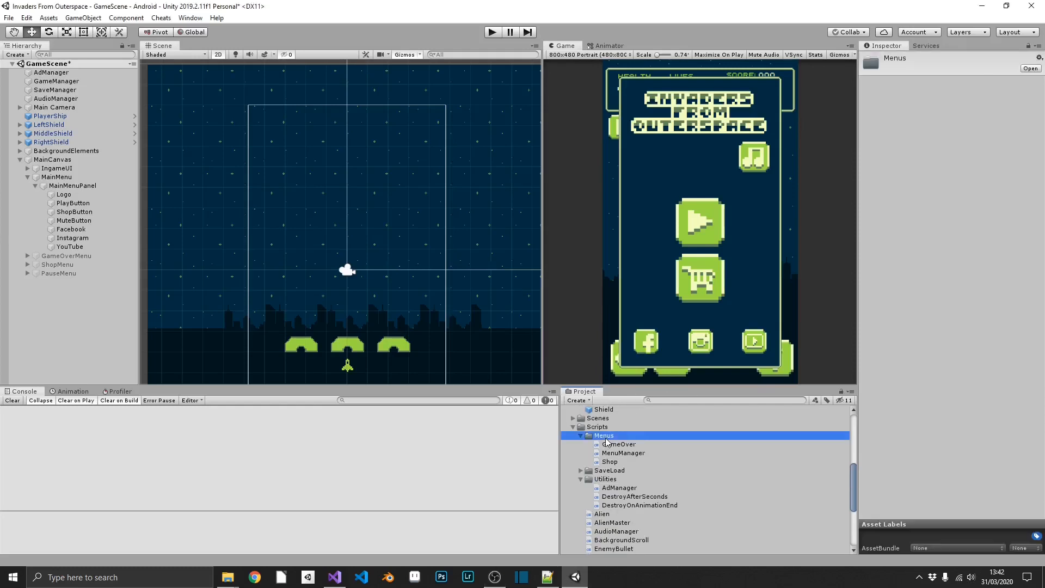
pyautogui.rightClick(603, 435)
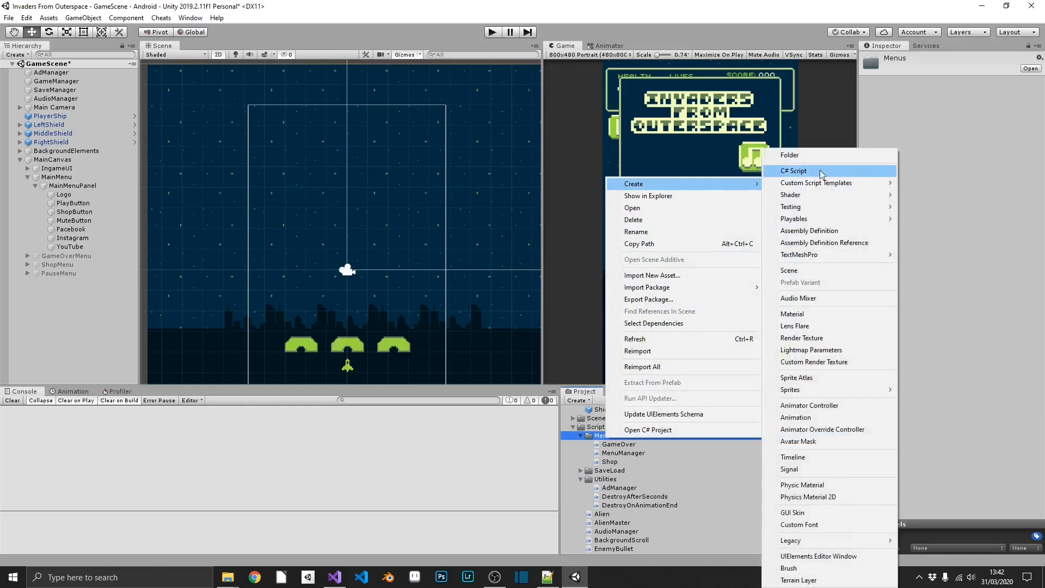
pyautogui.click(793, 171)
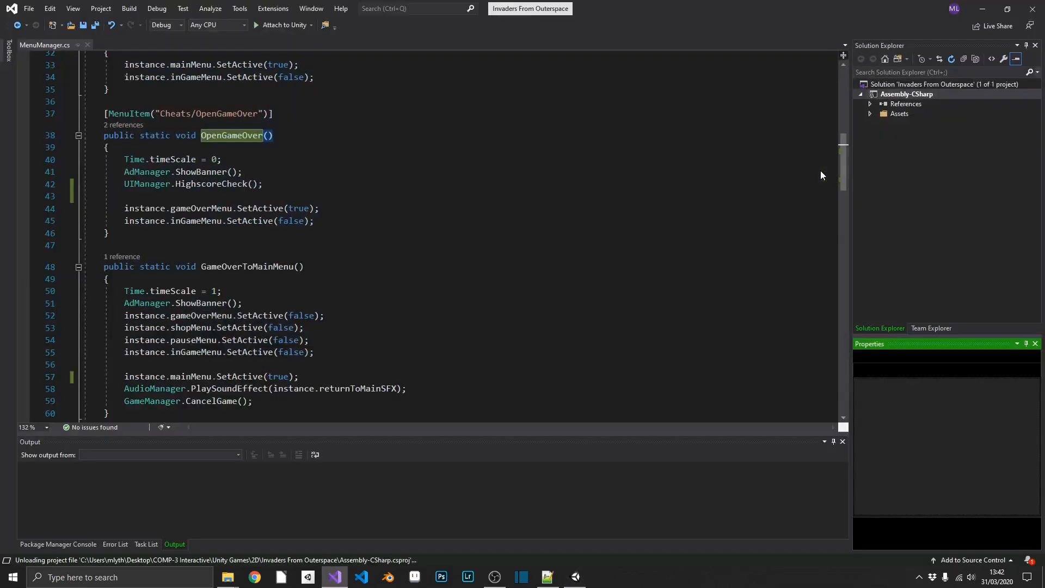
# - Replace MainManu's Start/Update with Facebook, Instagram and YouTube methods calling Application.OpenURL
pyautogui.click(39, 45)
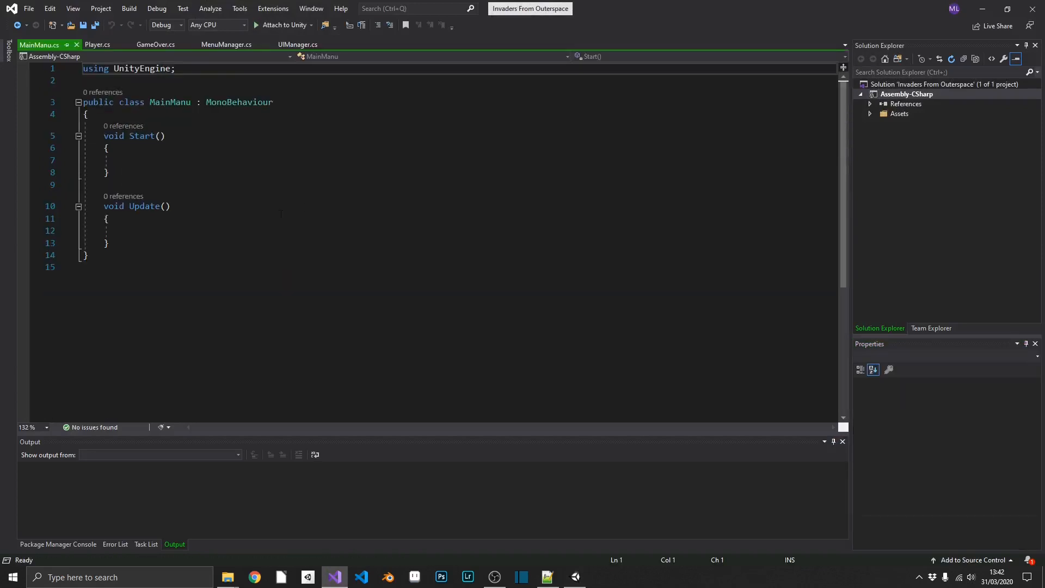
pyautogui.moveTo(102, 136); pyautogui.dragTo(109, 243)
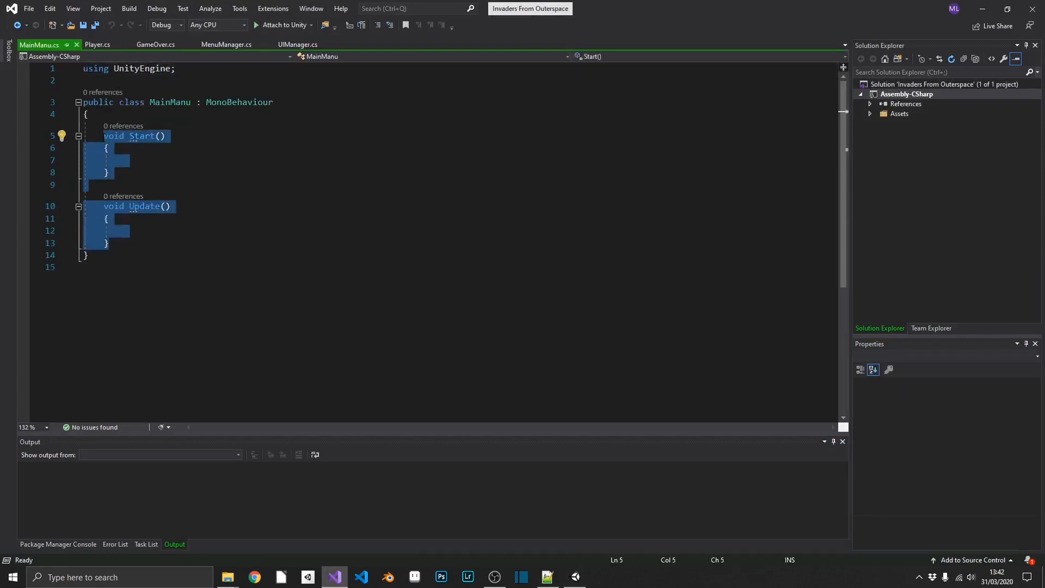
pyautogui.press('Delete')
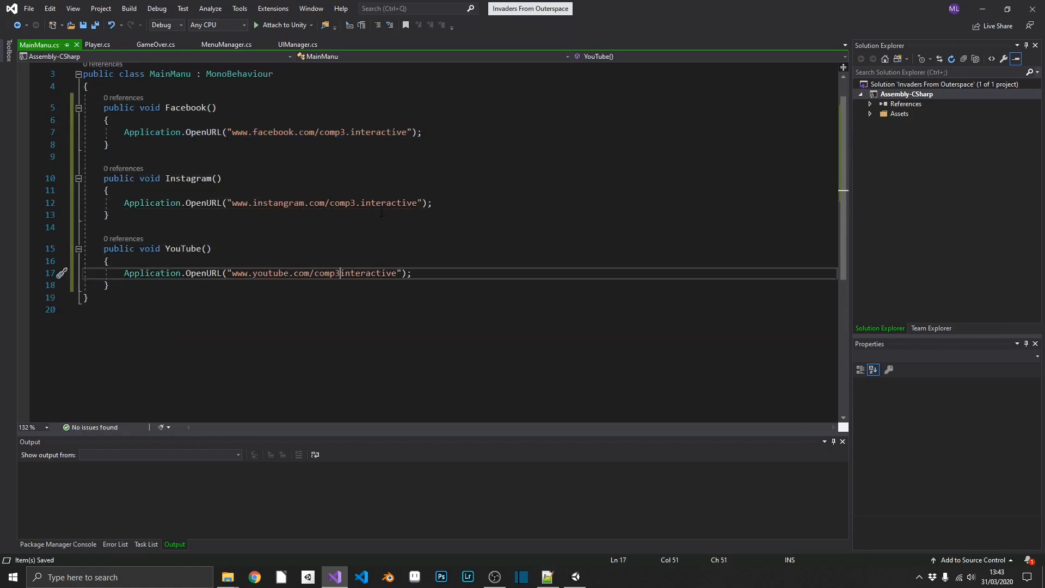
pyautogui.doubleClick(186, 107)
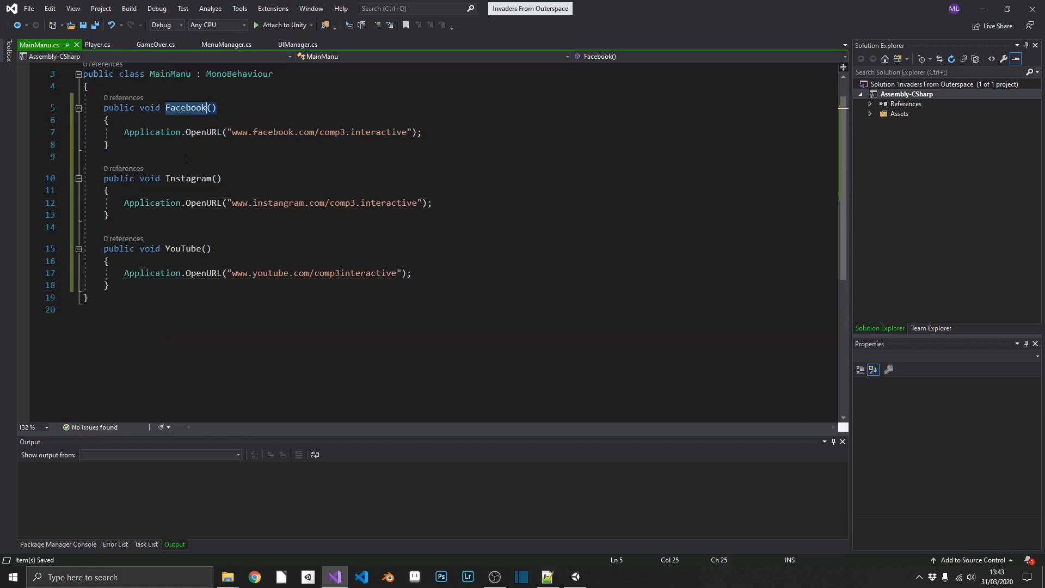
pyautogui.doubleClick(183, 248)
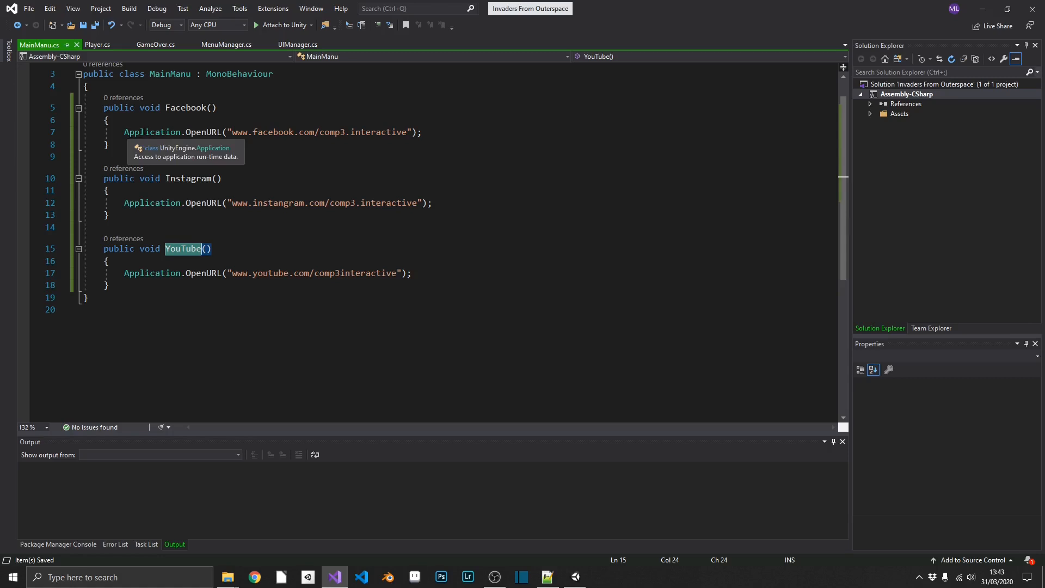
pyautogui.click(234, 132)
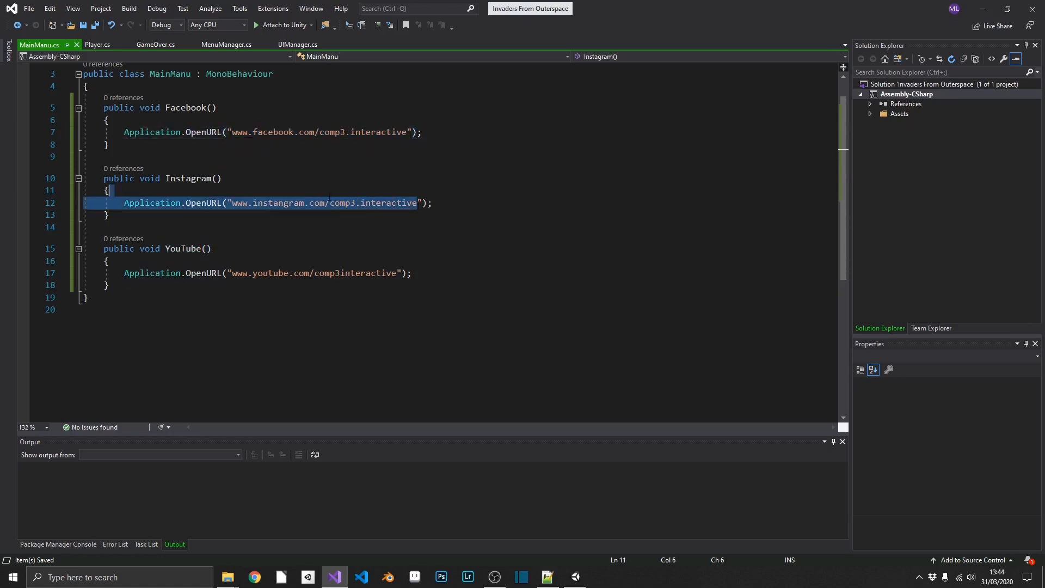
pyautogui.click(280, 202)
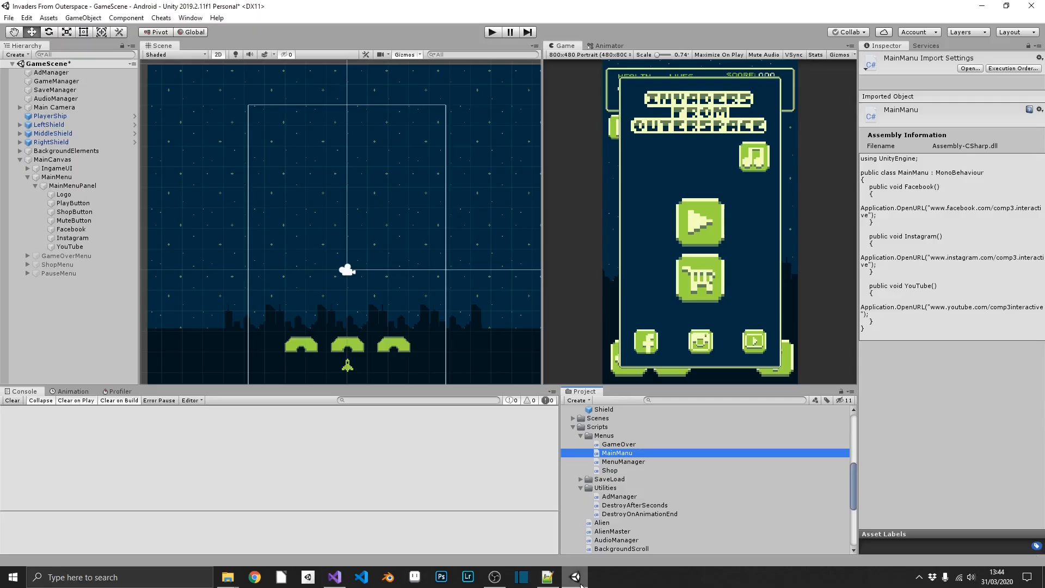
# - Add MainManu to MainMenu and set the Facebook and YouTube buttons' On Click to Facebook() and YouTube()
pyautogui.click(57, 176)
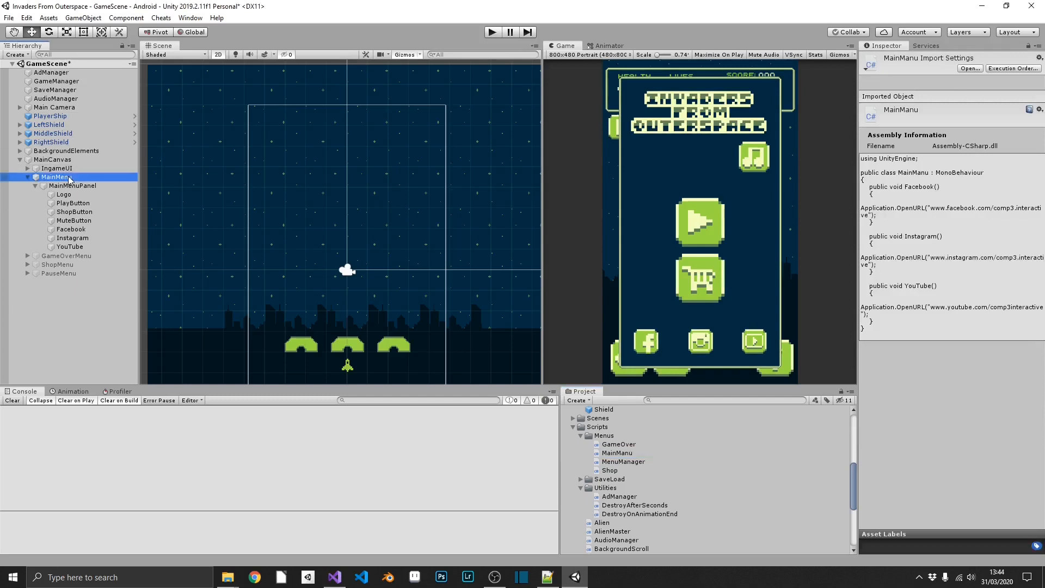
pyautogui.click(56, 177)
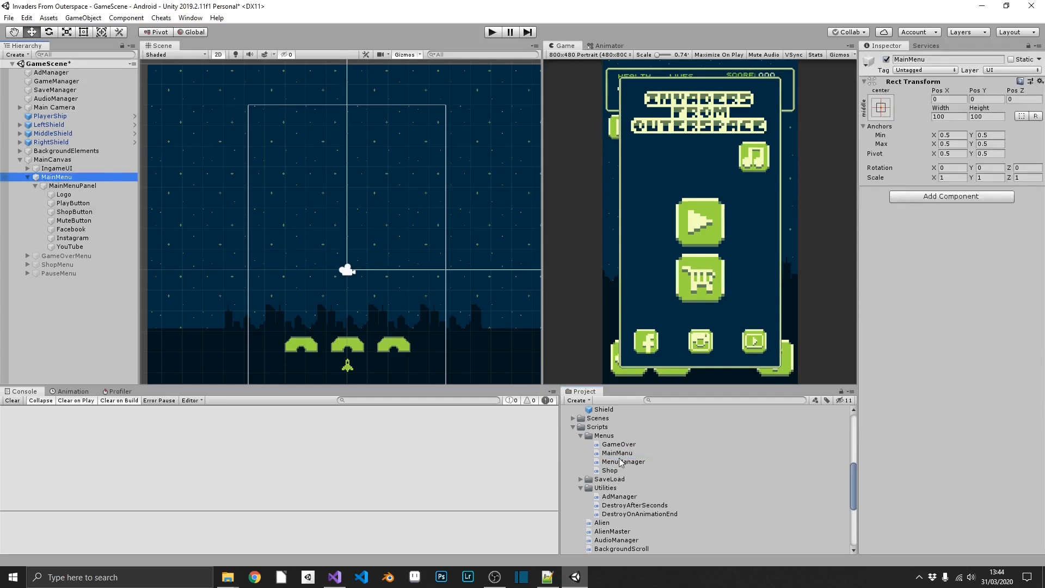
pyautogui.click(71, 228)
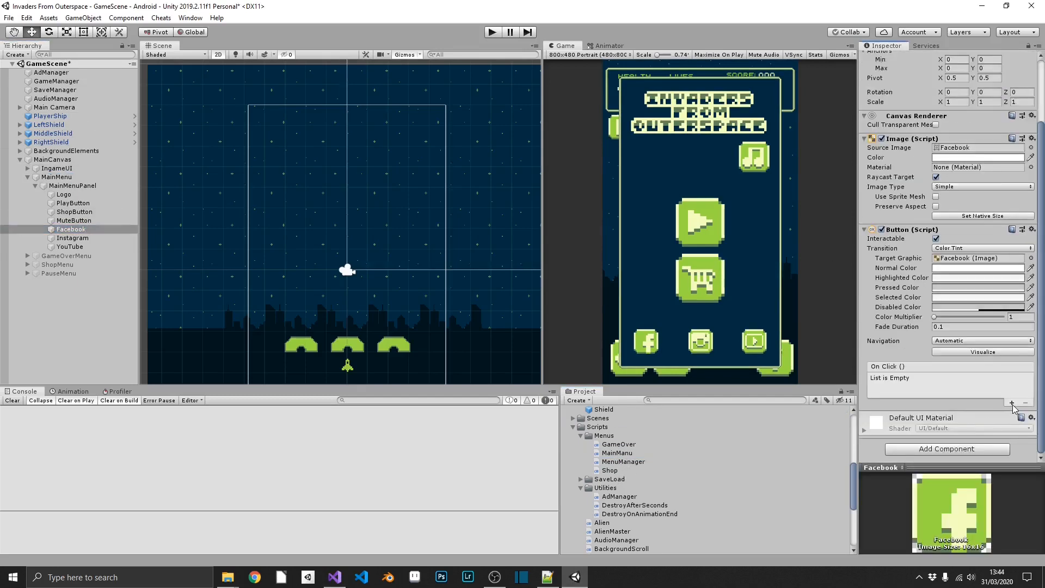
pyautogui.click(1011, 403)
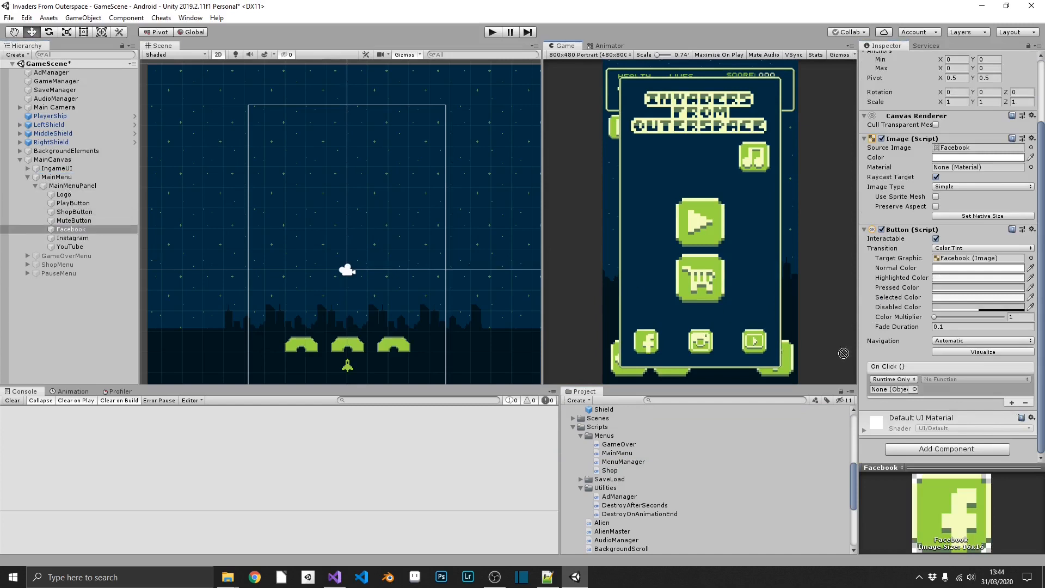
pyautogui.click(973, 378)
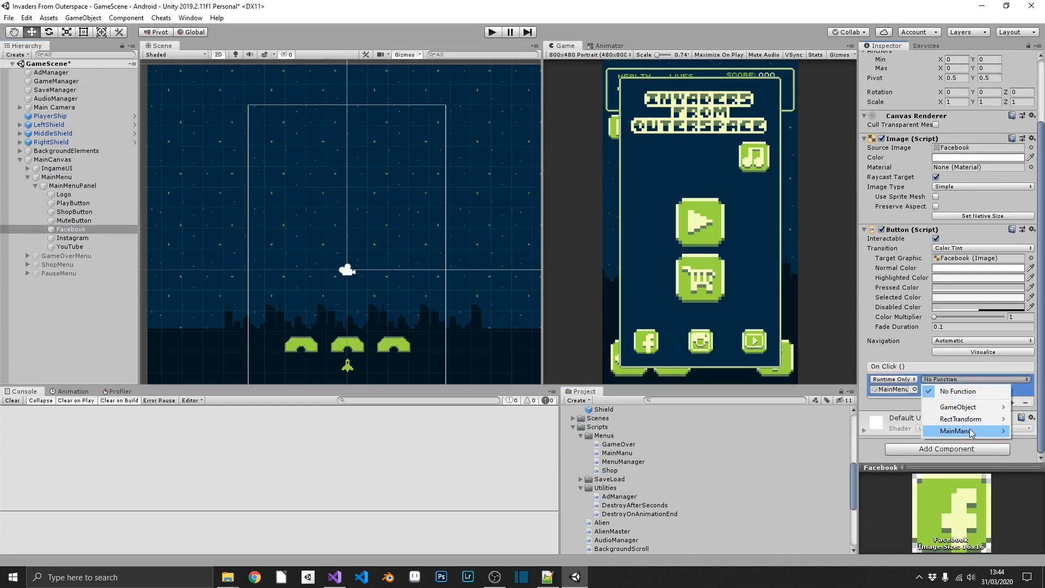
pyautogui.click(956, 431)
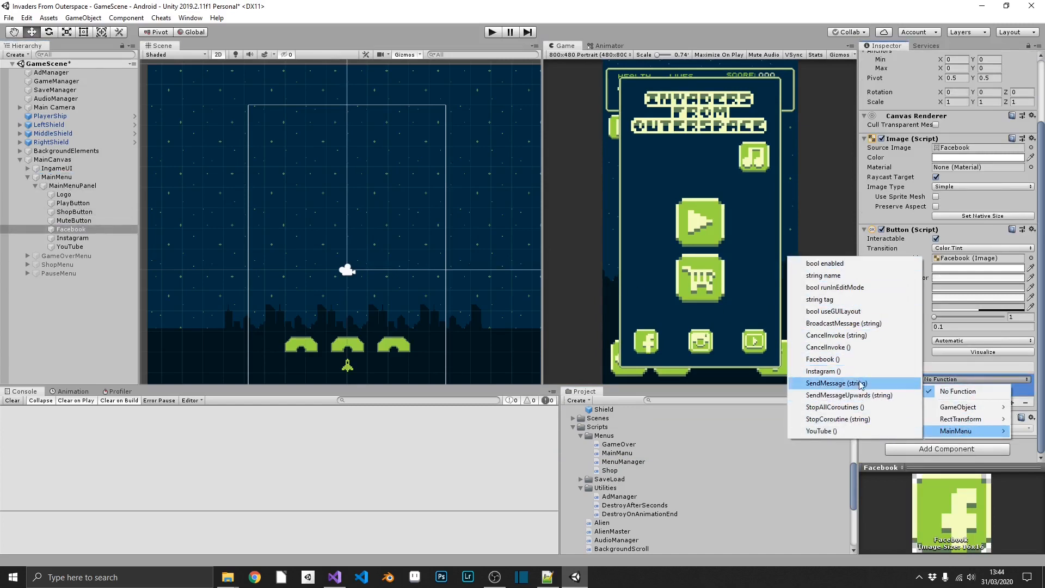
pyautogui.click(72, 237)
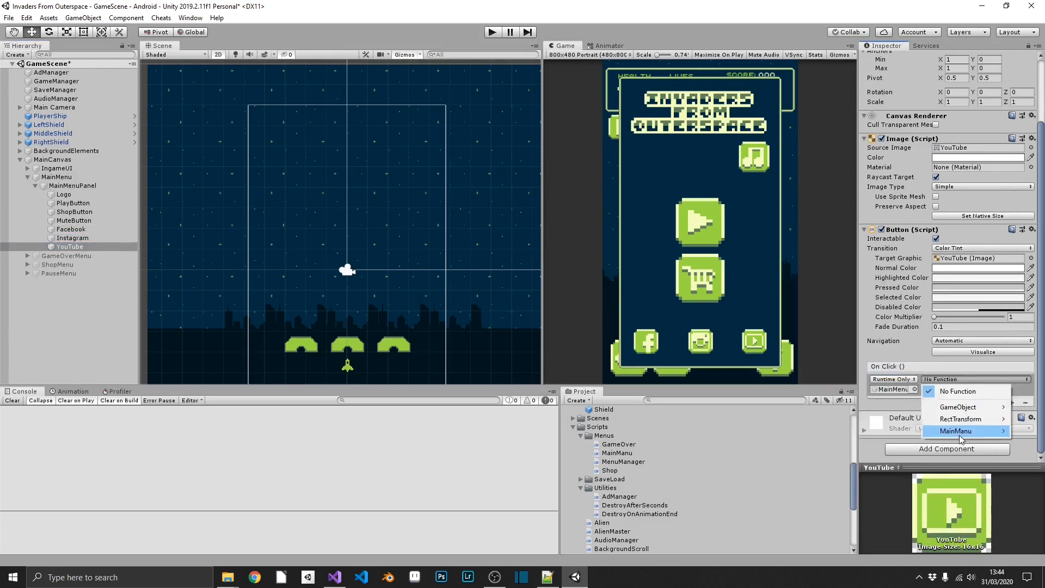
pyautogui.click(958, 430)
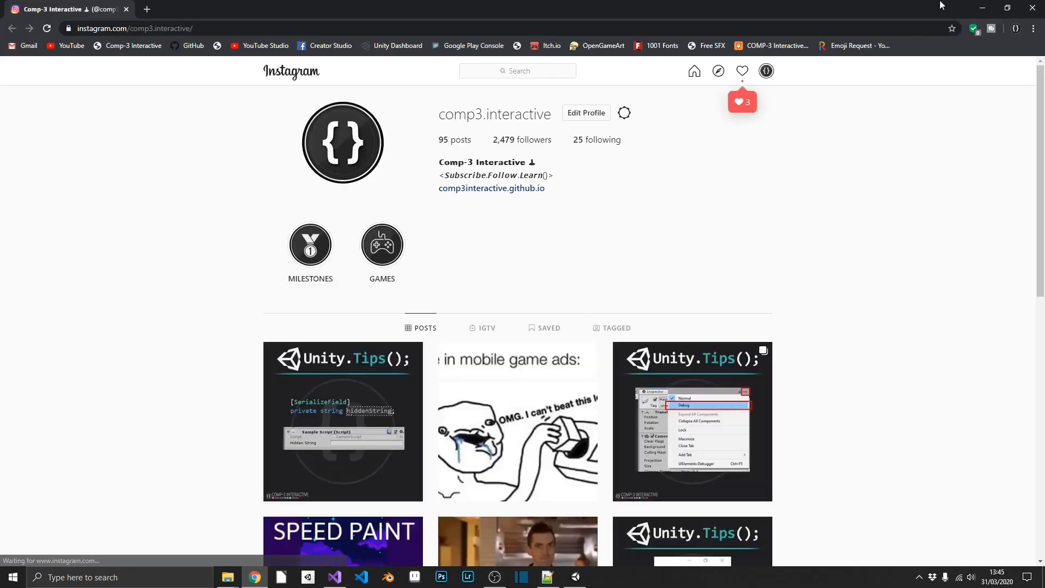
# - Close the Chrome window showing the comp3.interactive Instagram profile and return to Unity
pyautogui.click(306, 577)
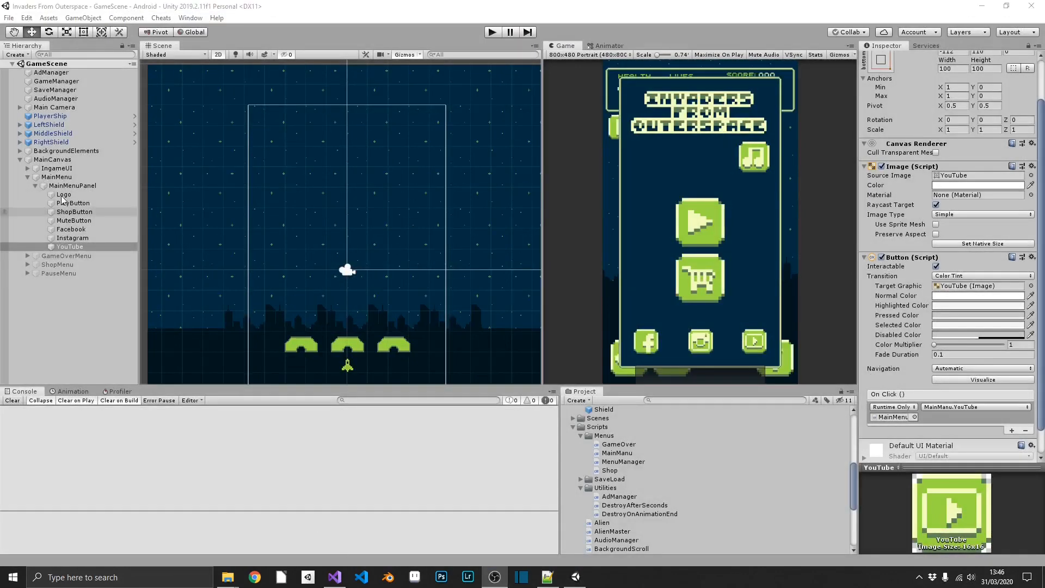
# - Add a TextMeshPro label named Version reading 'v1.0' under MainMenu, anchored top-right
pyautogui.rightClick(72, 185)
pyautogui.write('Ver')
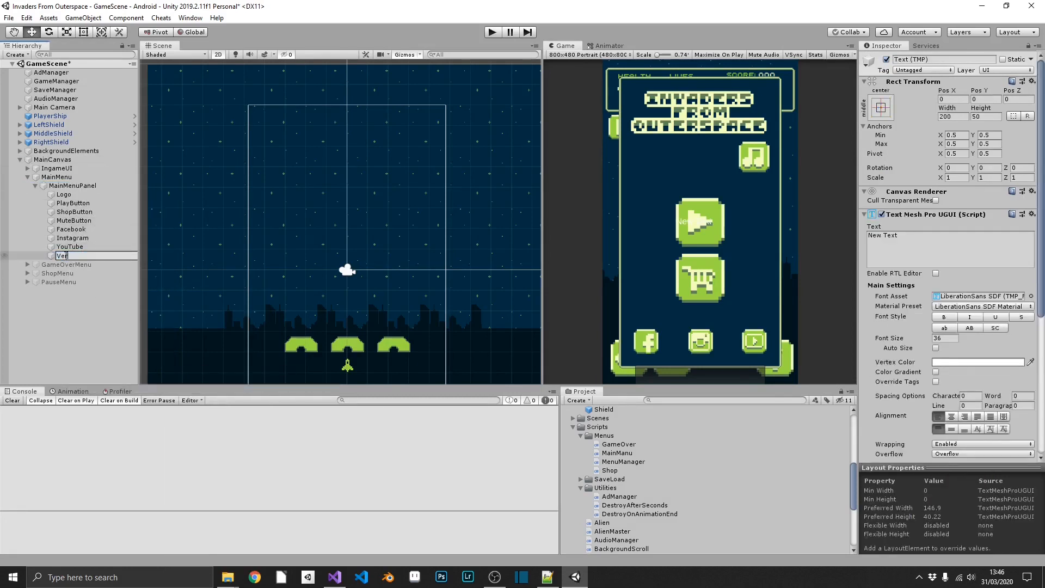
pyautogui.press('enter')
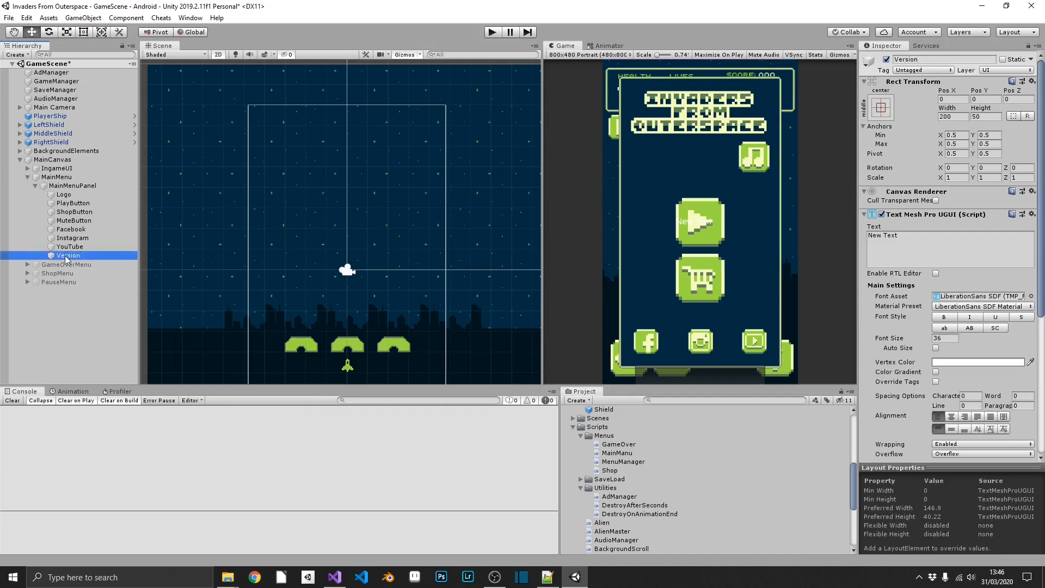
pyautogui.click(946, 249)
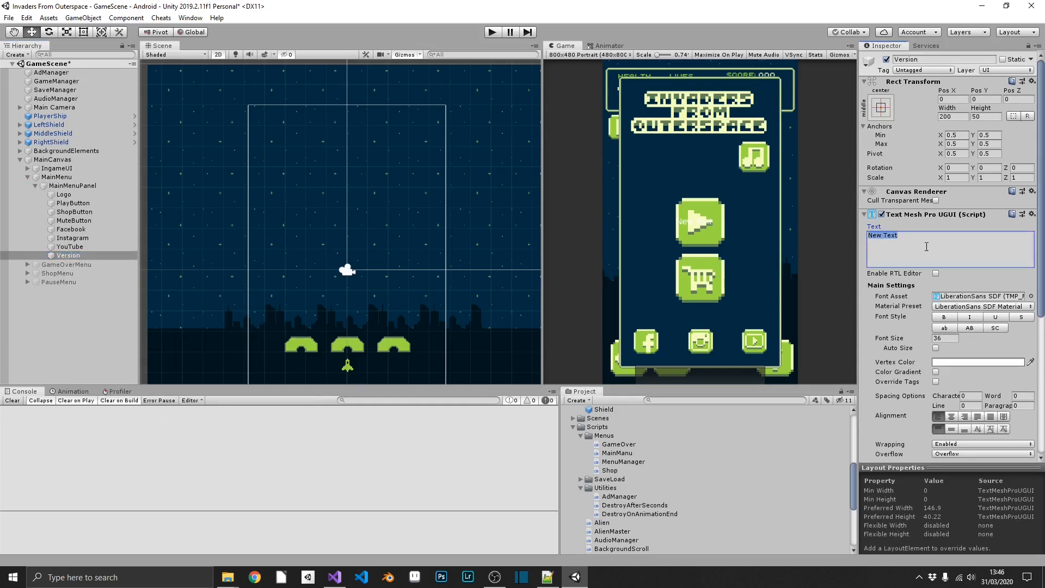
pyautogui.write('v1.0')
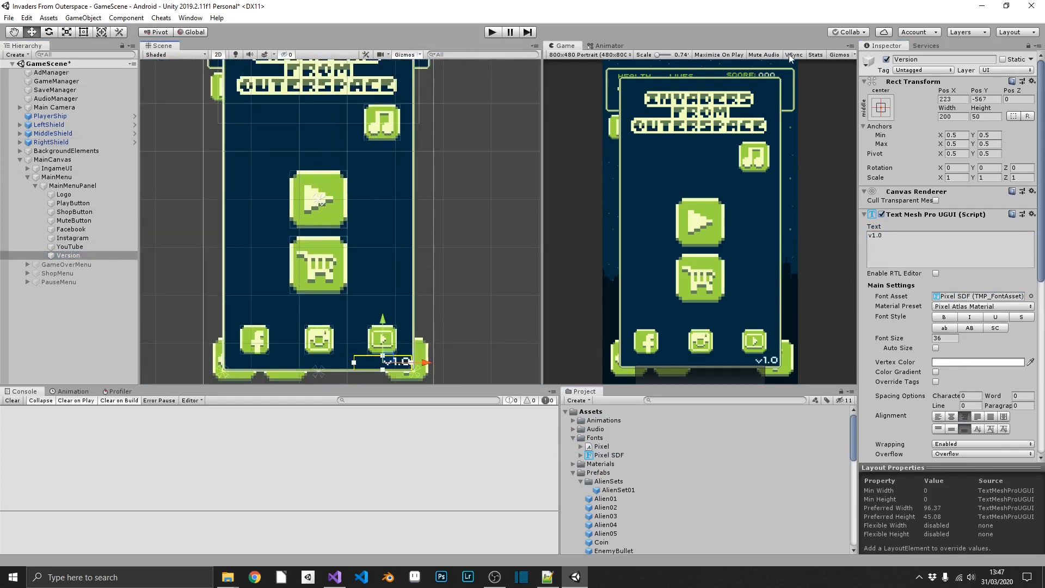
pyautogui.click(880, 107)
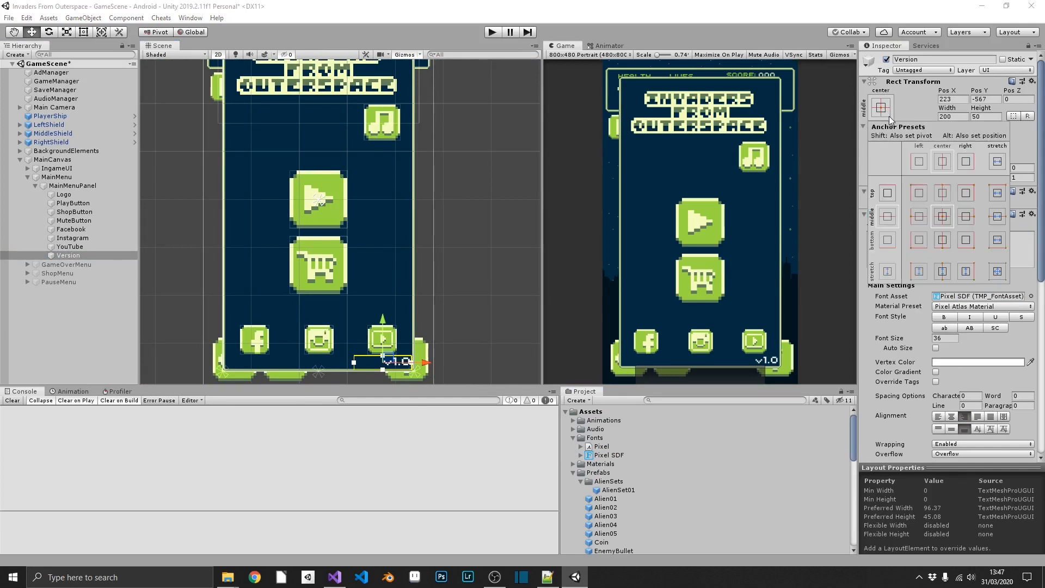
pyautogui.click(965, 192)
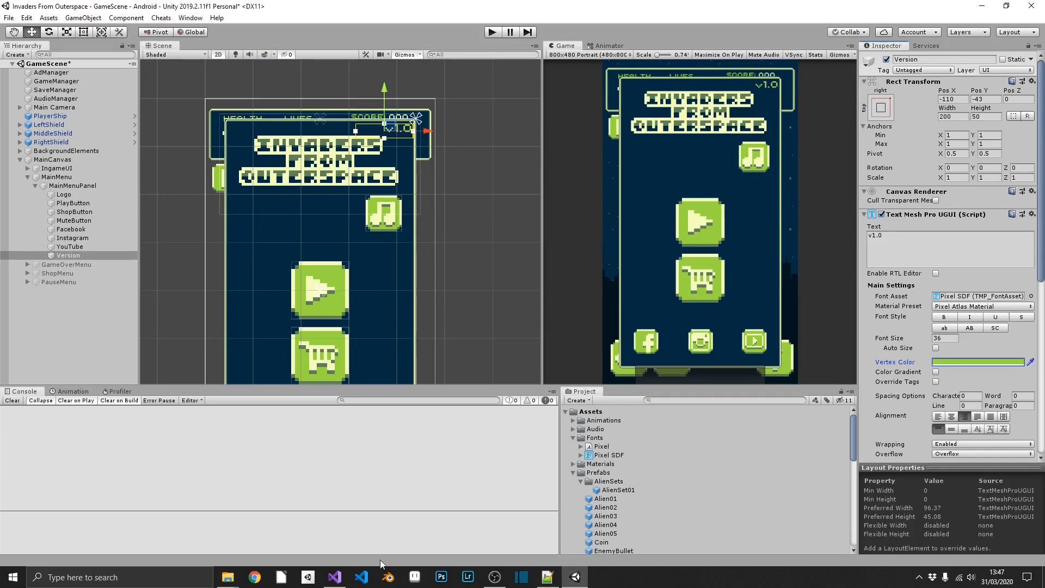
# - Give MainManu a public version text field and set version.text = "v" + Application.version in Start
pyautogui.click(334, 577)
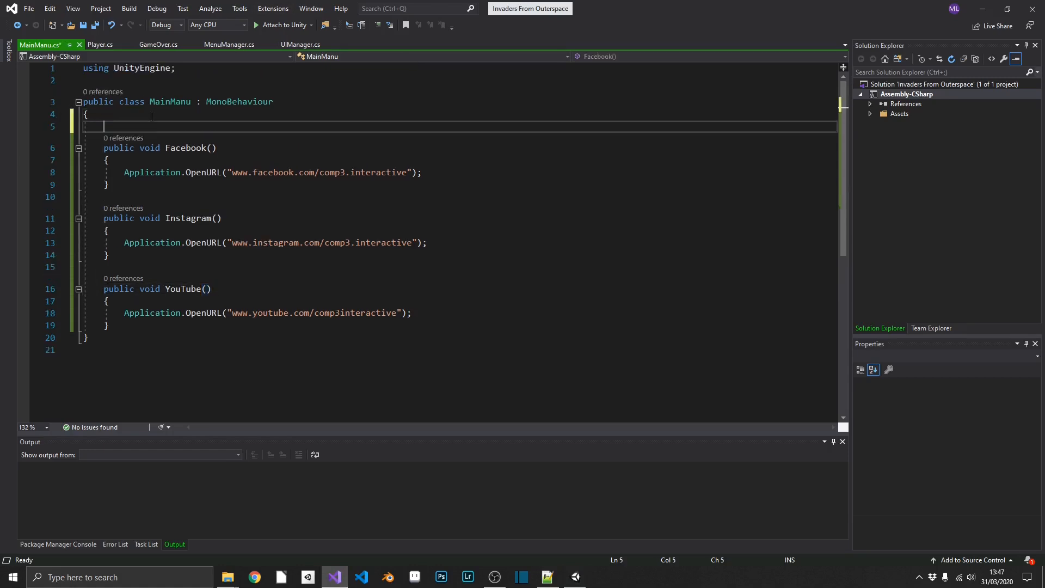
pyautogui.write('public TextMeshProUGUI')
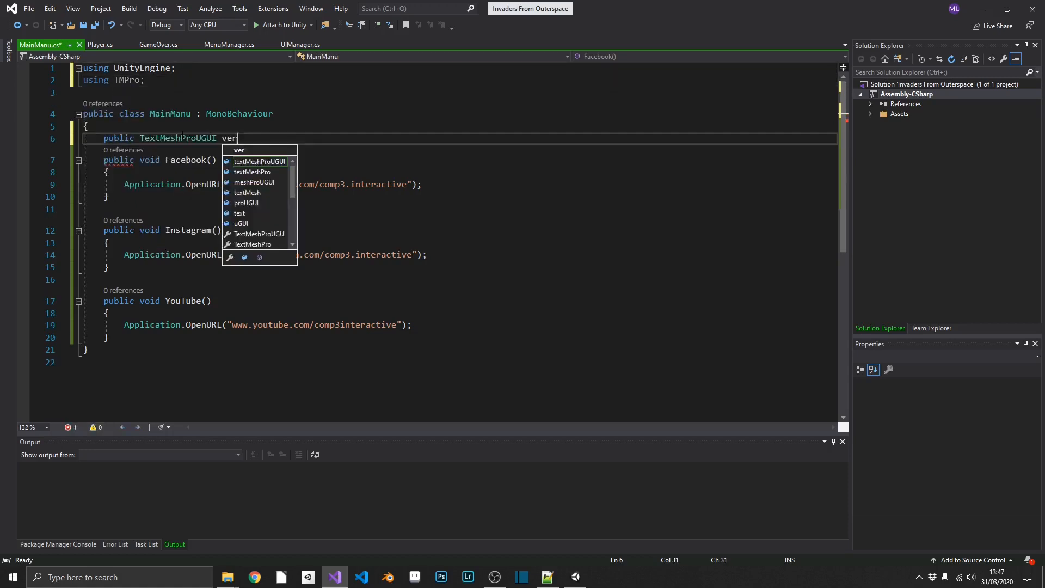
pyautogui.write('version;')
pyautogui.write('private void Start(')
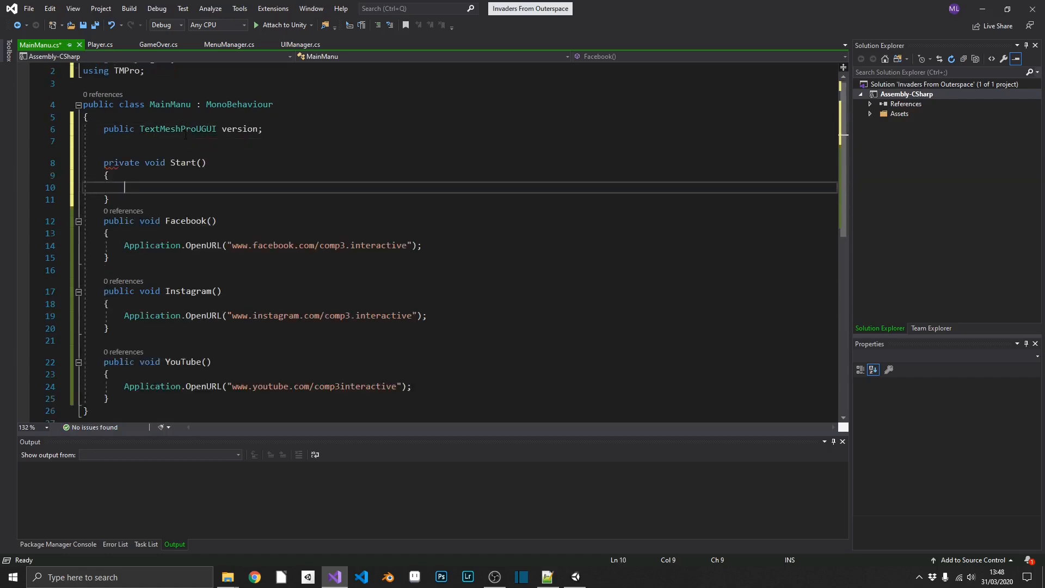
pyautogui.write('versio')
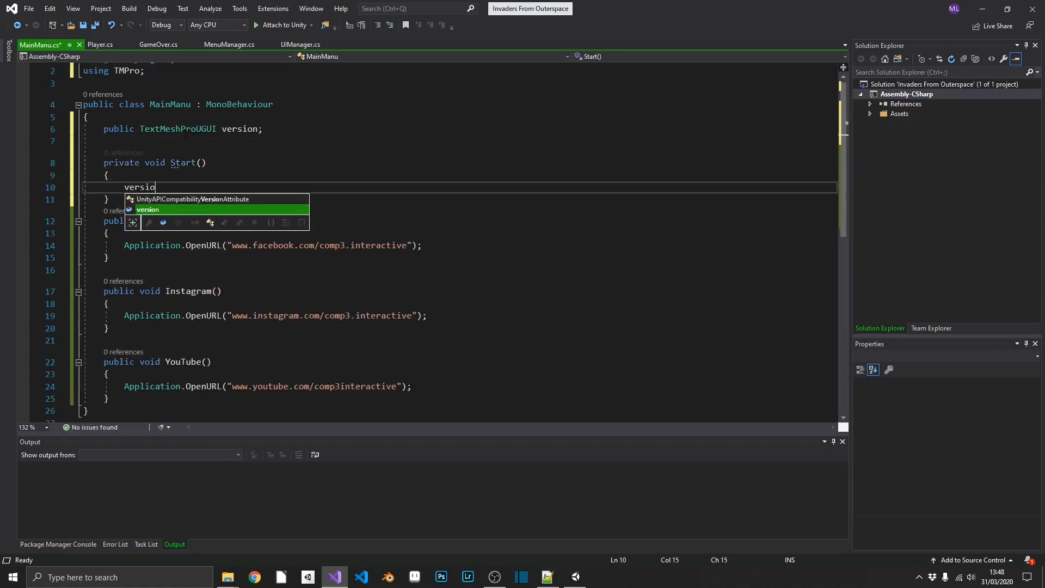
pyautogui.write('n.text')
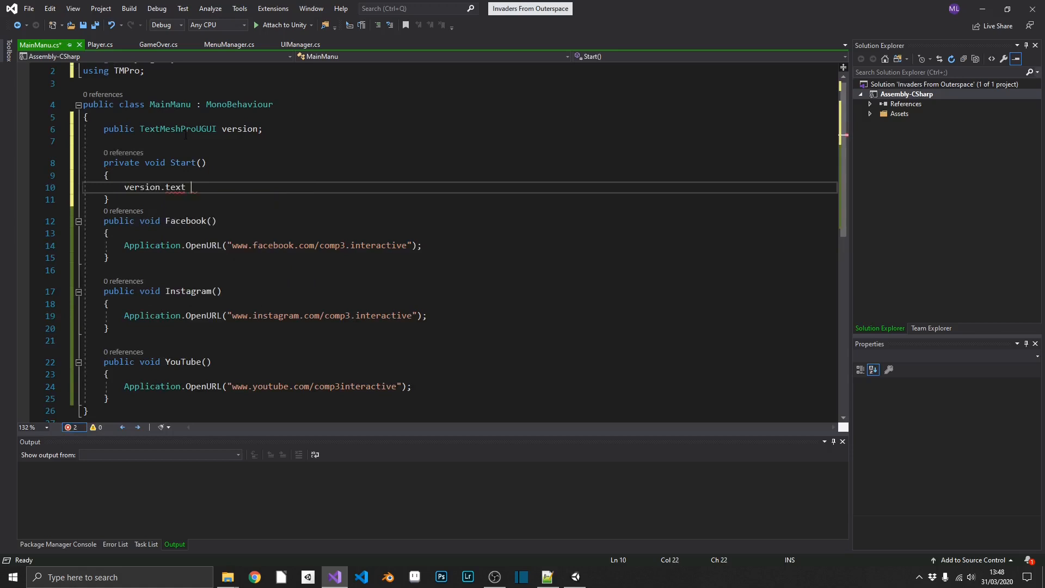
pyautogui.write('= "v"')
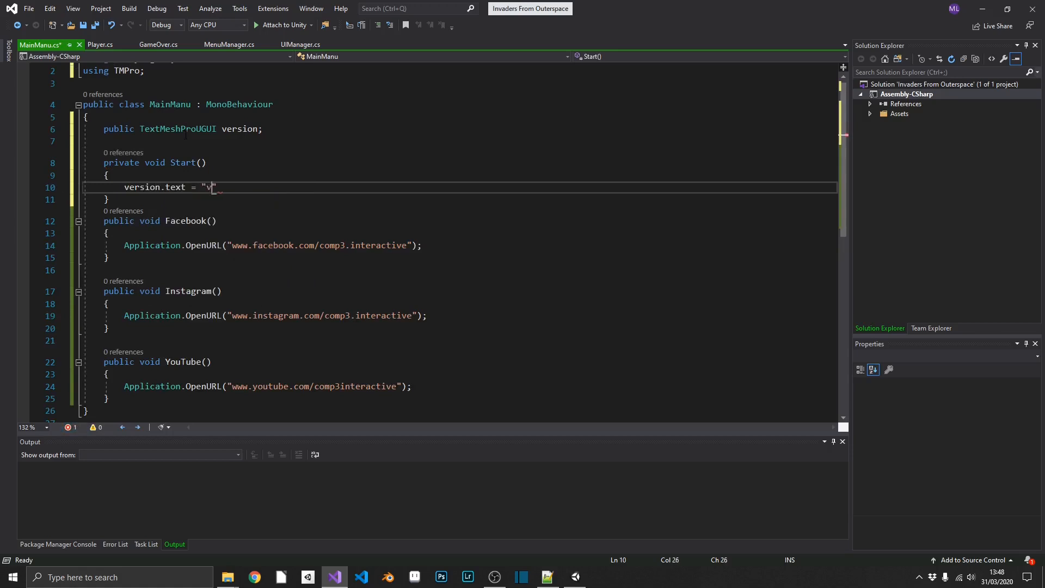
pyautogui.write('+ A')
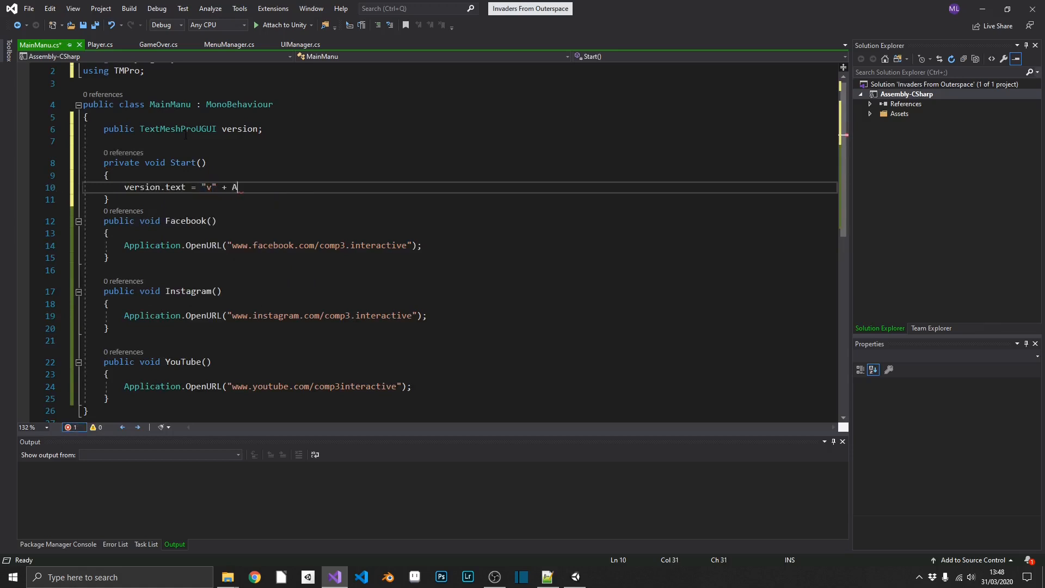
pyautogui.write('pplication.ver')
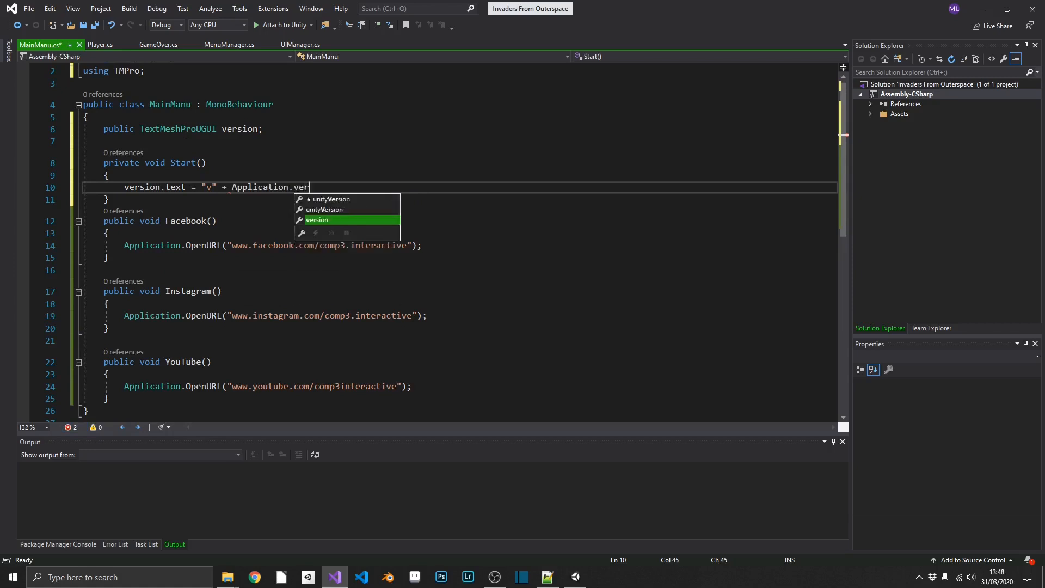
pyautogui.click(332, 576)
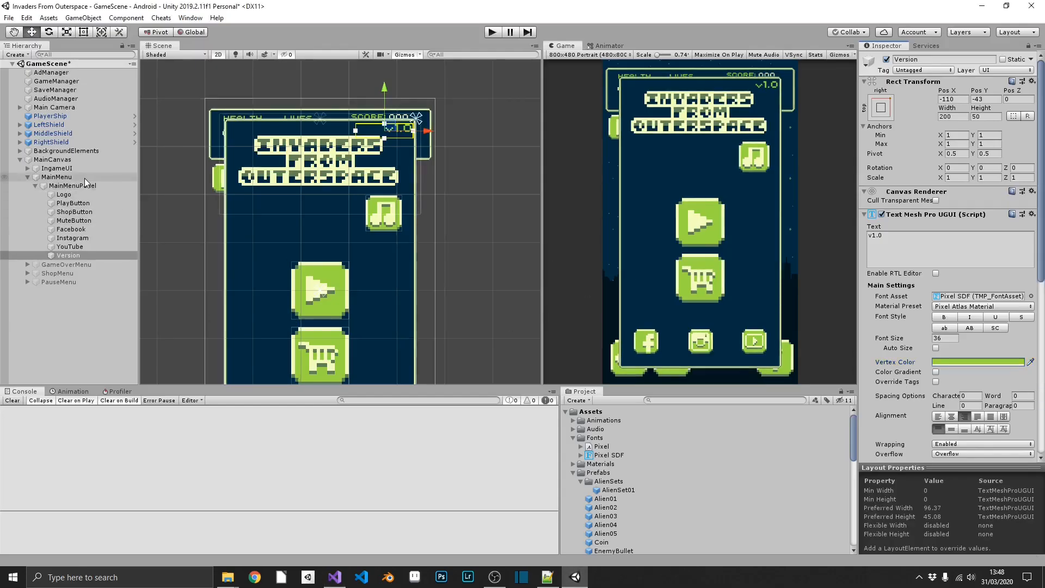
# - Select MainMenu, then play-test to confirm the menu's Version label shows v0.1, and stop
pyautogui.click(57, 176)
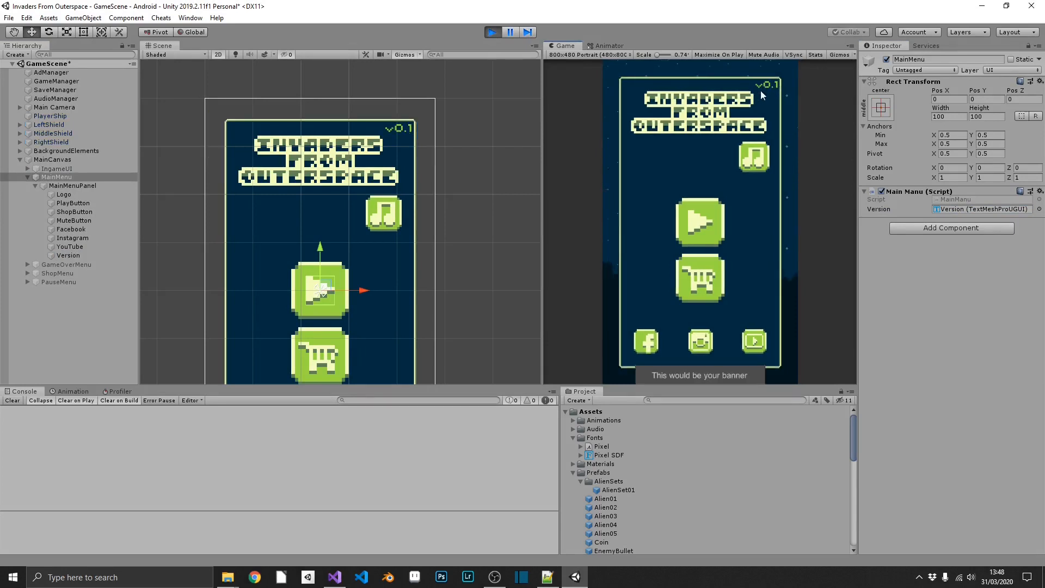
pyautogui.click(492, 32)
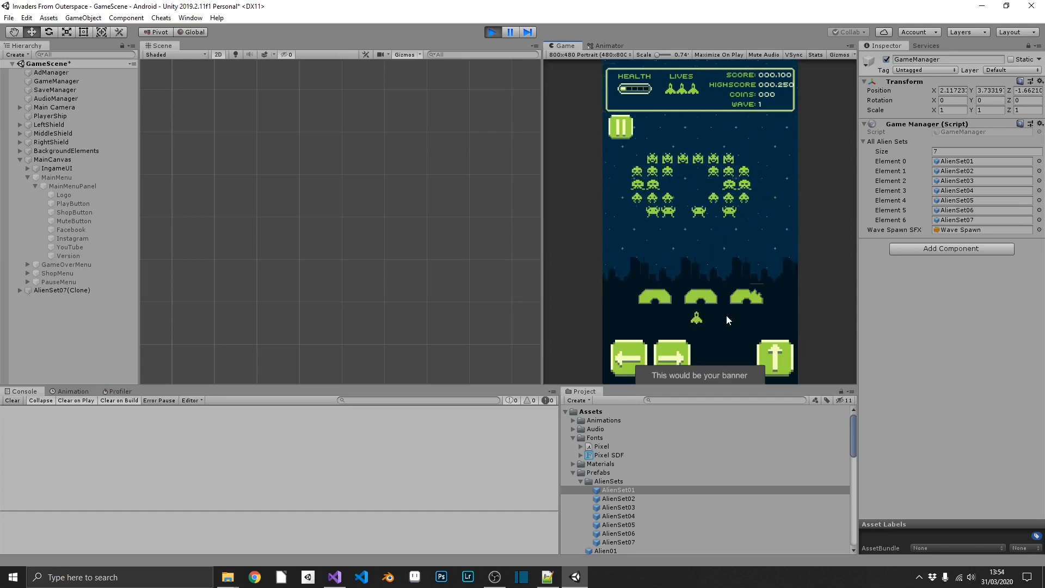
pyautogui.click(492, 32)
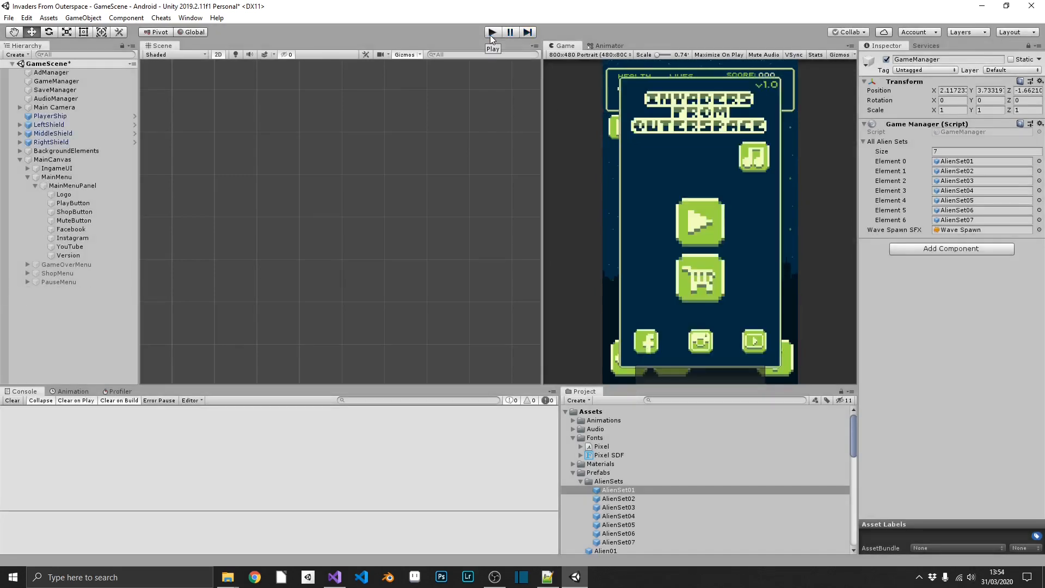